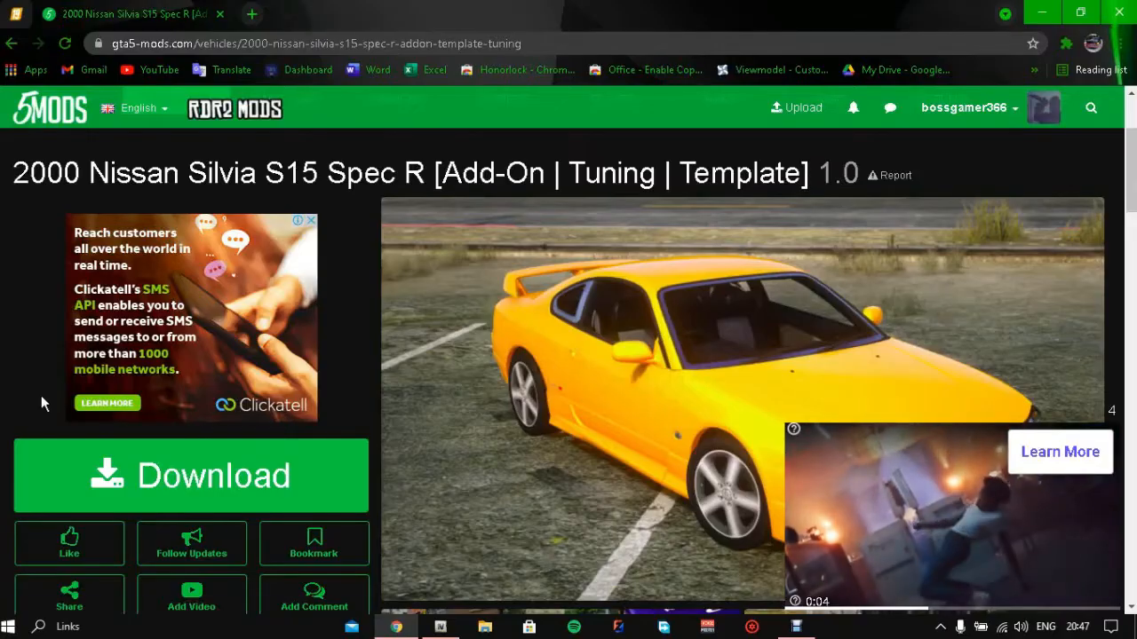
Scroll to All Versions and download the 1.0 (current) Nissan Silvia S15 archive
{"action": "scroll", "scroll_direction": "down", "scroll_amount": 3}
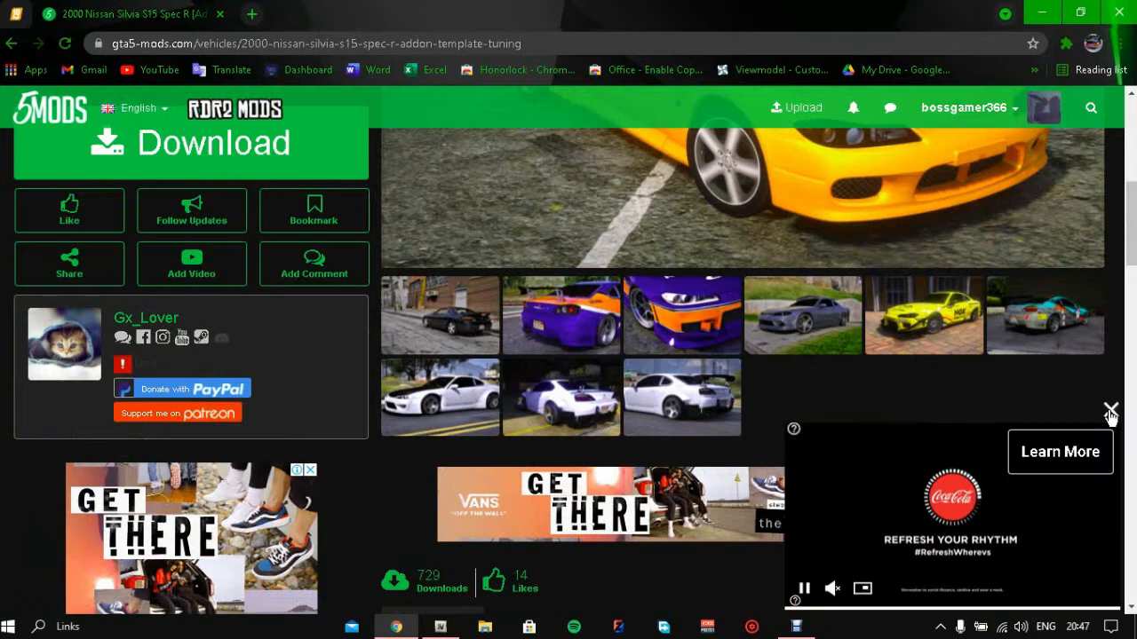
{"action": "scroll", "scroll_direction": "up", "scroll_amount": 3}
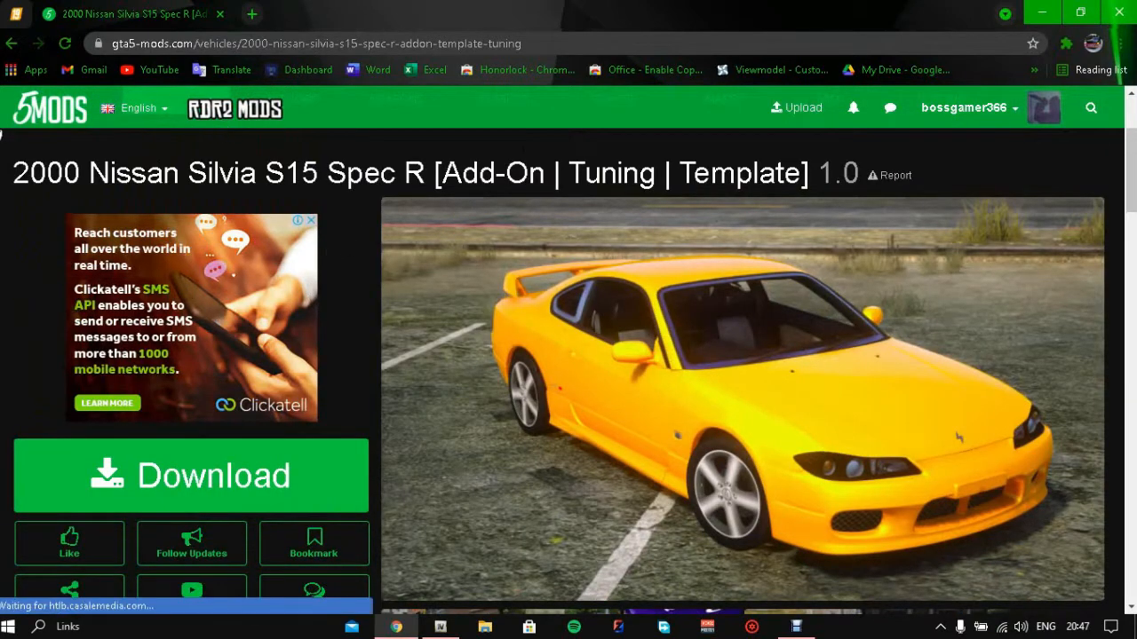
{"action": "mouse_move", "coordinate": [478, 316]}
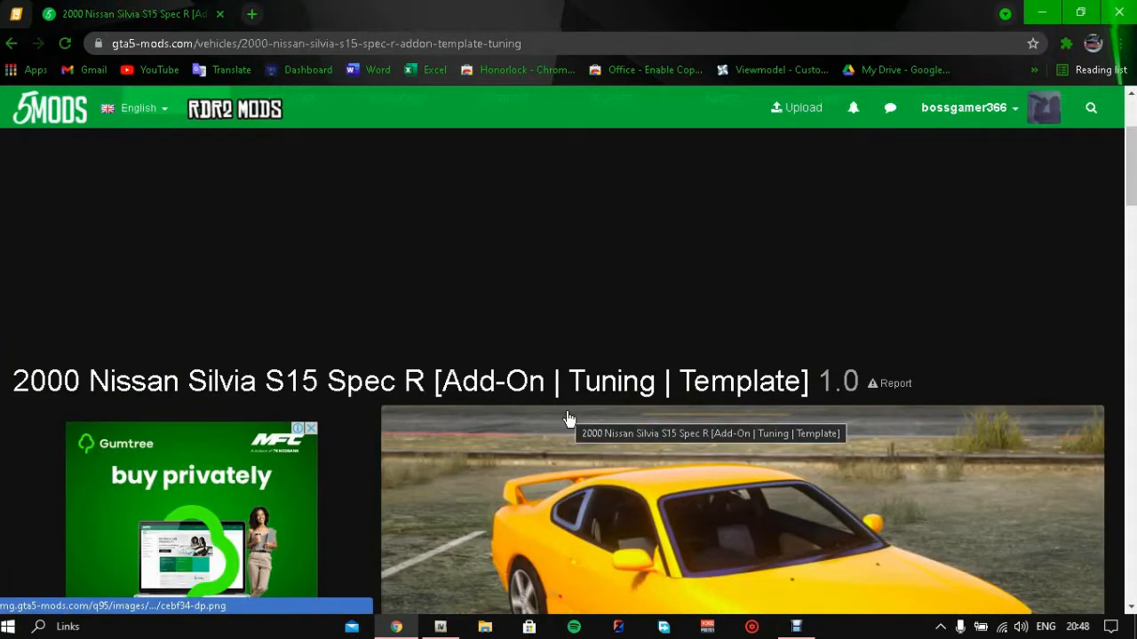
{"action": "scroll", "scroll_direction": "down", "scroll_amount": 3}
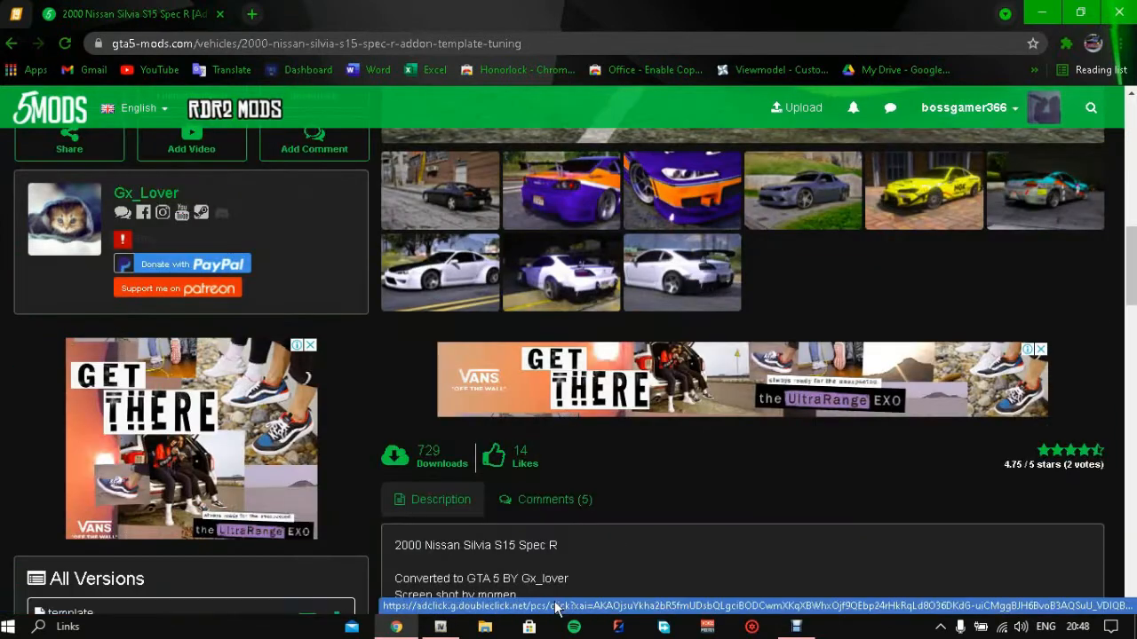
{"action": "scroll", "scroll_direction": "down", "scroll_amount": 3}
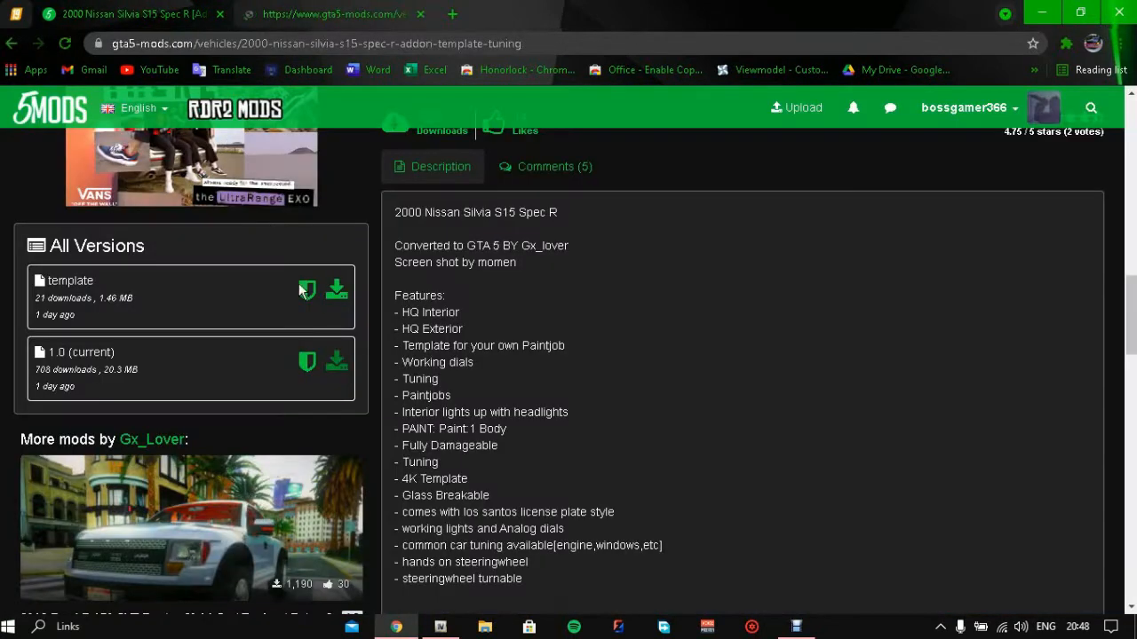
{"action": "left_click", "coordinate": [336, 289]}
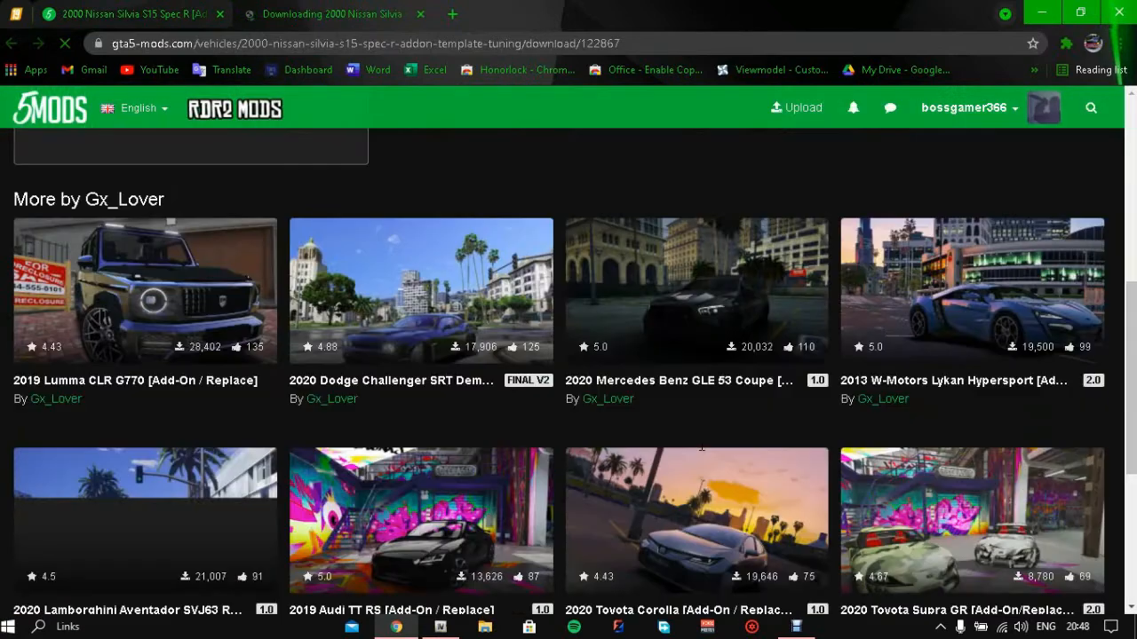
{"action": "mouse_move", "coordinate": [85, 595]}
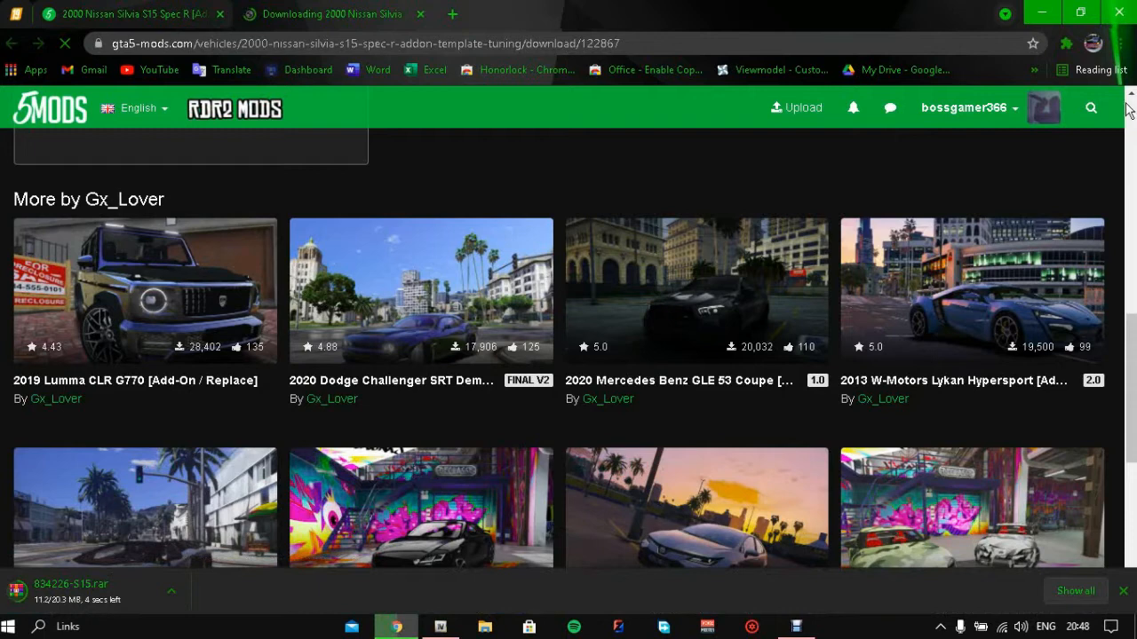
Close the download tab and search GTA5-Mods for 'script' to find Script Hook V
{"action": "left_click", "coordinate": [221, 14]}
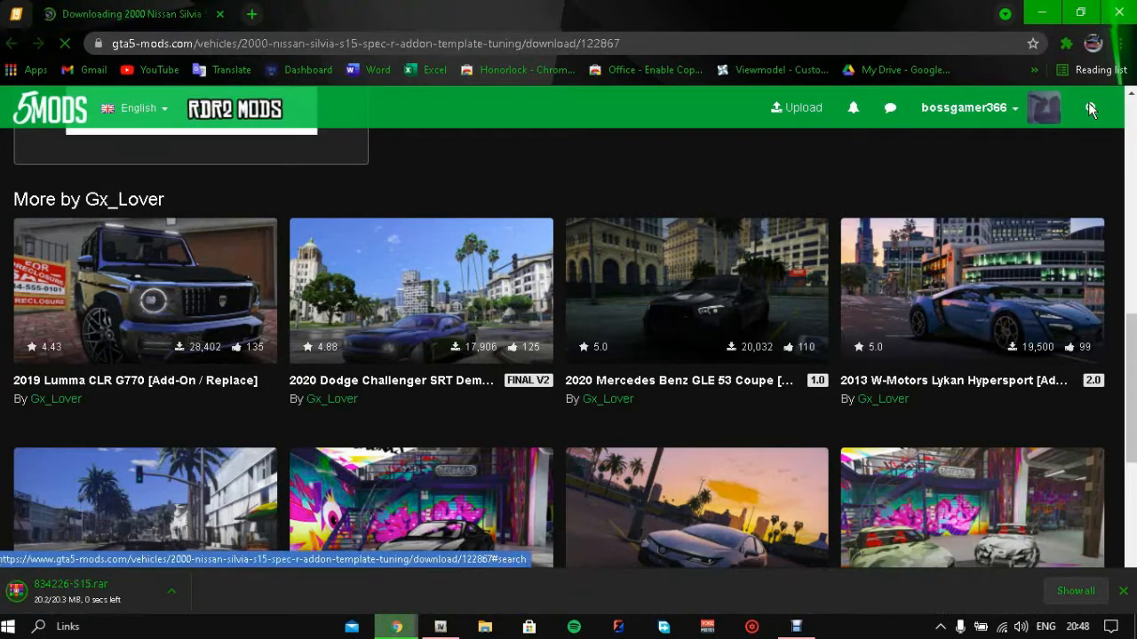
{"action": "left_click", "coordinate": [1091, 108]}
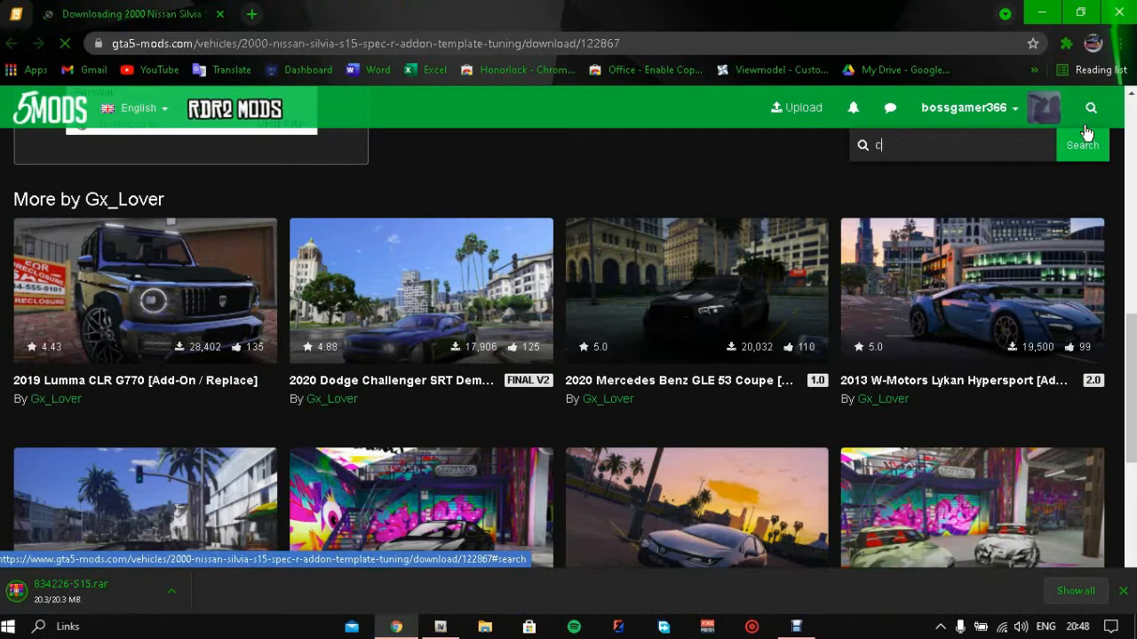
{"action": "type", "text": "scr"}
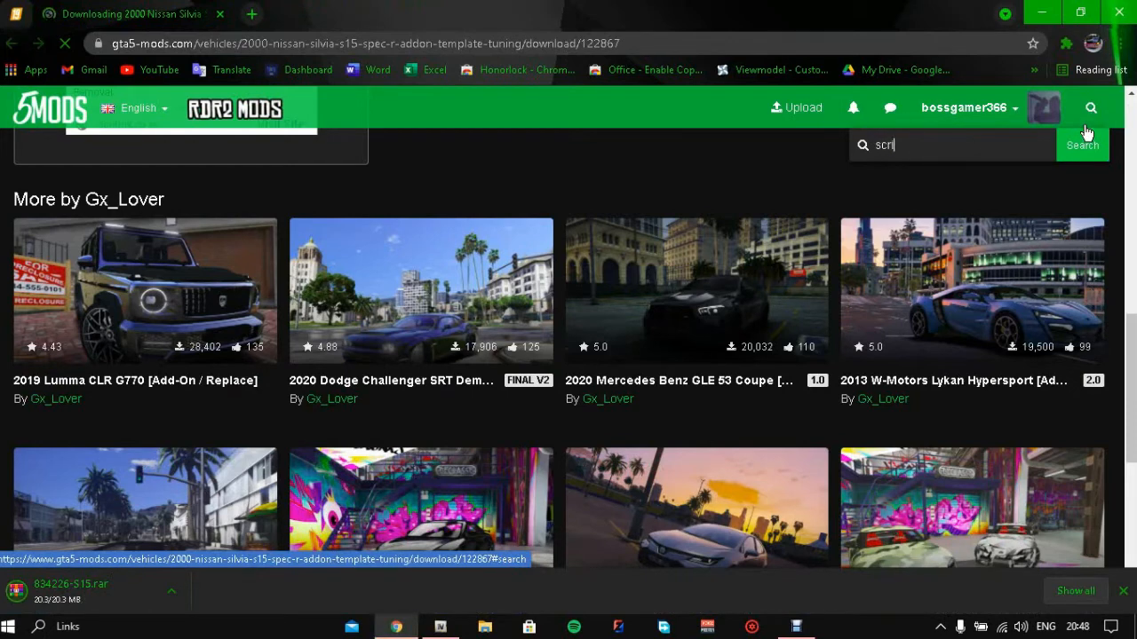
{"action": "type", "text": "pt"}
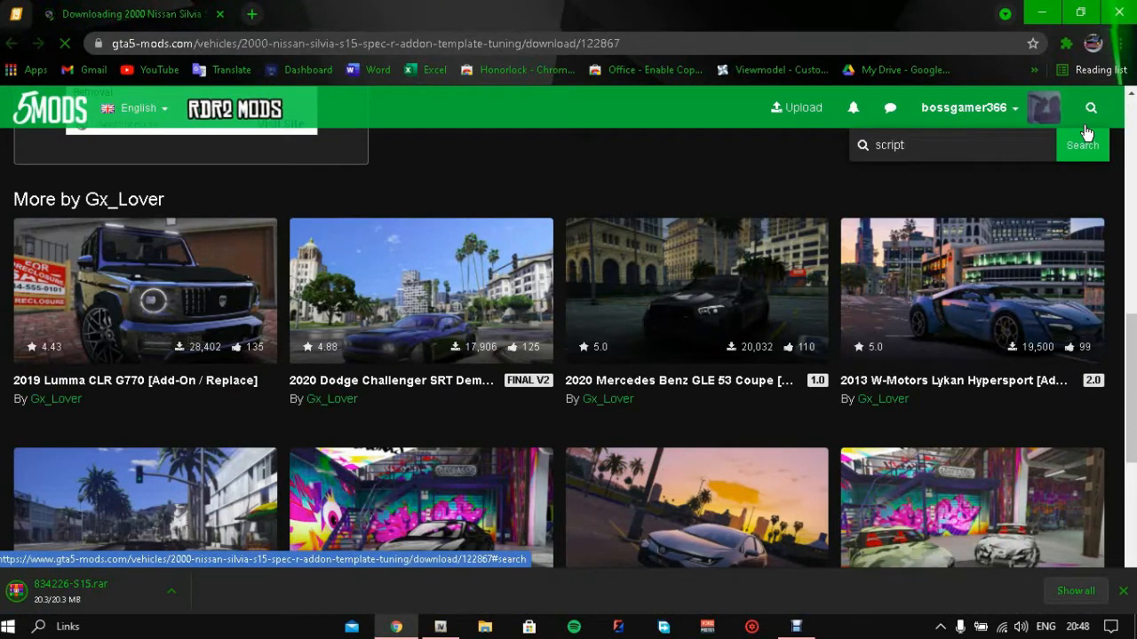
{"action": "left_click", "coordinate": [1082, 145]}
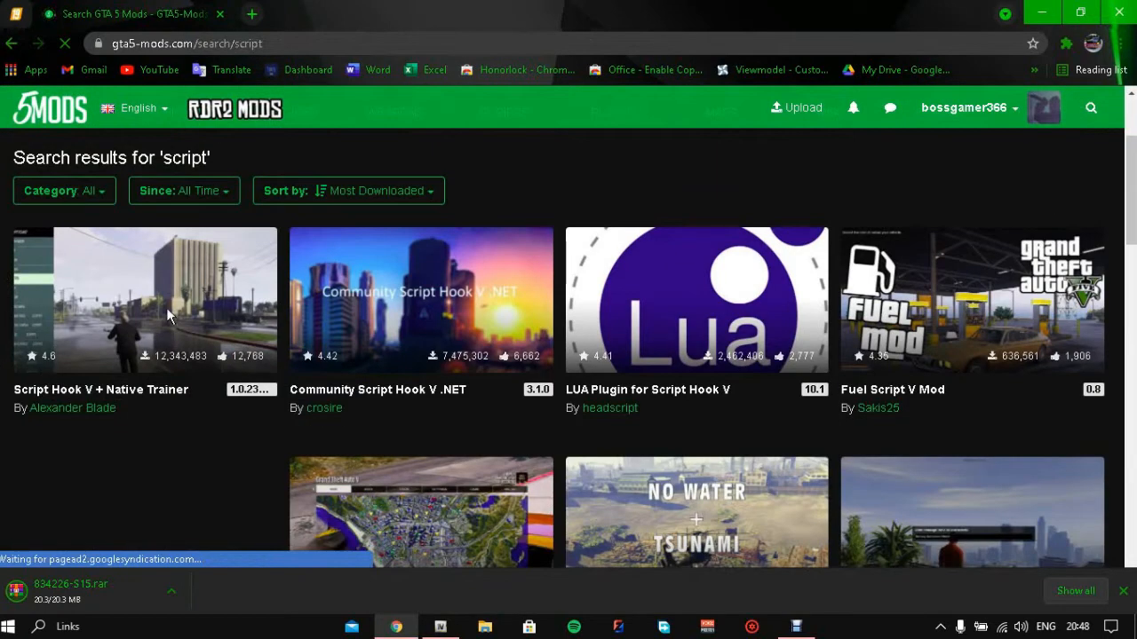
{"action": "mouse_move", "coordinate": [373, 338]}
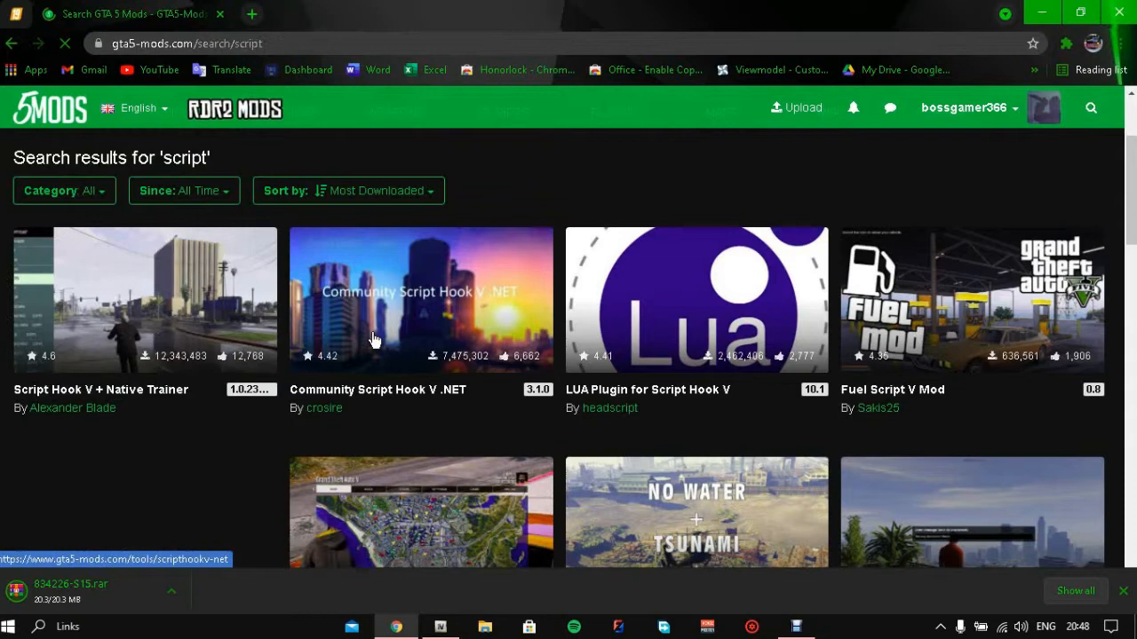
{"action": "scroll", "scroll_direction": "down", "scroll_amount": 3}
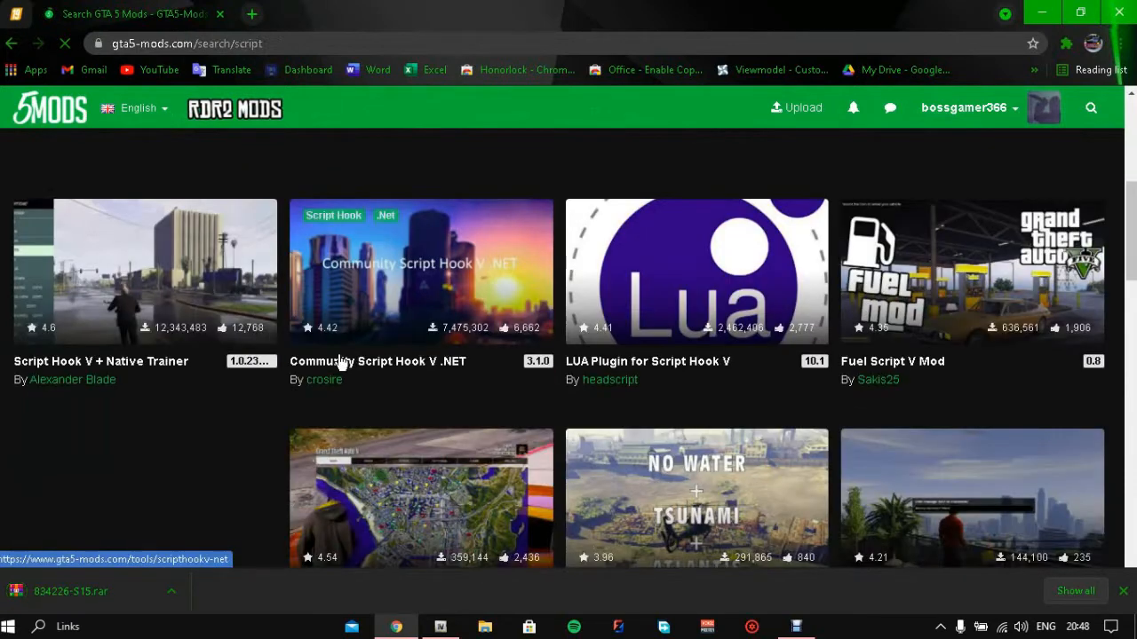
{"action": "mouse_move", "coordinate": [181, 284]}
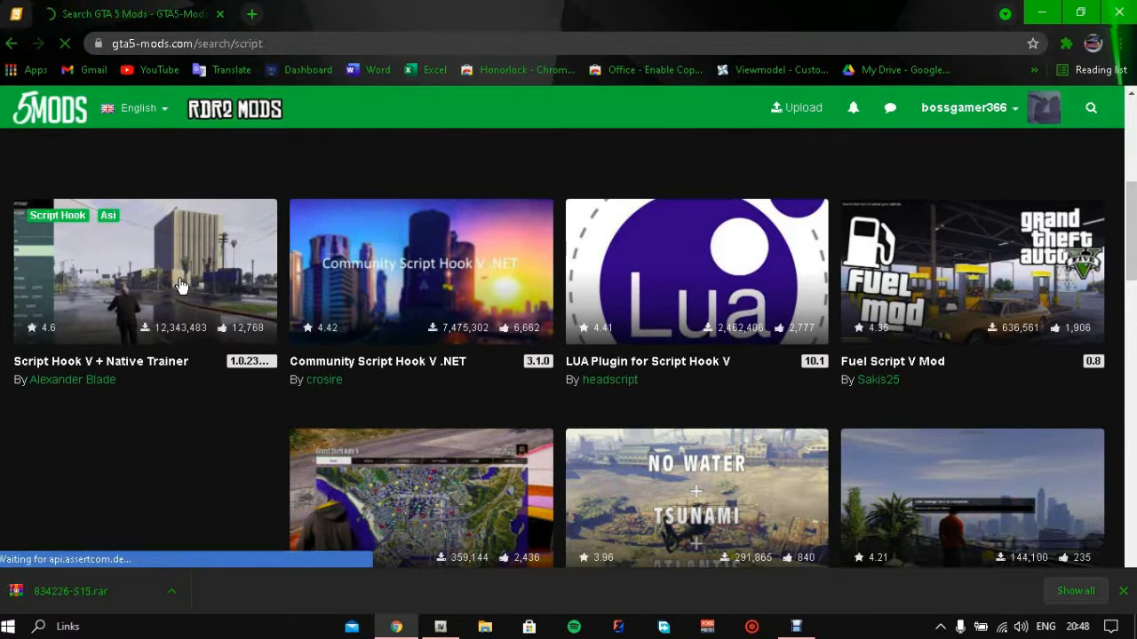
{"action": "mouse_move", "coordinate": [49, 22]}
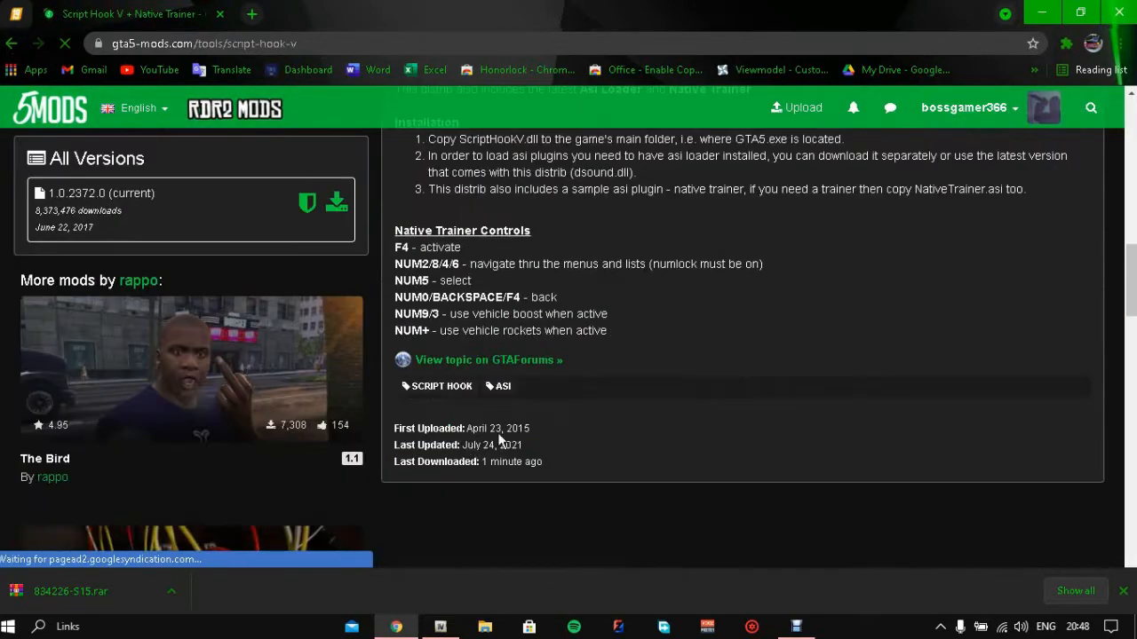
{"action": "scroll", "scroll_direction": "up", "scroll_amount": 3}
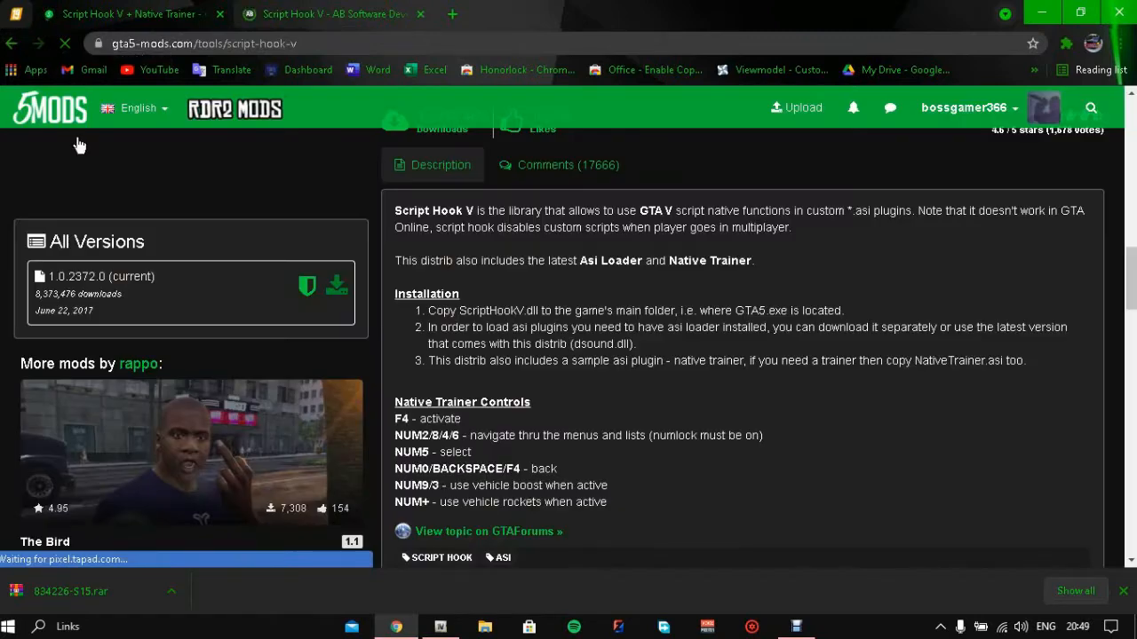
Open the official dev-c.com Script Hook V page in its own tab
{"action": "left_click", "coordinate": [334, 15]}
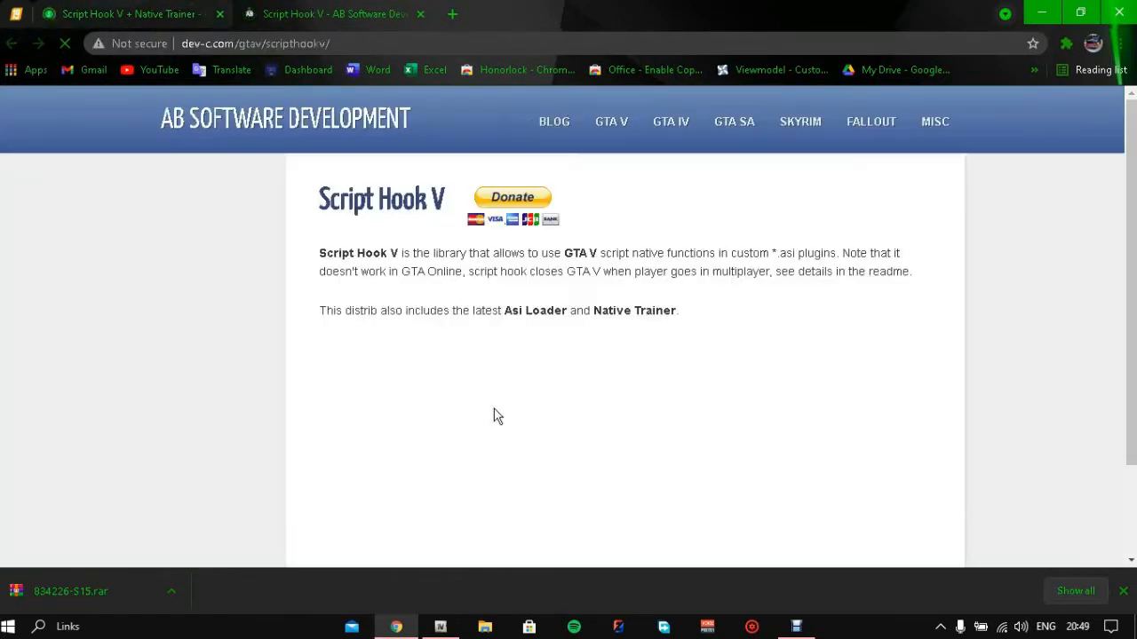
{"action": "scroll", "scroll_direction": "down", "scroll_amount": 3}
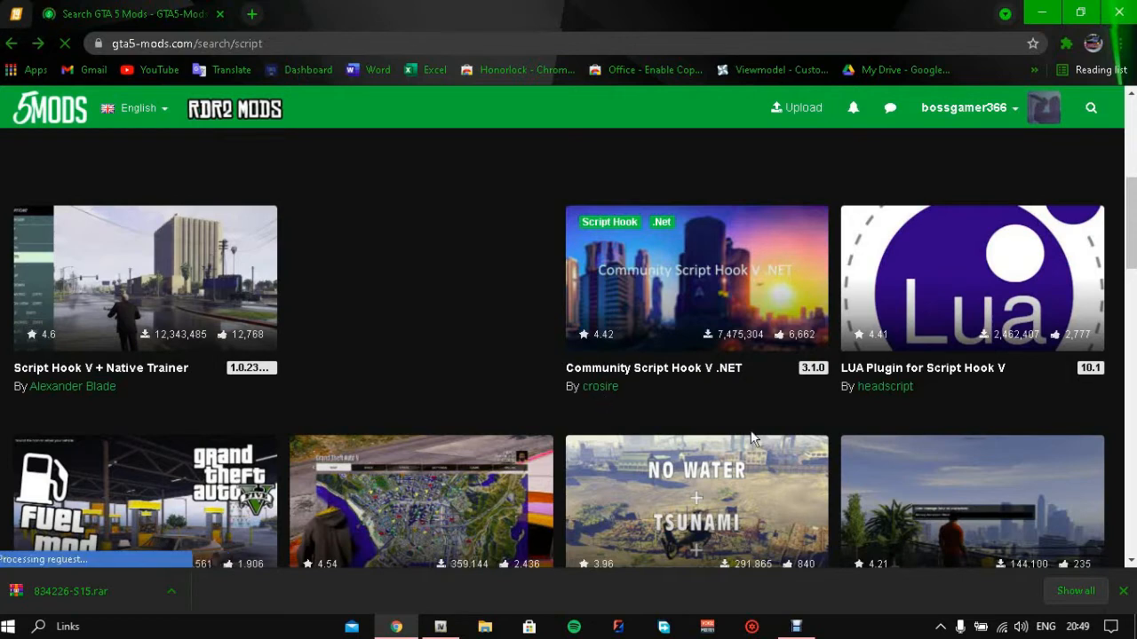
Open Community Script Hook V .NET and review its Installation section and Download button
{"action": "left_click", "coordinate": [696, 277]}
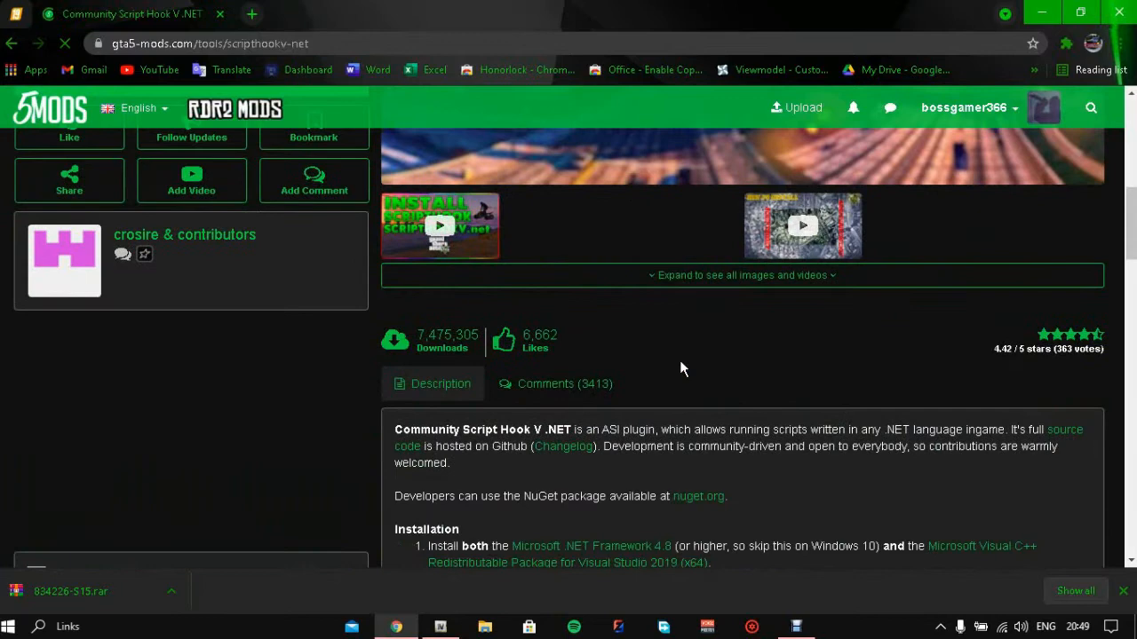
{"action": "scroll", "scroll_direction": "down", "scroll_amount": 3}
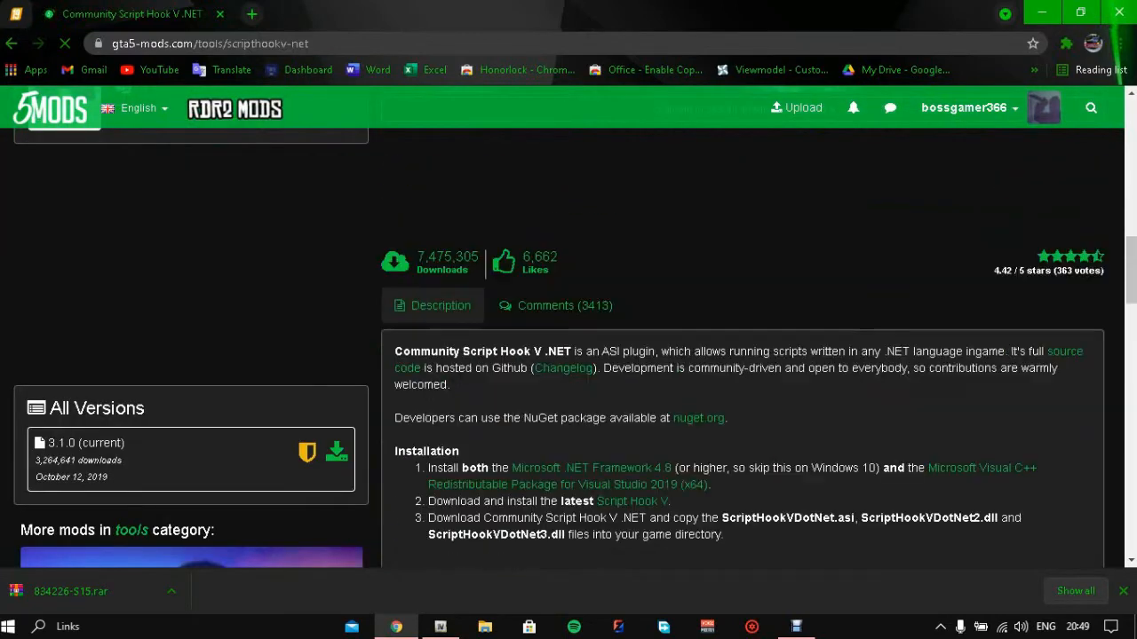
{"action": "scroll", "scroll_direction": "down", "scroll_amount": 3}
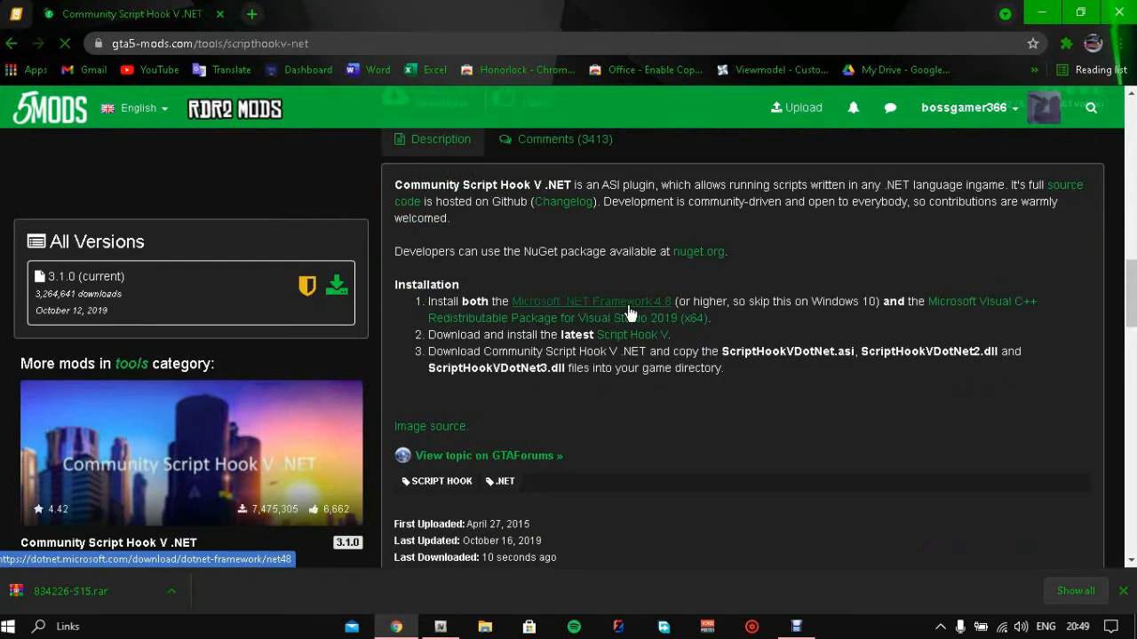
{"action": "mouse_move", "coordinate": [1084, 306]}
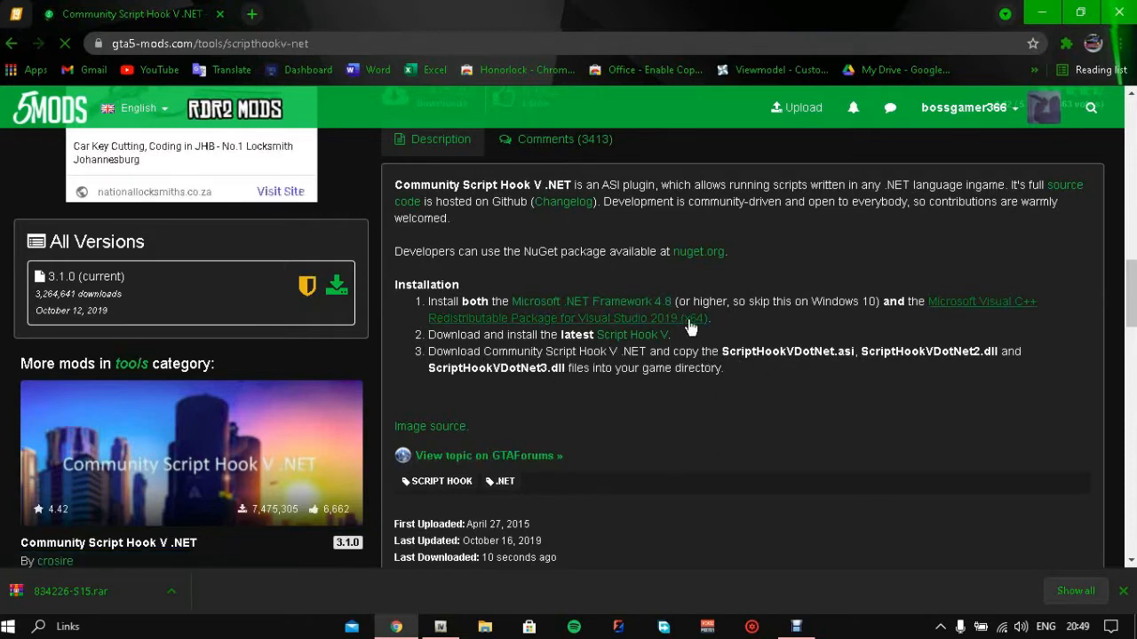
{"action": "mouse_move", "coordinate": [341, 469]}
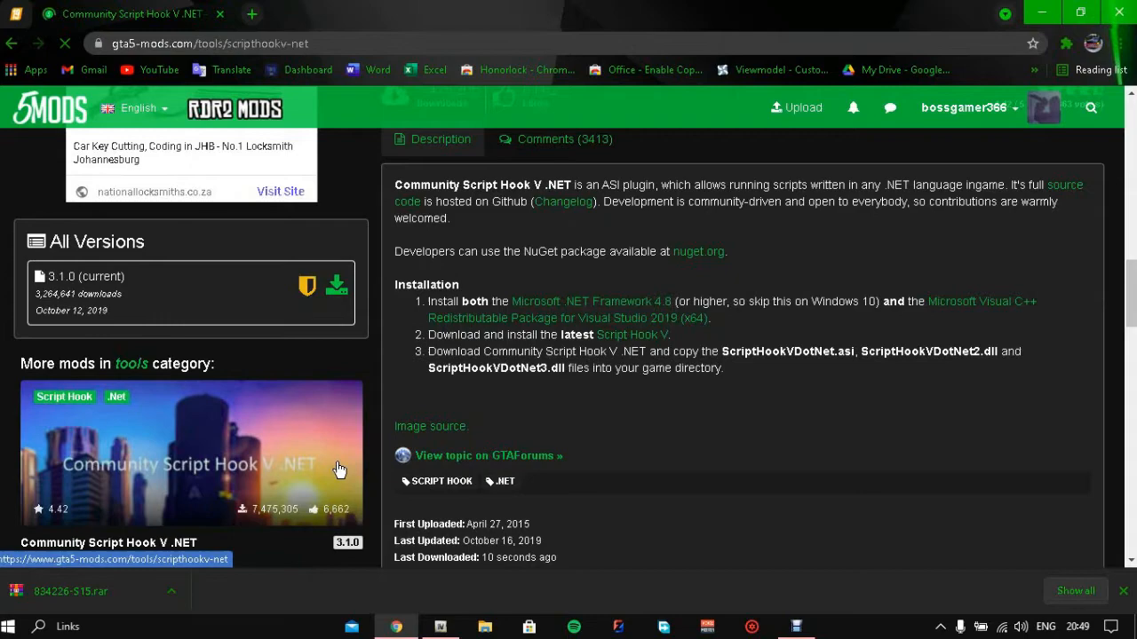
{"action": "scroll", "scroll_direction": "down", "scroll_amount": 3}
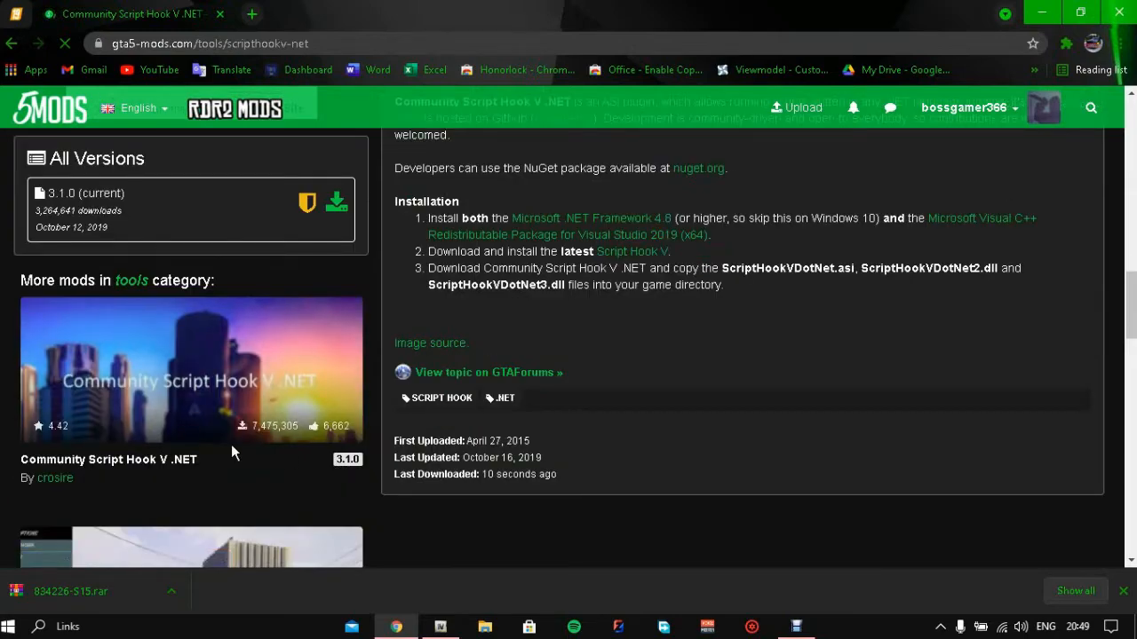
{"action": "scroll", "scroll_direction": "up", "scroll_amount": 3}
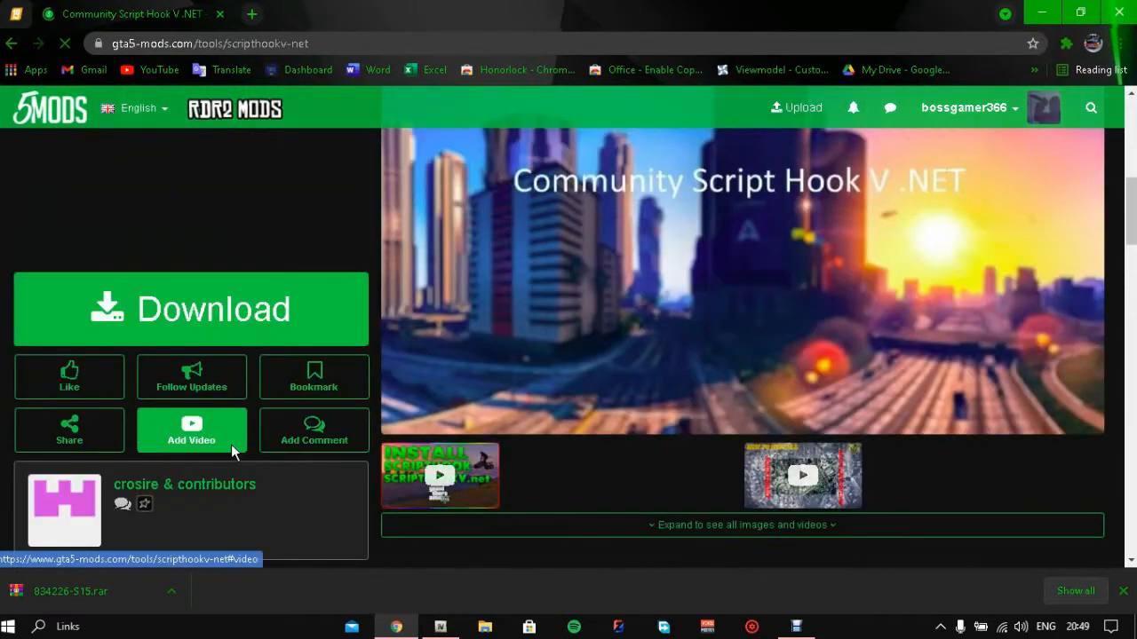
{"action": "scroll", "scroll_direction": "down", "scroll_amount": 3}
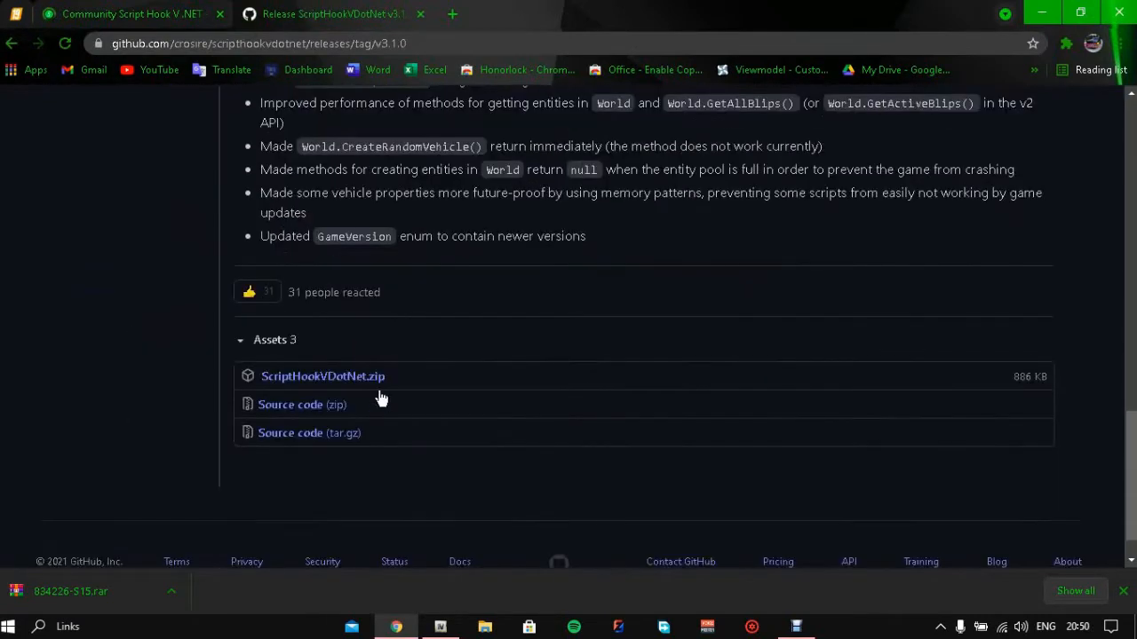
{"action": "mouse_move", "coordinate": [324, 377]}
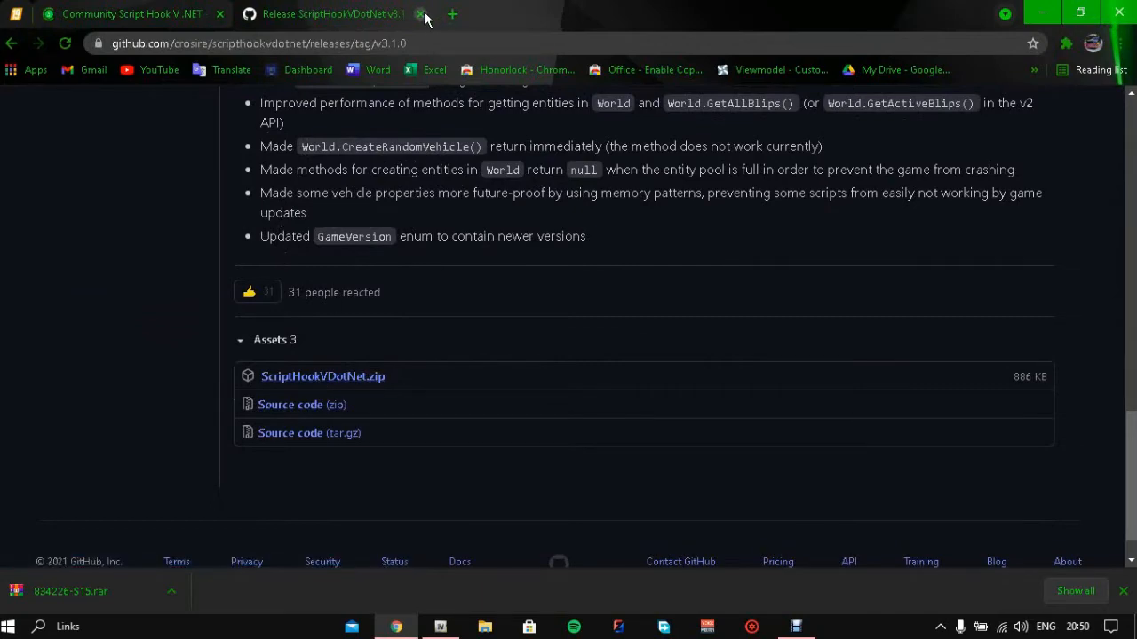
Close the GitHub ScriptHookVDotNet v3.1.0 release tab
{"action": "left_click", "coordinate": [423, 14]}
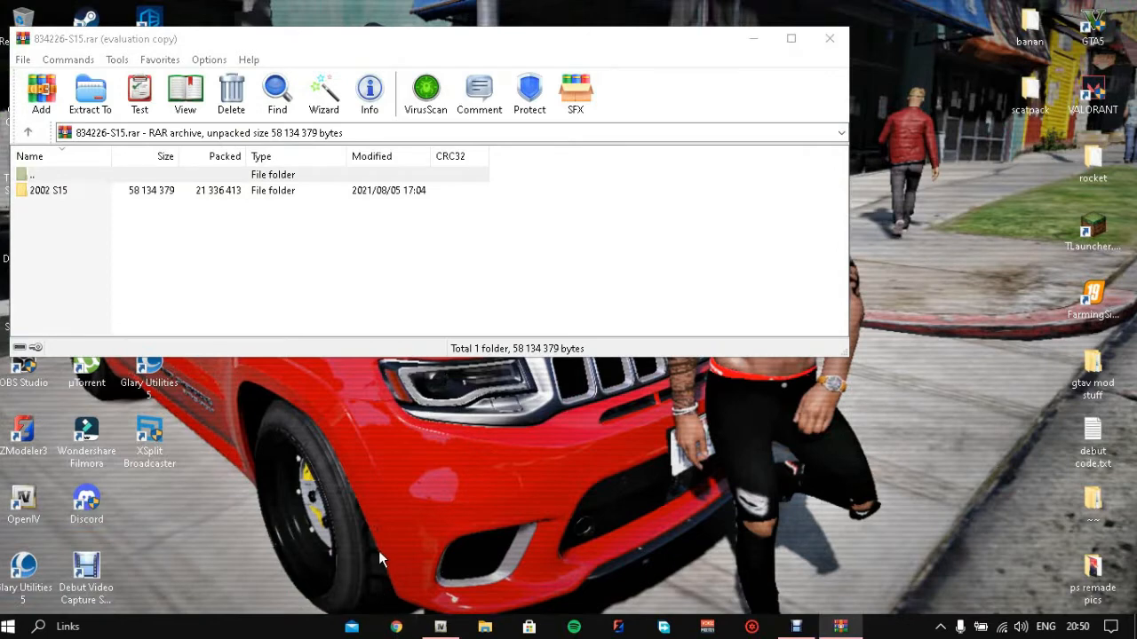
Switch from WinRAR to the Chrome browser for a new tab
{"action": "left_click", "coordinate": [397, 627]}
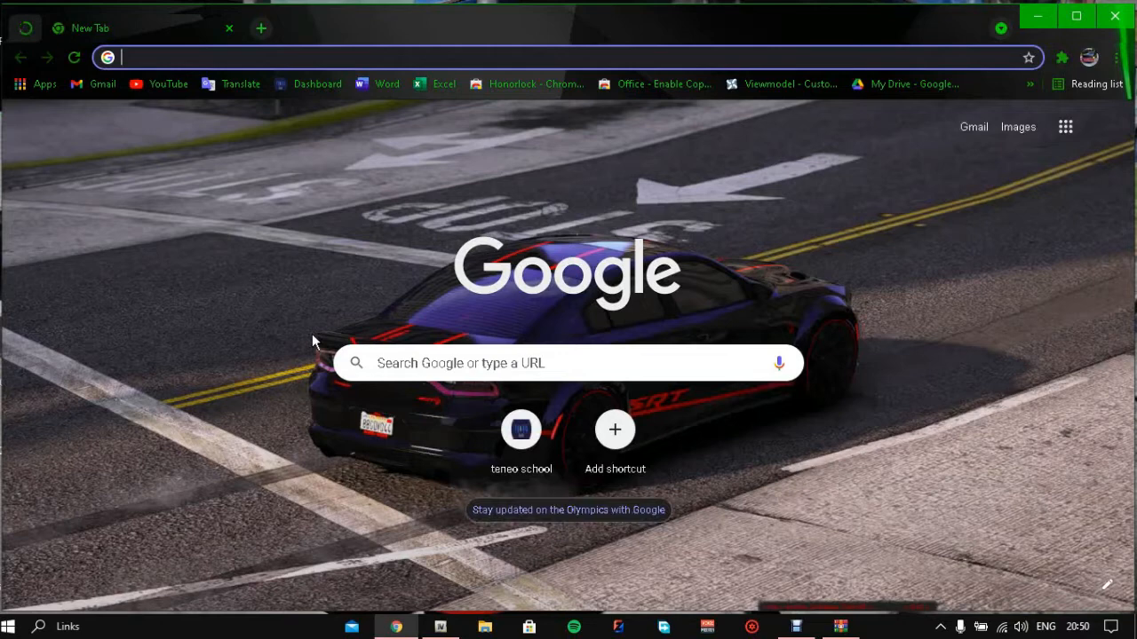
Search 'trainer' and open Simple Trainer for GTA V, scrolling to All Versions
{"action": "type", "text": "trainer gtav"}
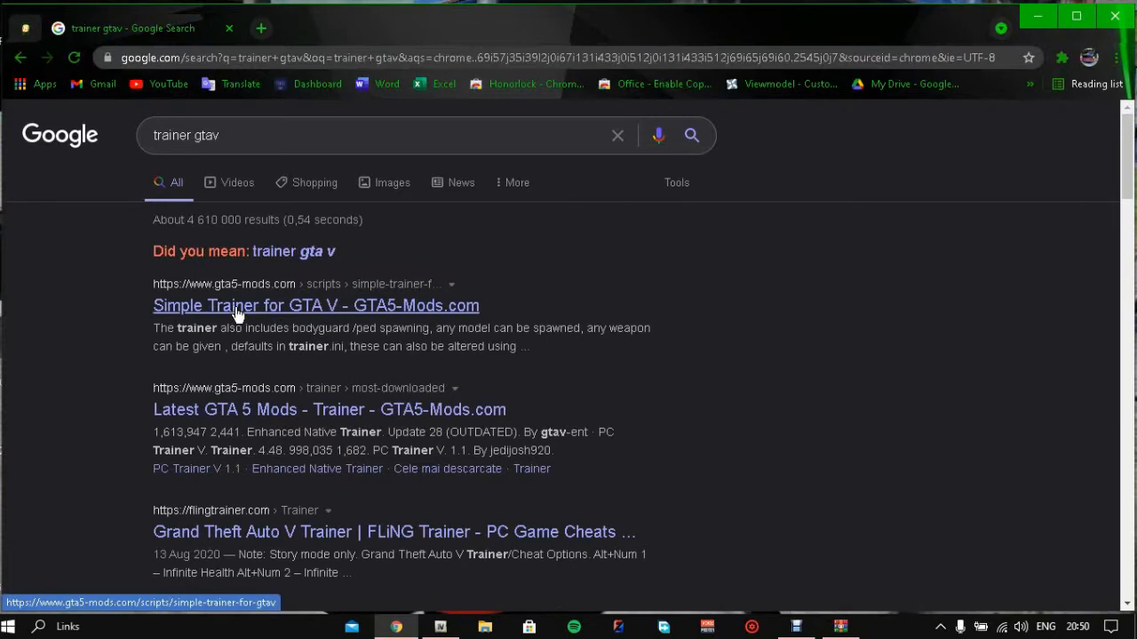
{"action": "left_click", "coordinate": [317, 306]}
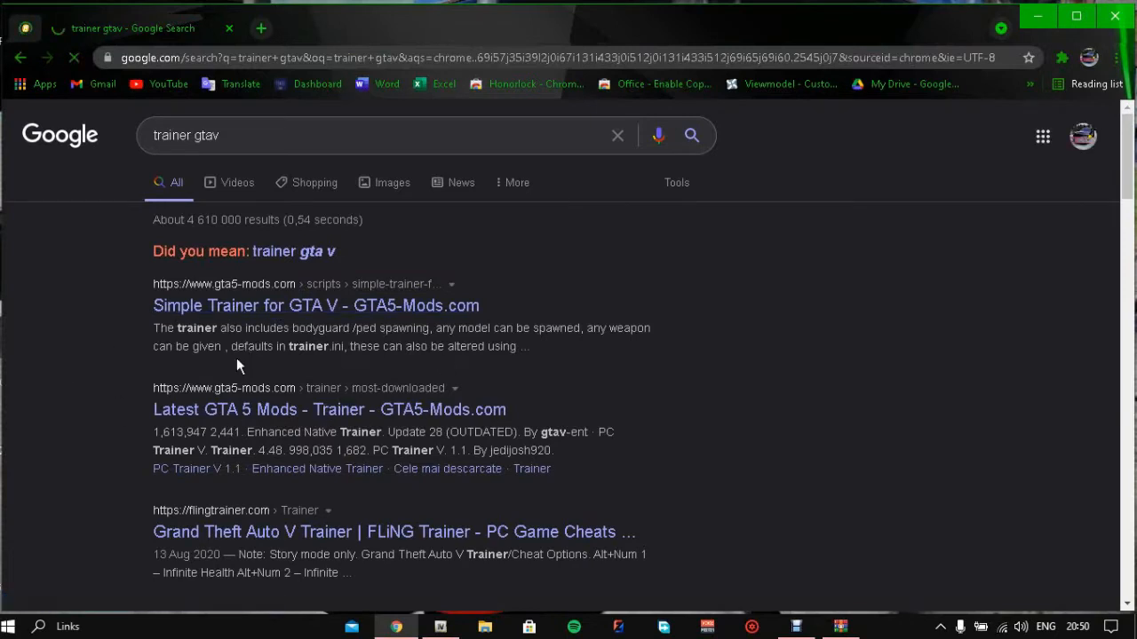
{"action": "left_click", "coordinate": [316, 305]}
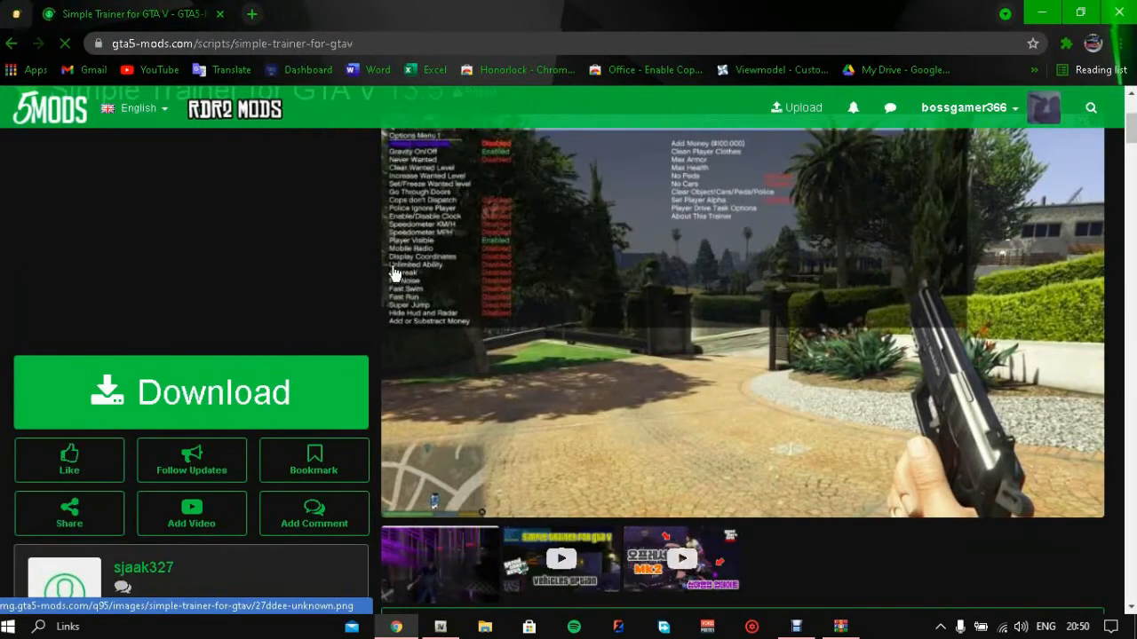
{"action": "scroll", "scroll_direction": "up", "scroll_amount": 3}
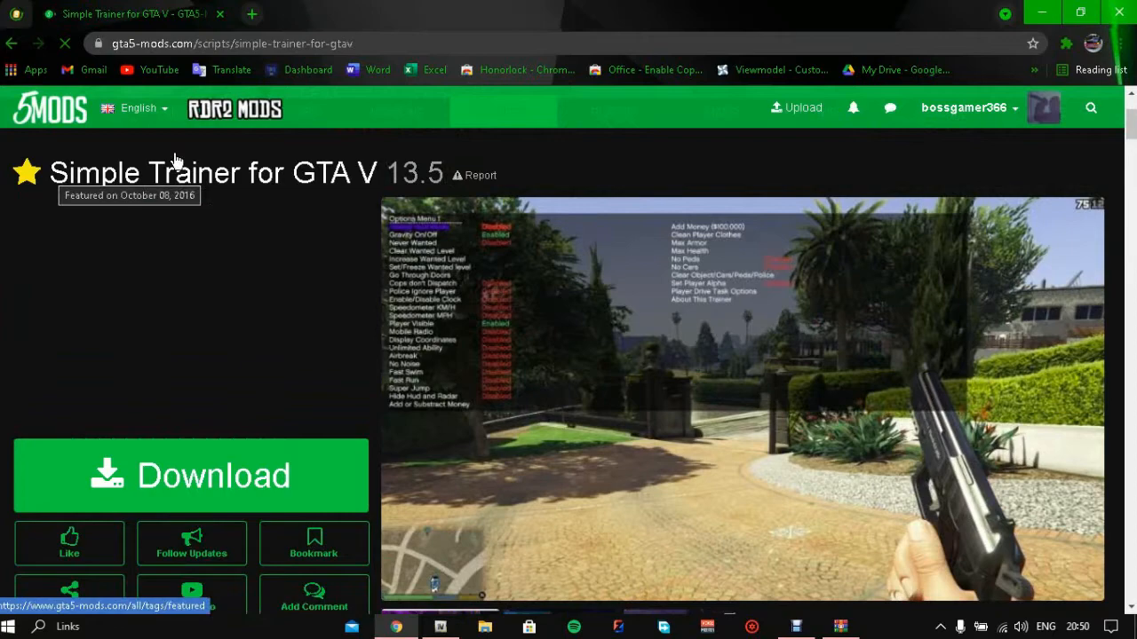
{"action": "scroll", "scroll_direction": "down", "scroll_amount": 3}
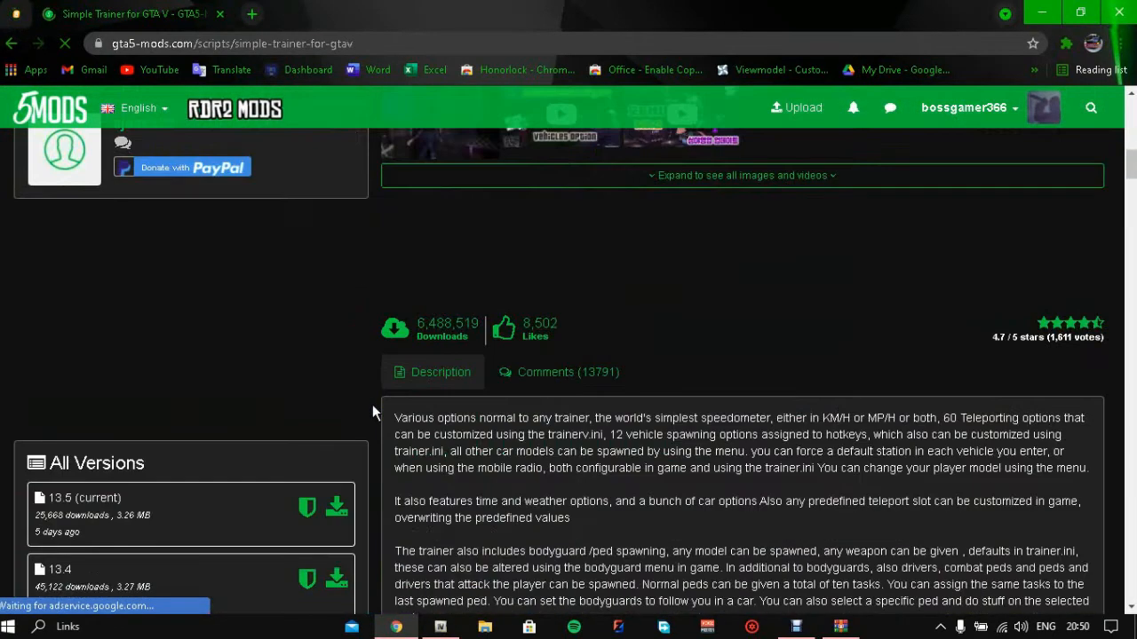
{"action": "mouse_move", "coordinate": [338, 508]}
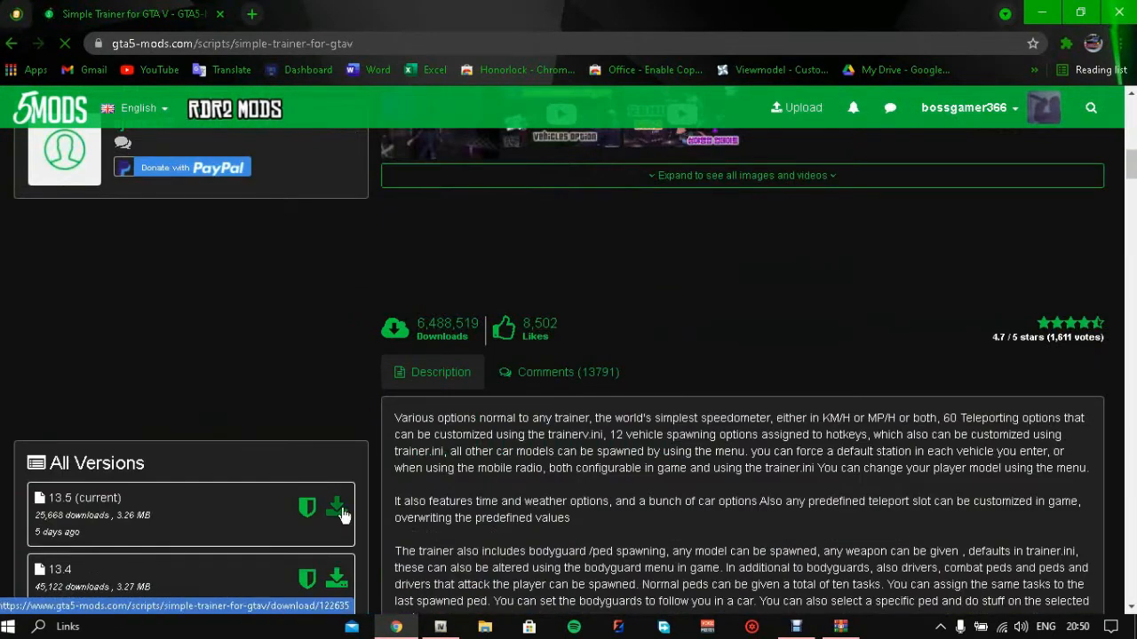
{"action": "scroll", "scroll_direction": "up", "scroll_amount": 3}
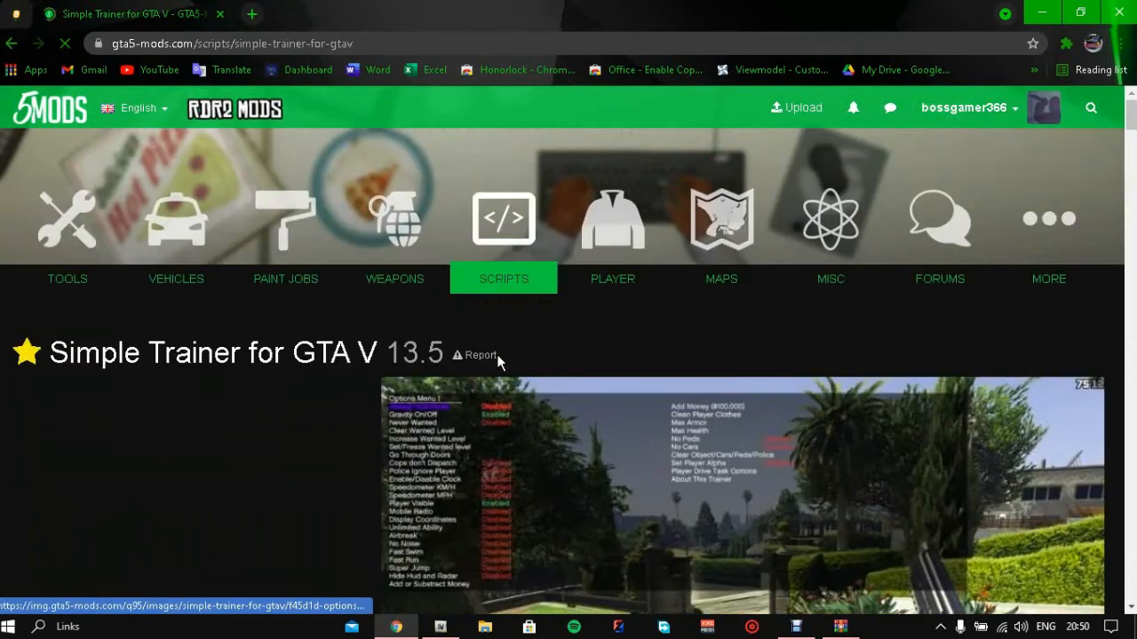
{"action": "scroll", "scroll_direction": "down", "scroll_amount": 3}
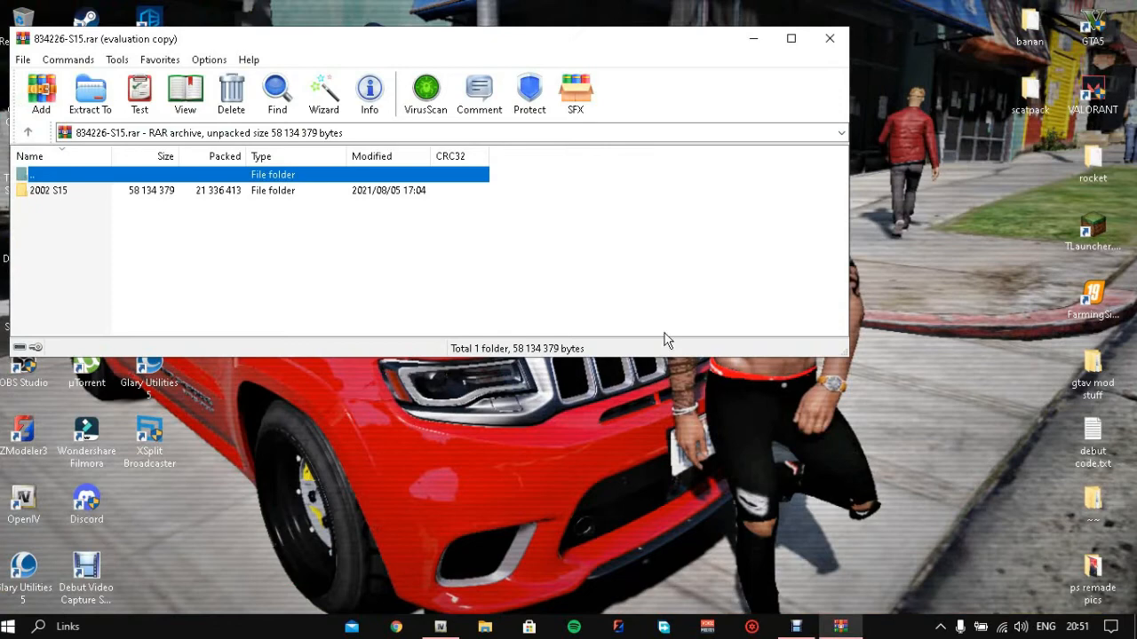
{"action": "mouse_move", "coordinate": [441, 626]}
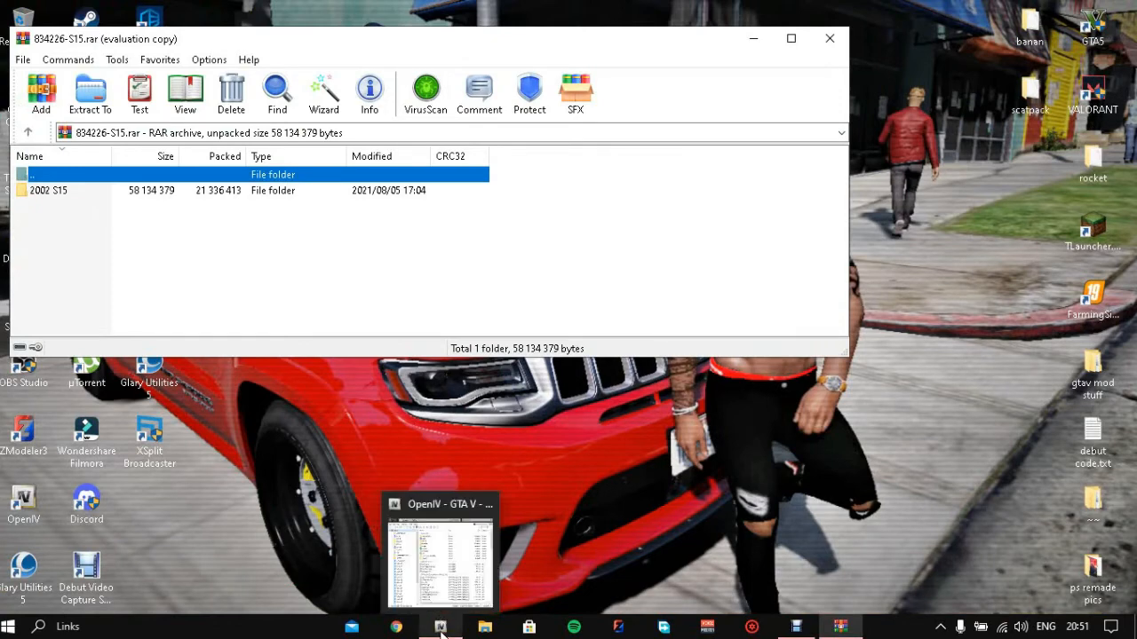
Bring the OpenIV window with the GTA V game folder to the front
{"action": "left_click", "coordinate": [441, 551]}
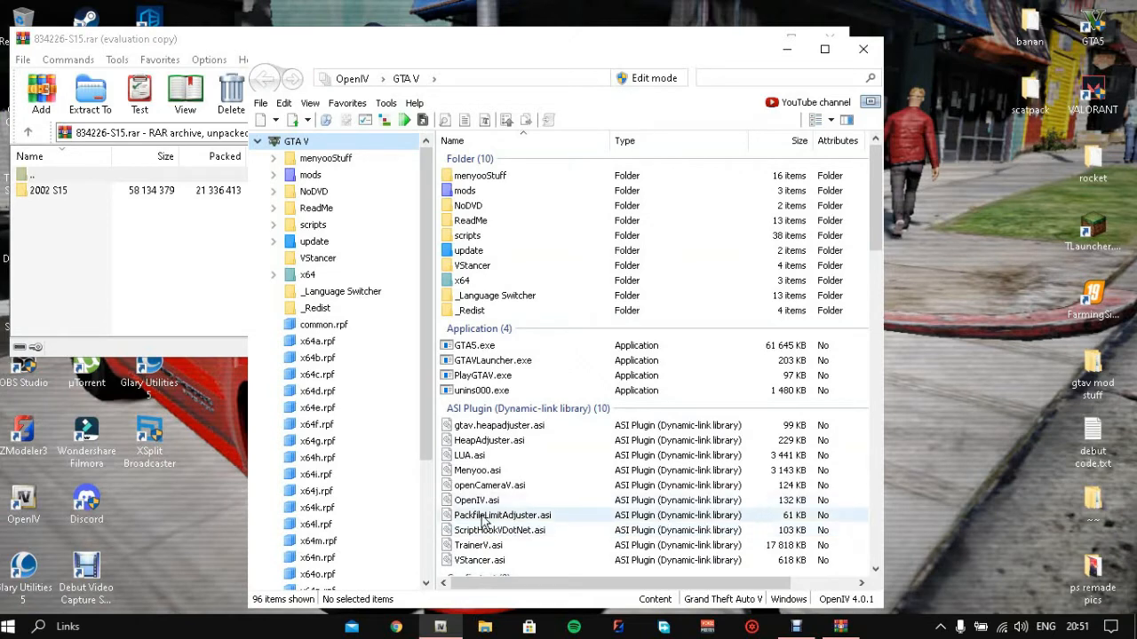
{"action": "mouse_move", "coordinate": [608, 558]}
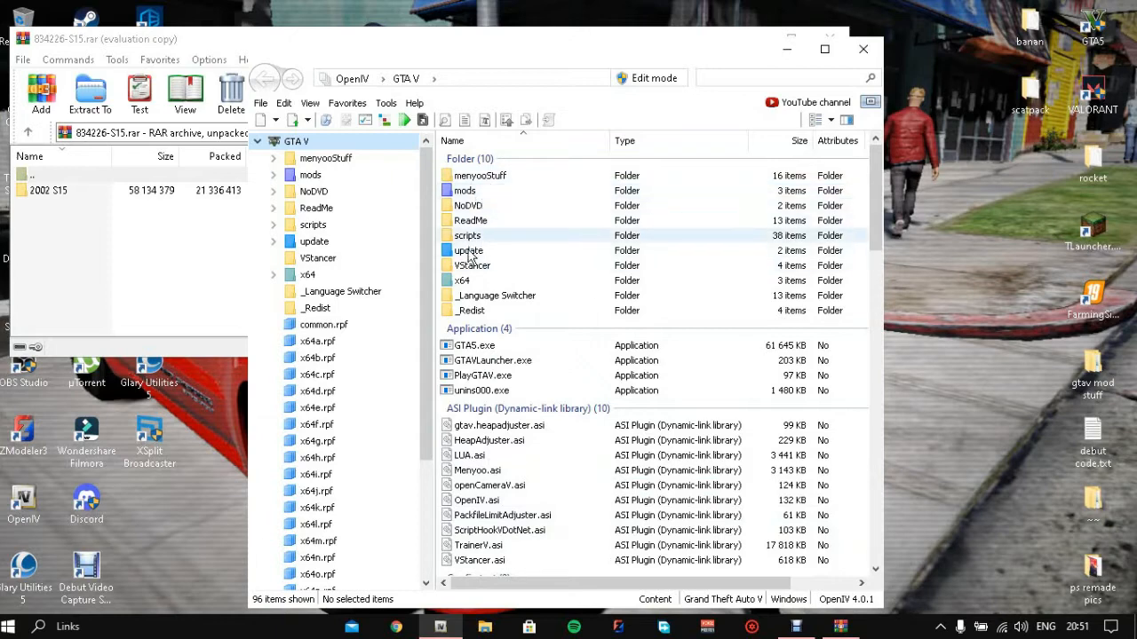
{"action": "mouse_move", "coordinate": [469, 249]}
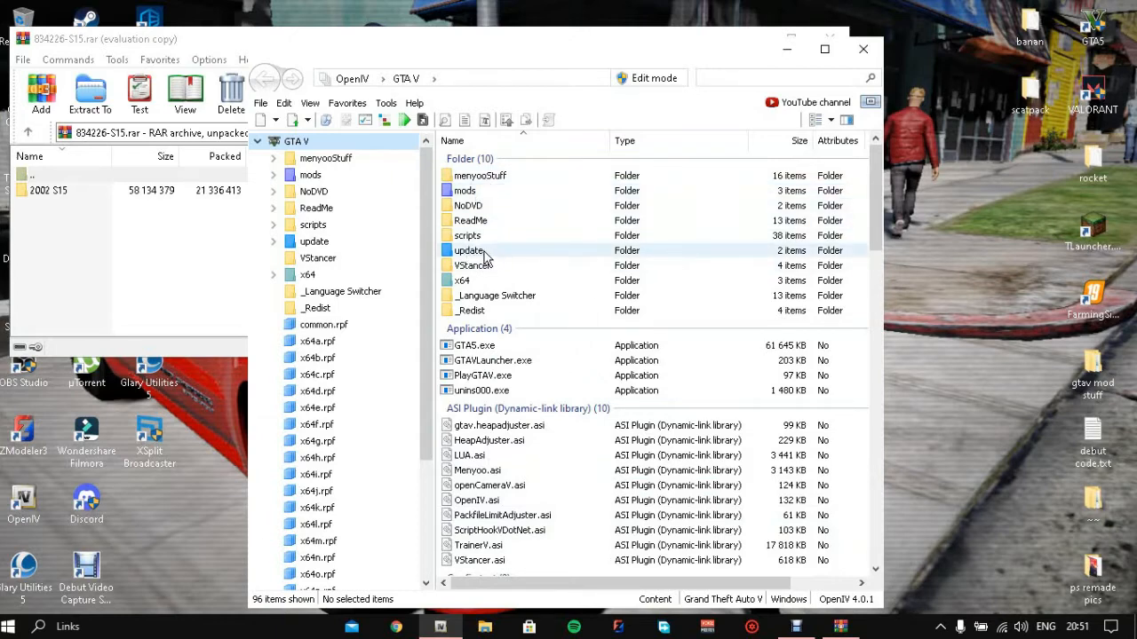
{"action": "left_click", "coordinate": [466, 190]}
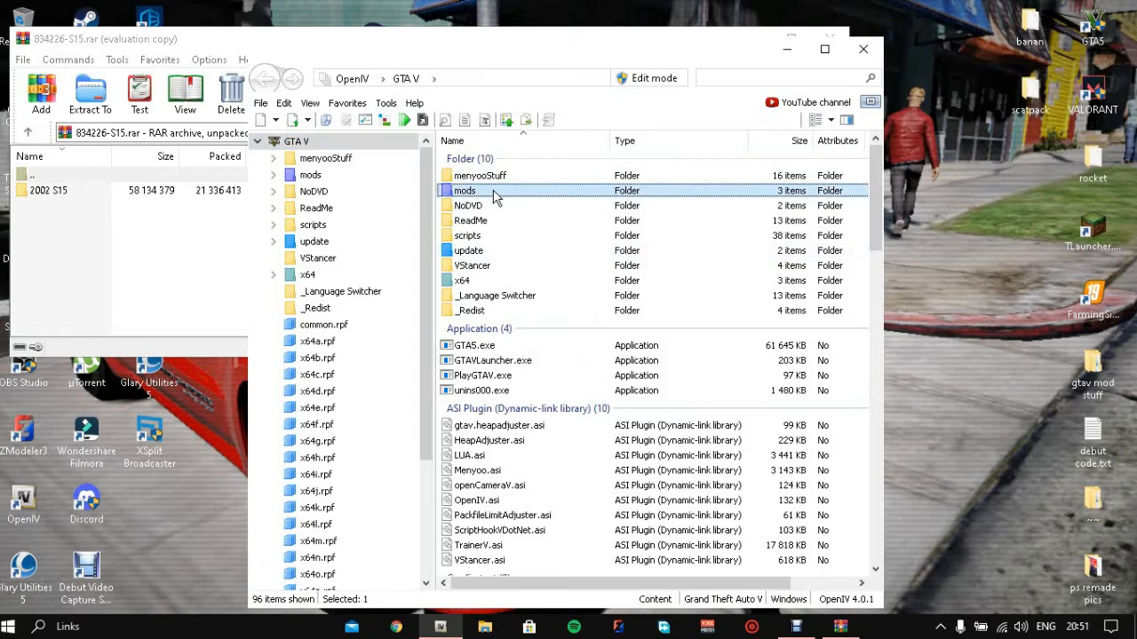
{"action": "double_click", "coordinate": [465, 190]}
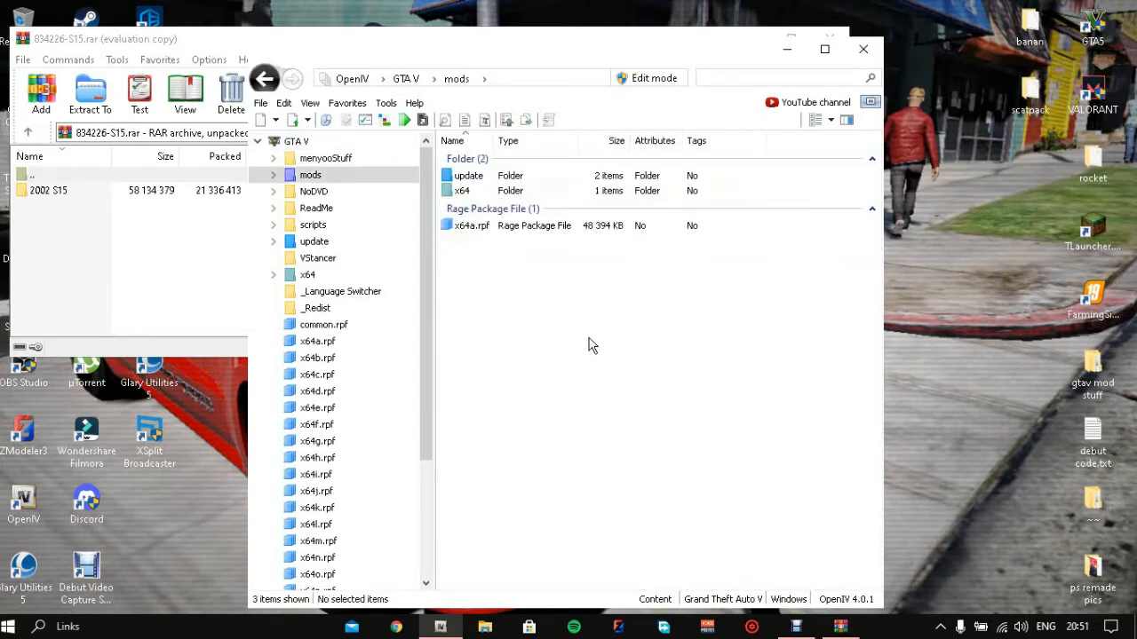
{"action": "mouse_move", "coordinate": [479, 122]}
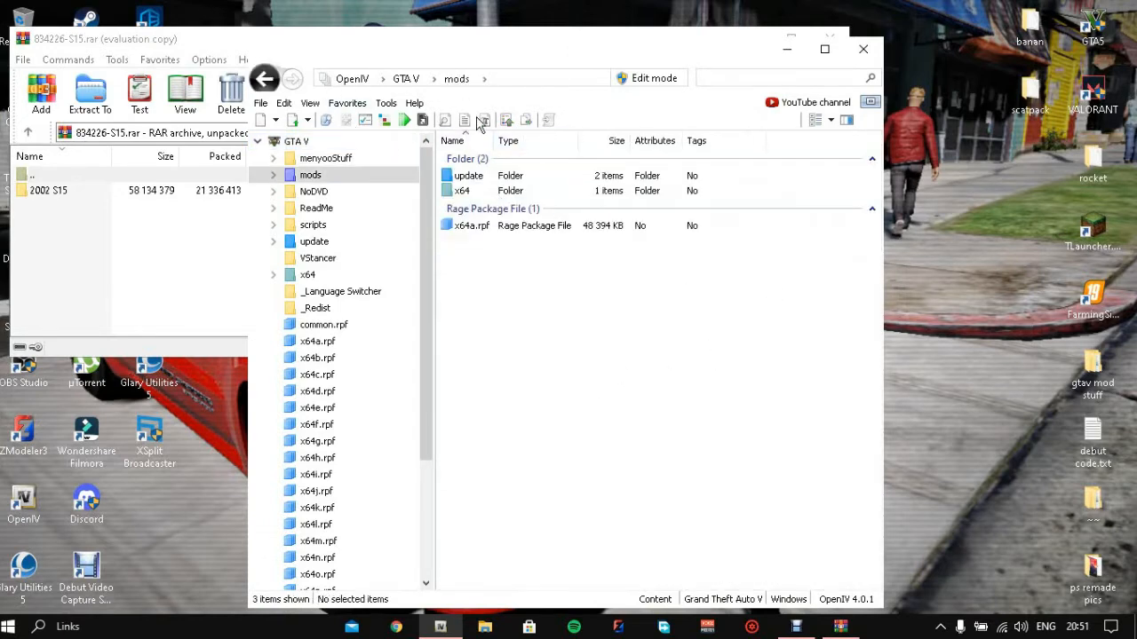
{"action": "mouse_move", "coordinate": [852, 508]}
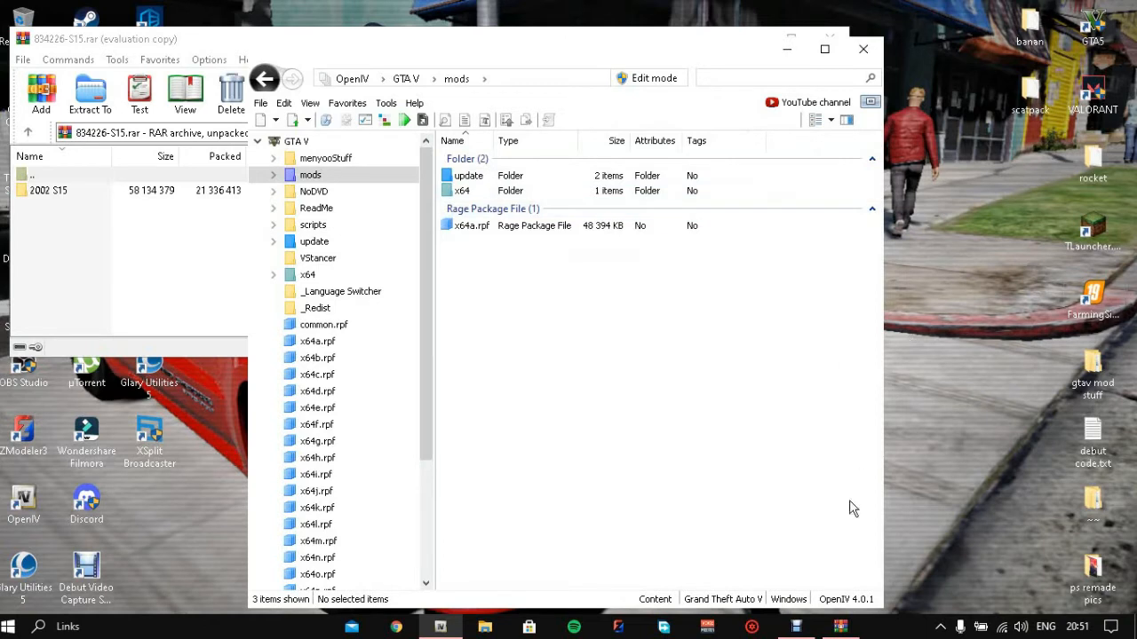
{"action": "mouse_move", "coordinate": [483, 625]}
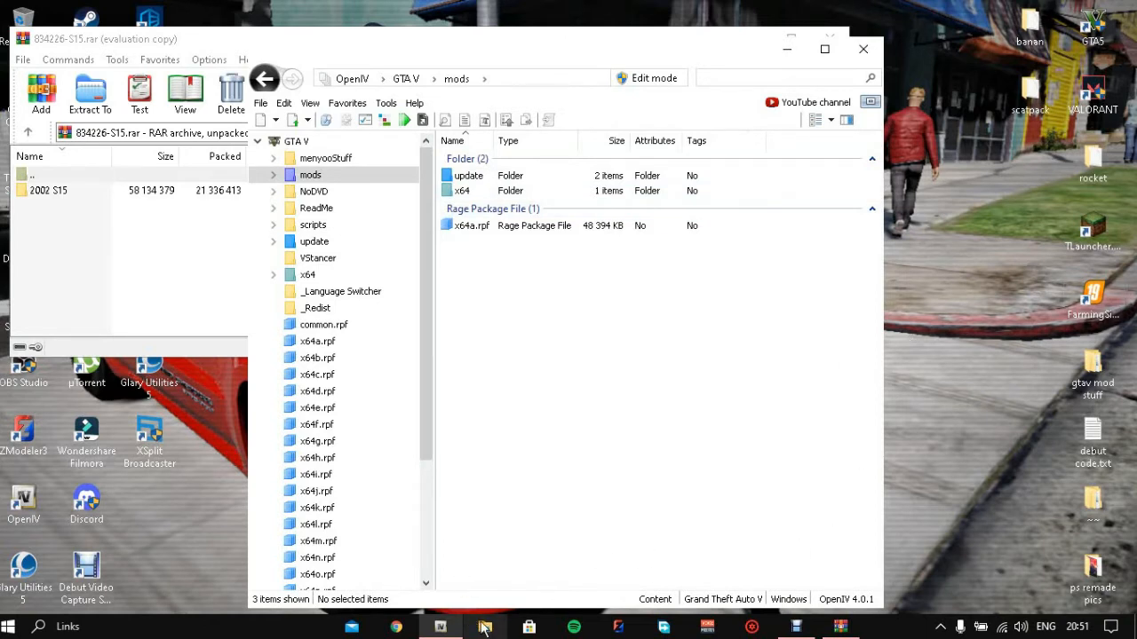
{"action": "mouse_move", "coordinate": [267, 78]}
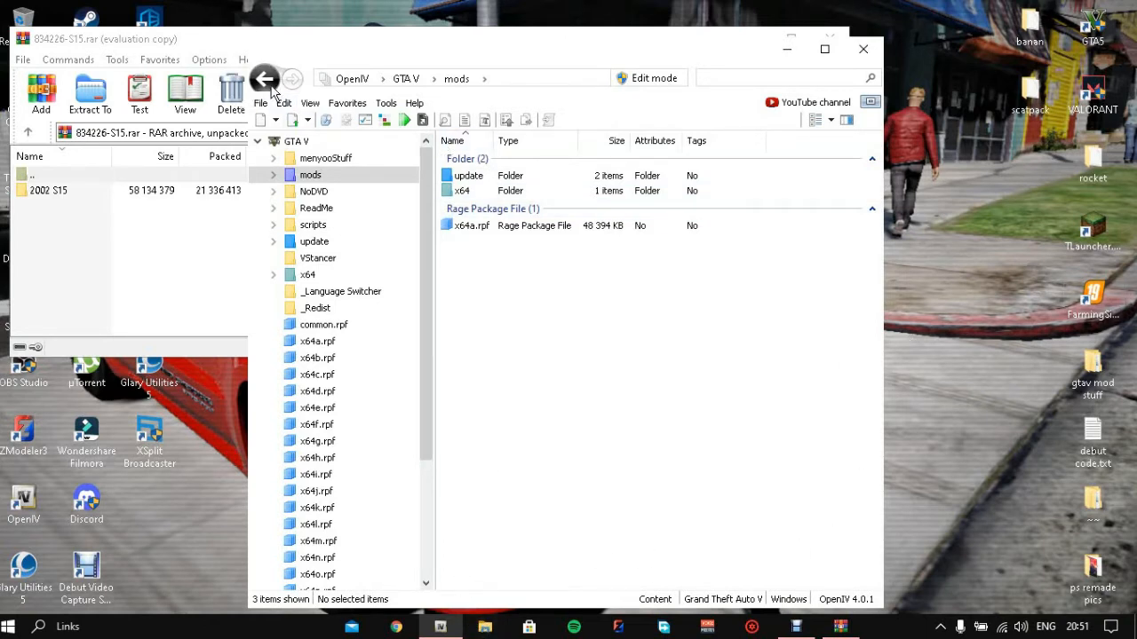
{"action": "left_click", "coordinate": [265, 78]}
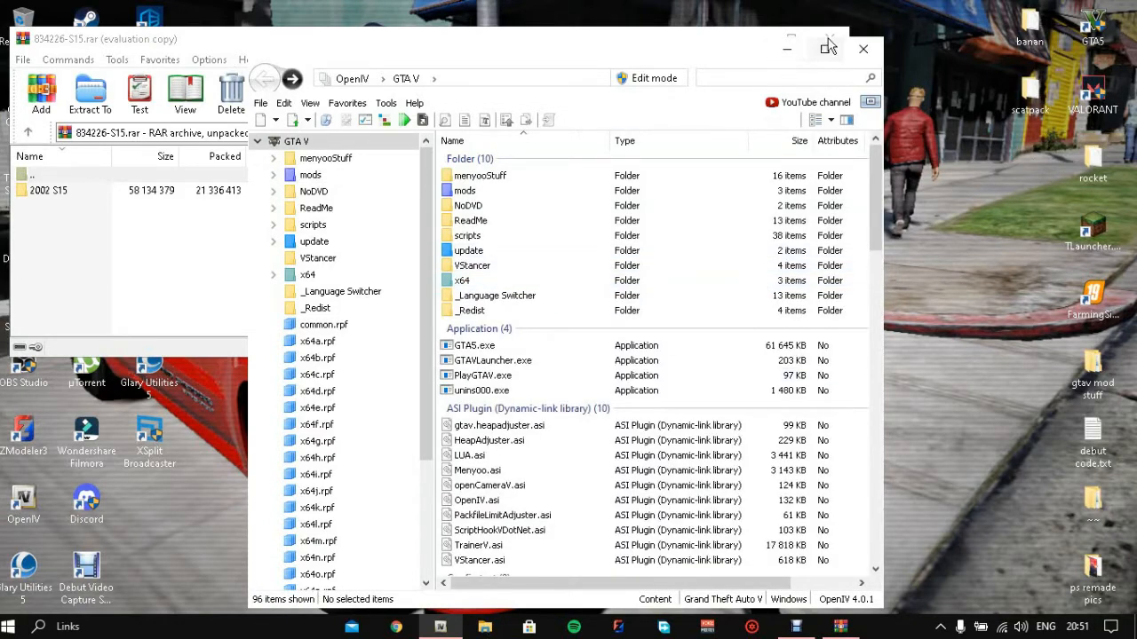
Maximize the OpenIV window to fill the screen
{"action": "left_click", "coordinate": [828, 48]}
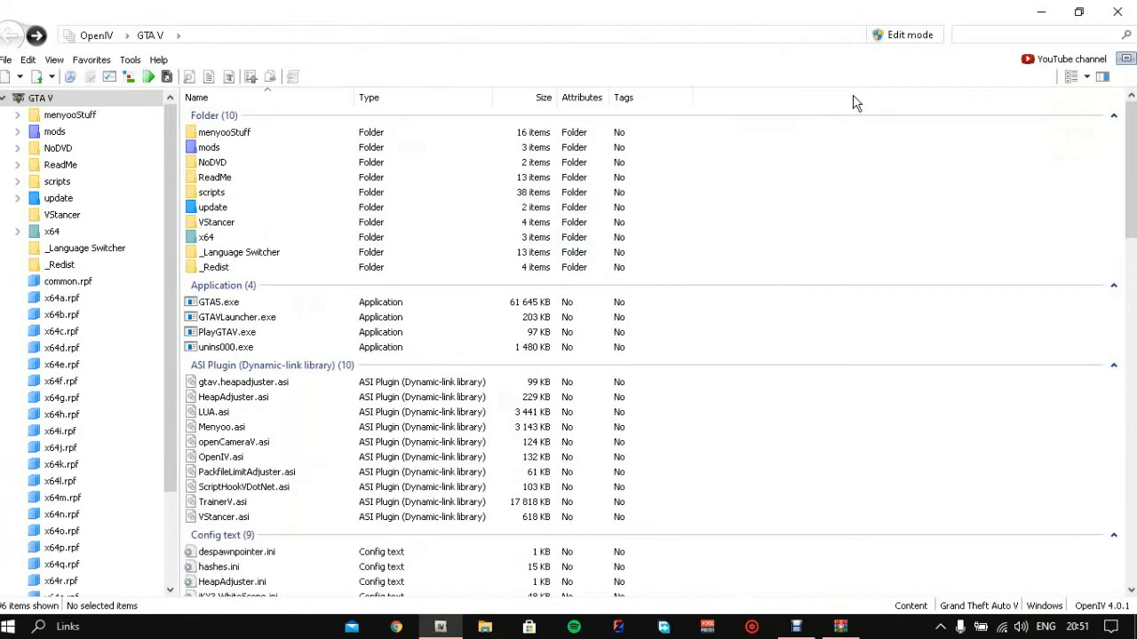
{"action": "mouse_move", "coordinate": [903, 36]}
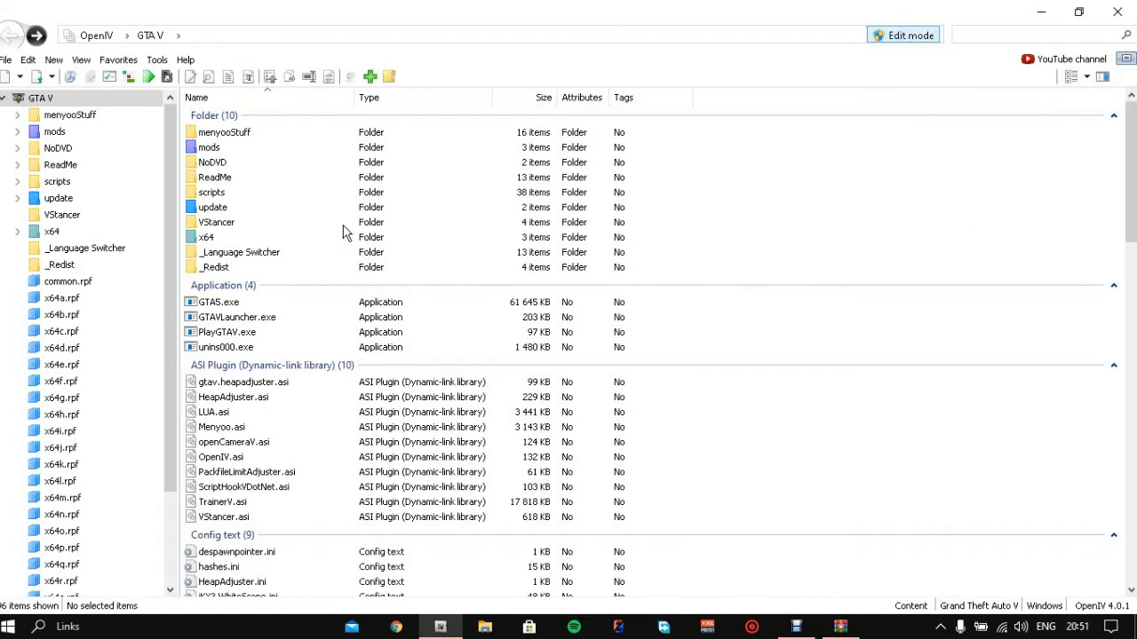
{"action": "mouse_move", "coordinate": [128, 92]}
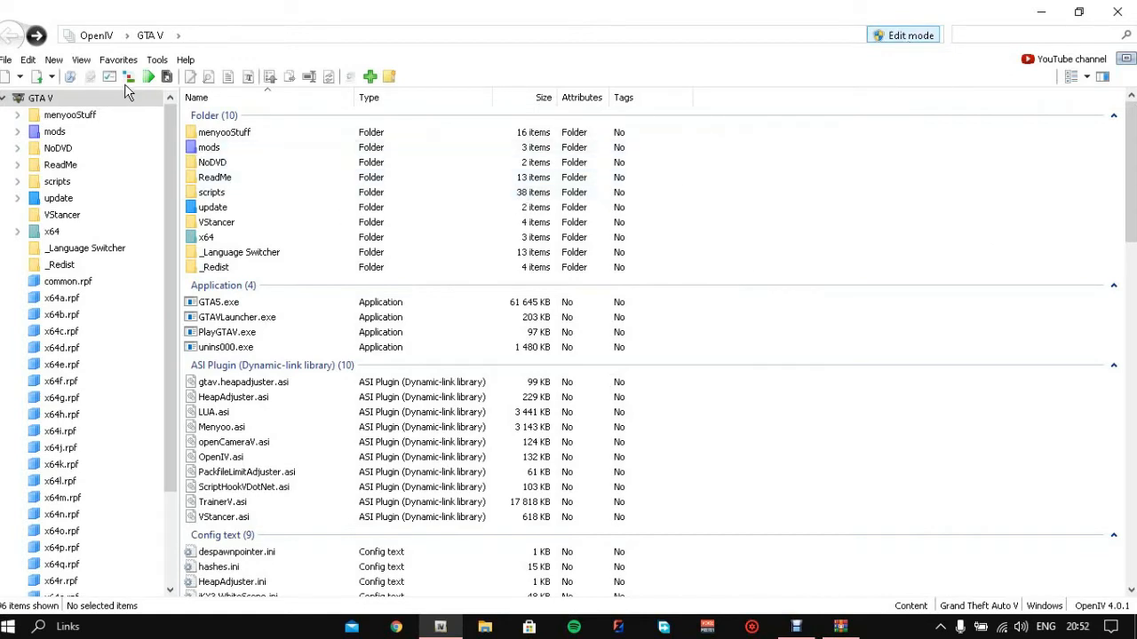
{"action": "mouse_move", "coordinate": [147, 76]}
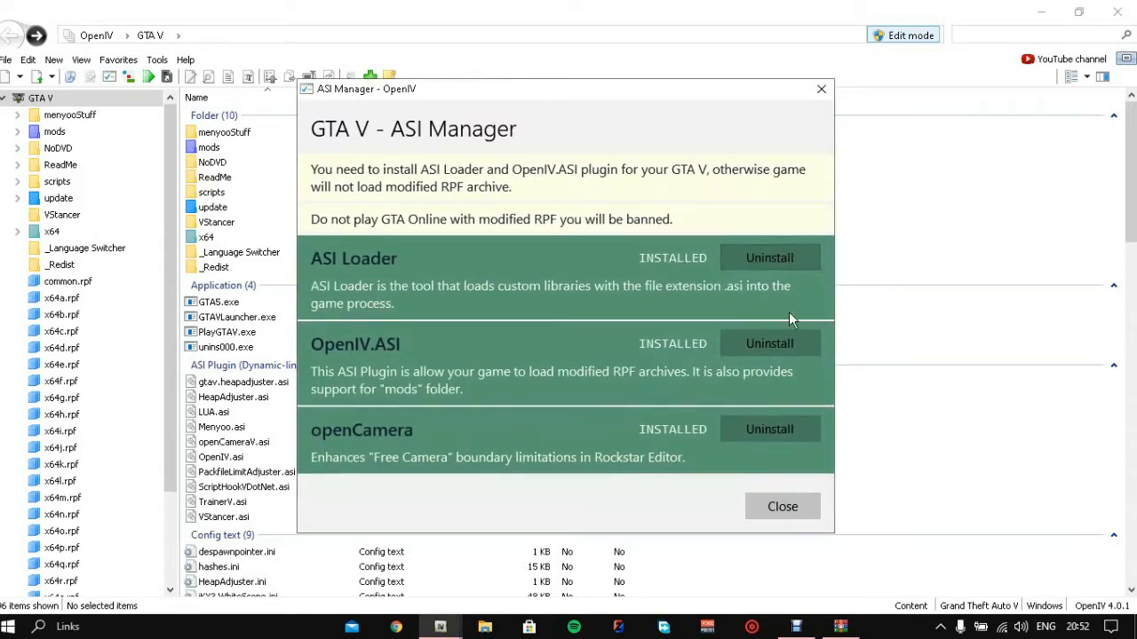
{"action": "mouse_move", "coordinate": [750, 371]}
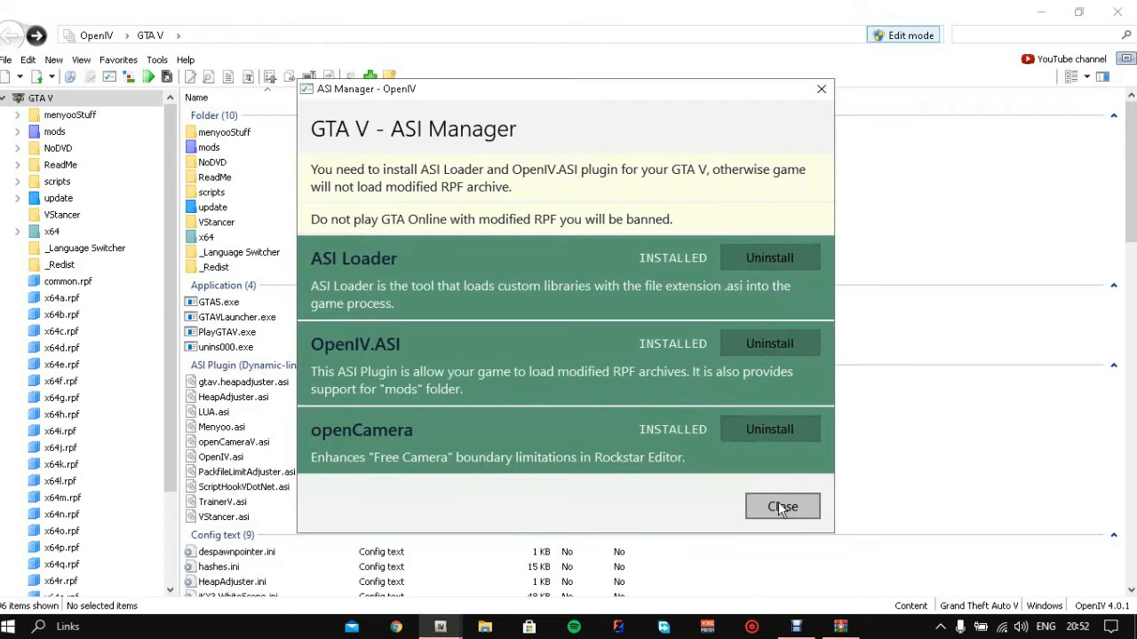
{"action": "mouse_move", "coordinate": [826, 504]}
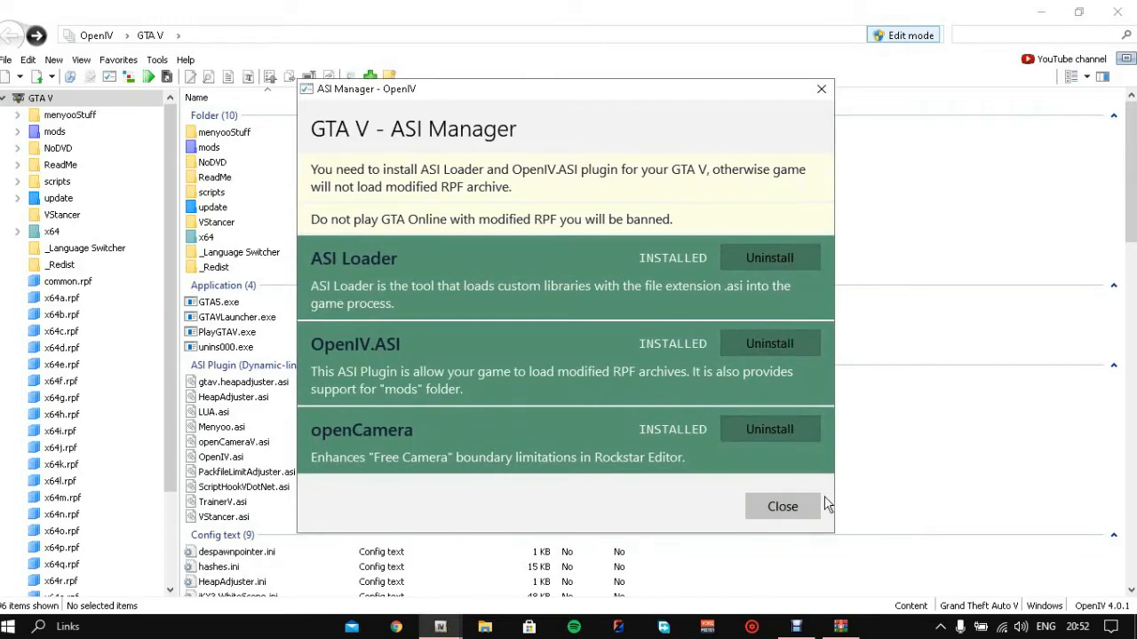
{"action": "left_click", "coordinate": [781, 507]}
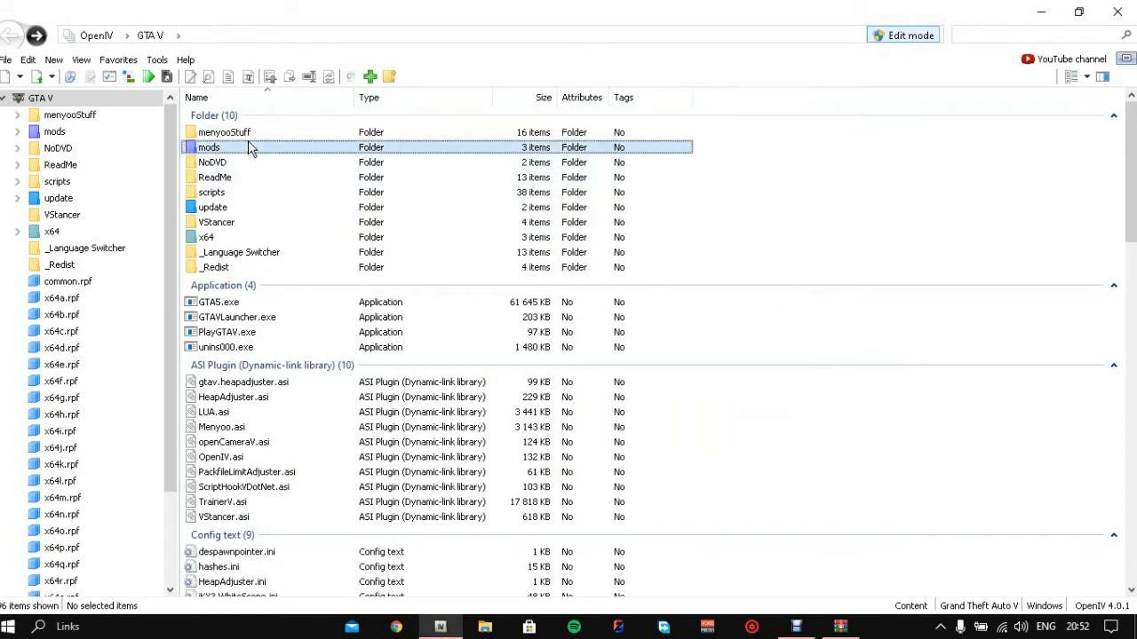
Navigate mods/update/x64/dlcpacks and scroll through the 54 add-on pack folders
{"action": "double_click", "coordinate": [208, 146]}
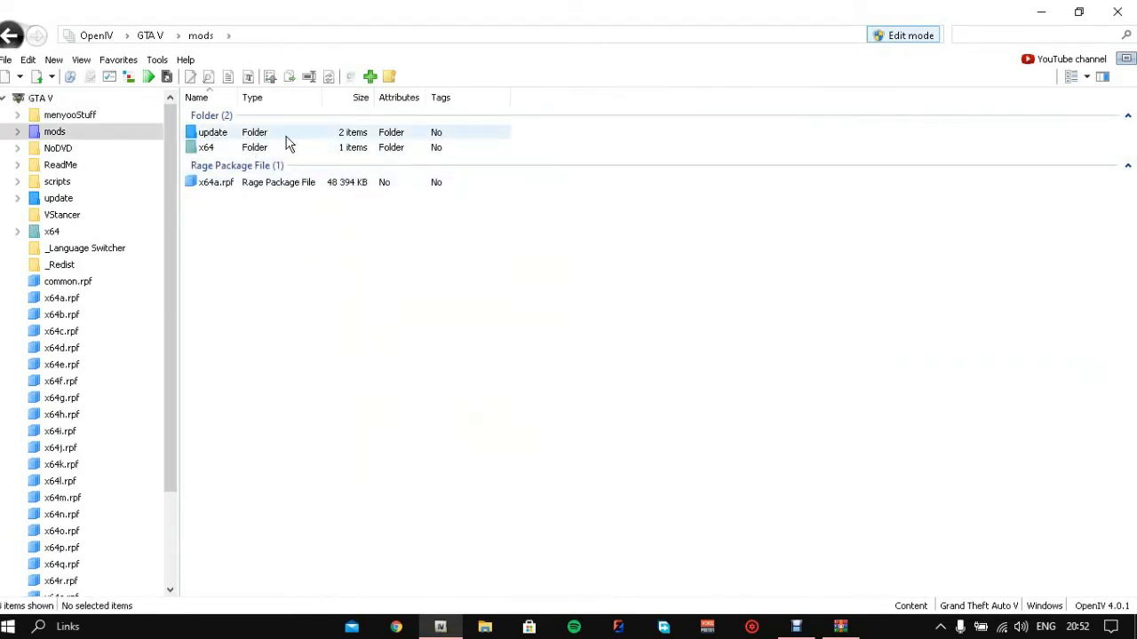
{"action": "left_click", "coordinate": [213, 131]}
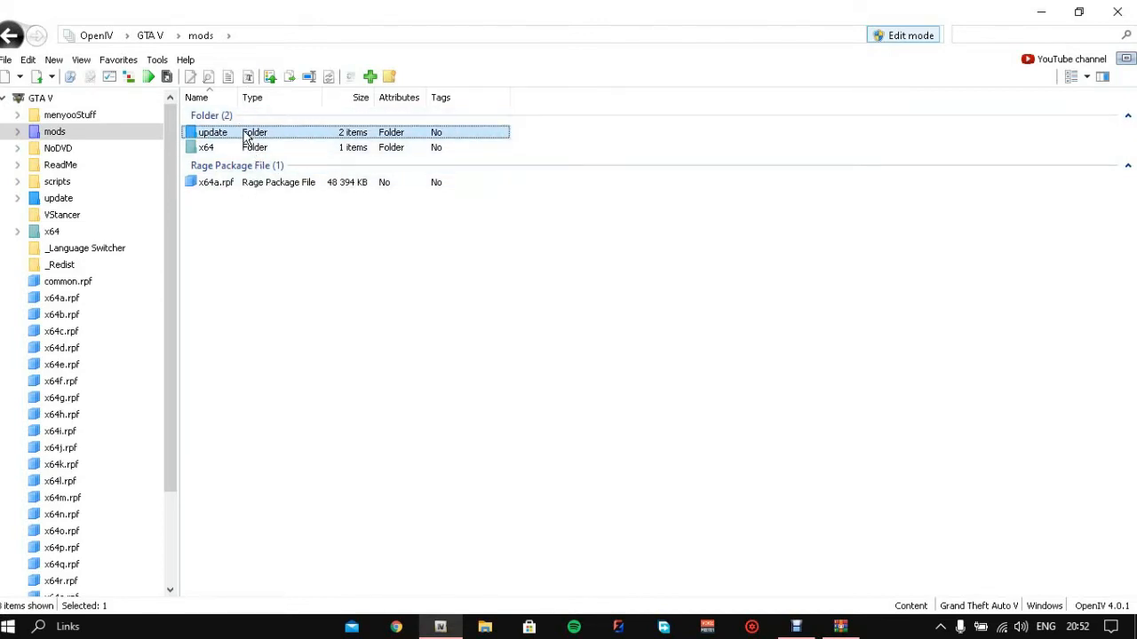
{"action": "double_click", "coordinate": [214, 131]}
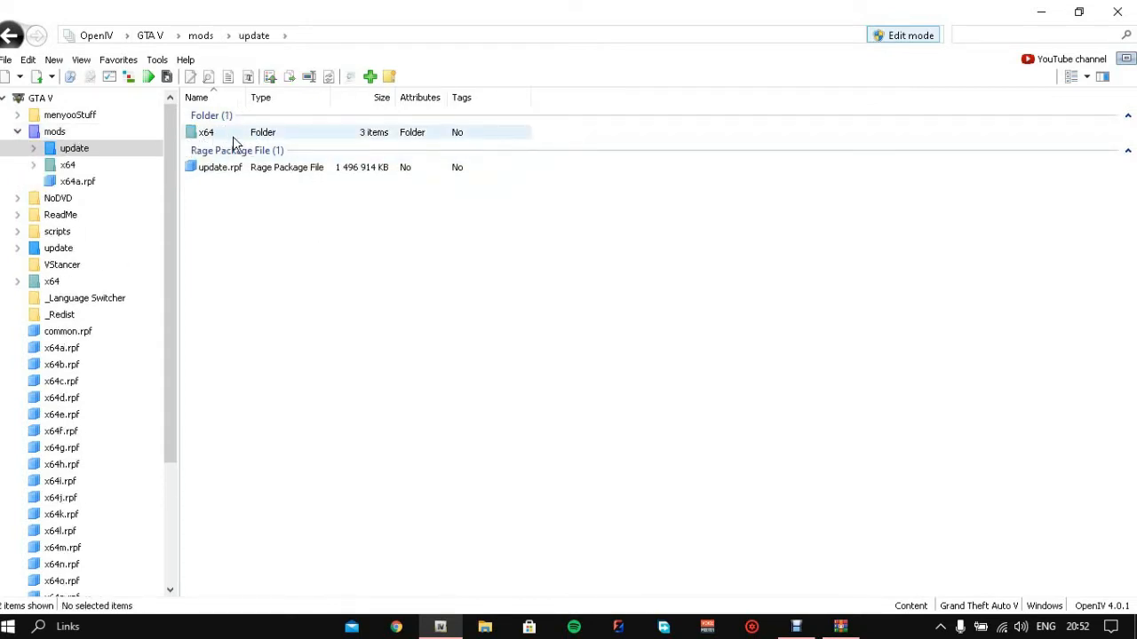
{"action": "double_click", "coordinate": [207, 131]}
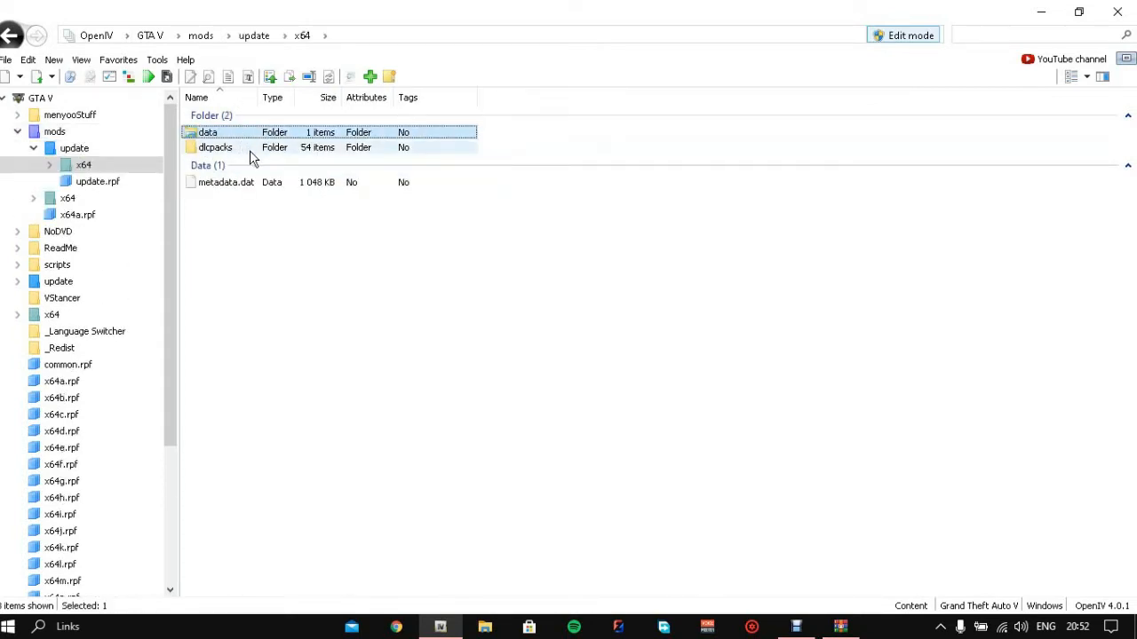
{"action": "double_click", "coordinate": [215, 148]}
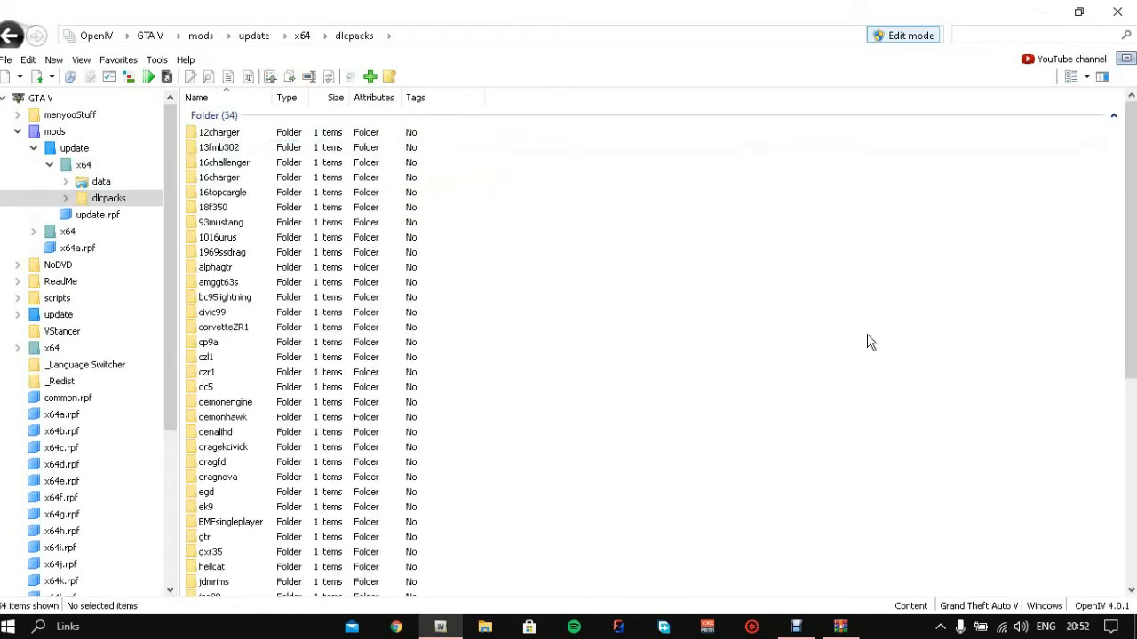
{"action": "scroll", "scroll_direction": "down", "scroll_amount": 3}
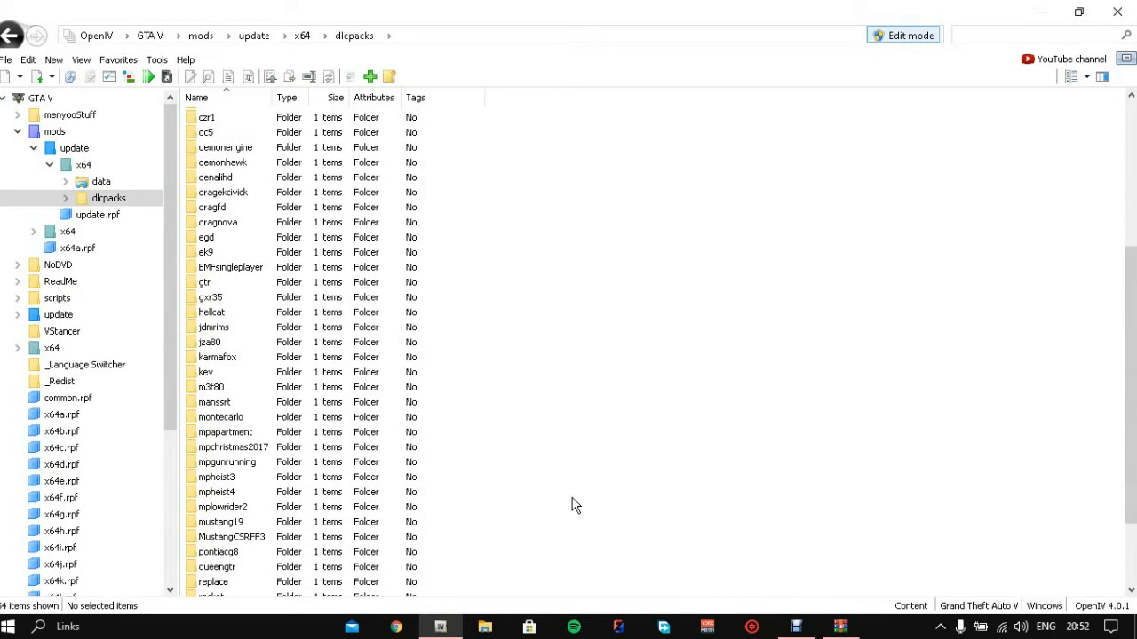
{"action": "scroll", "scroll_direction": "down", "scroll_amount": 3}
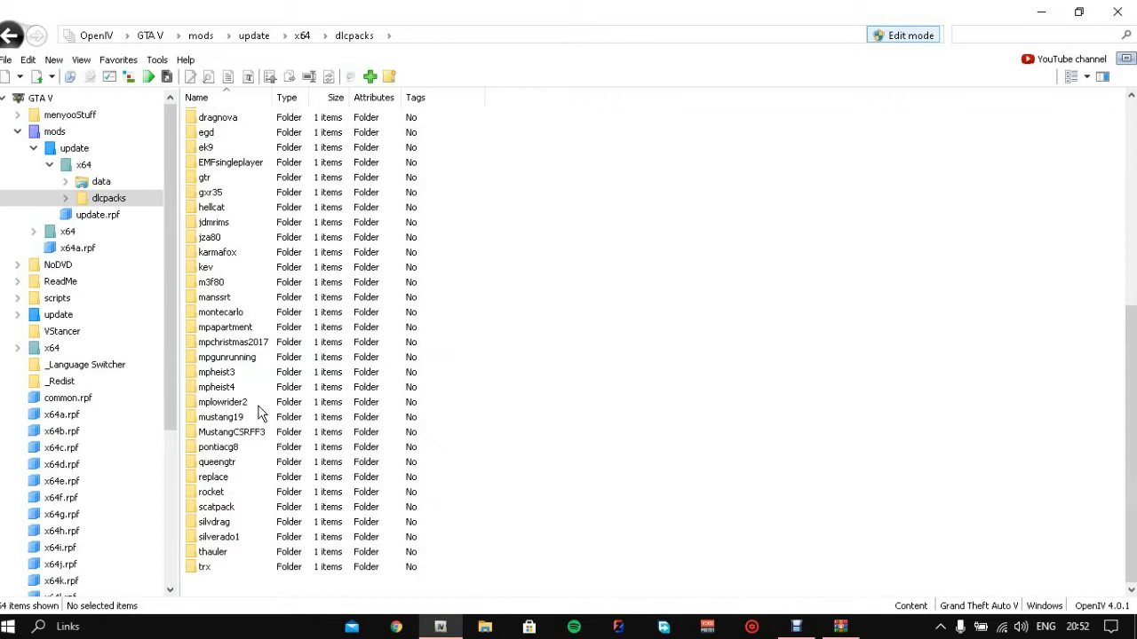
{"action": "scroll", "scroll_direction": "up", "scroll_amount": 3}
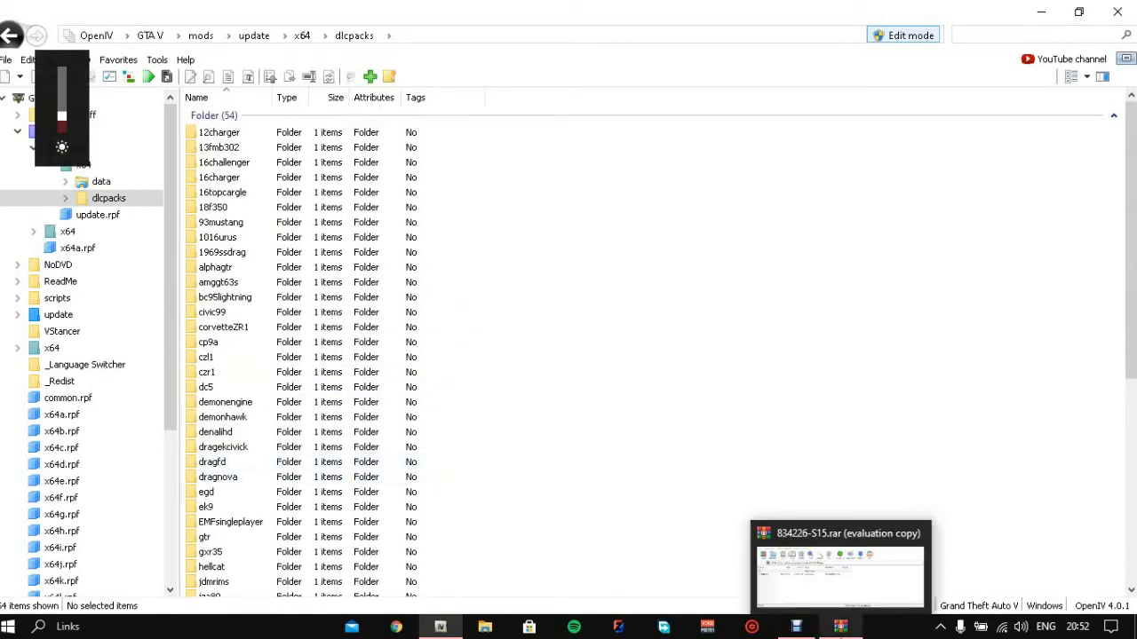
Browse into the 2002 S15 archive in WinRAR and check the gsx15 folder's contents
{"action": "left_click", "coordinate": [839, 568]}
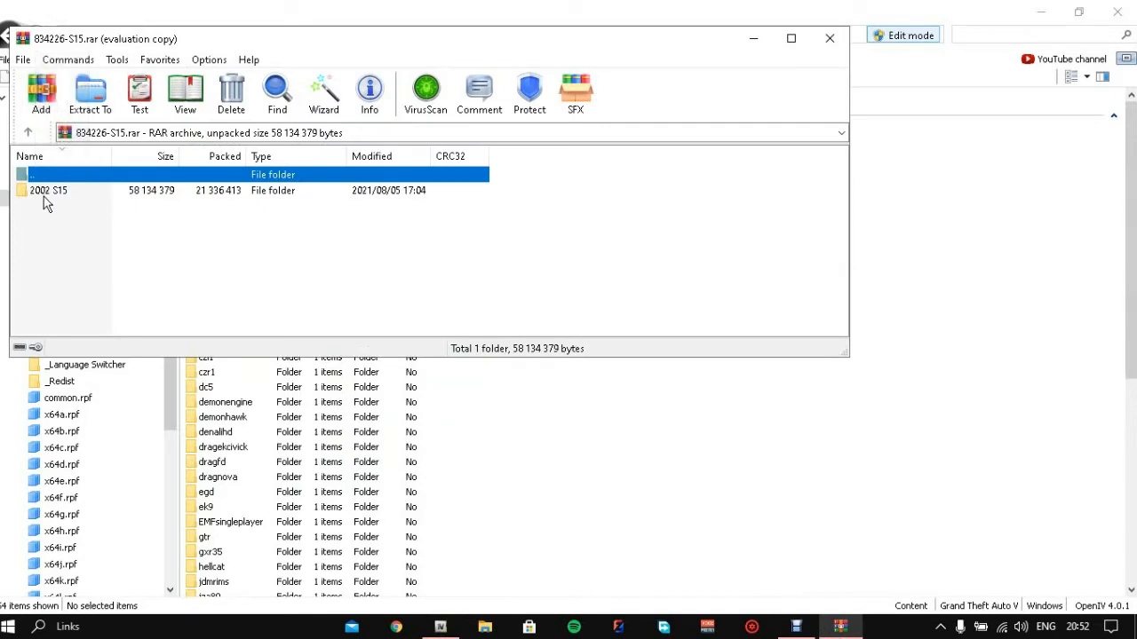
{"action": "double_click", "coordinate": [48, 190]}
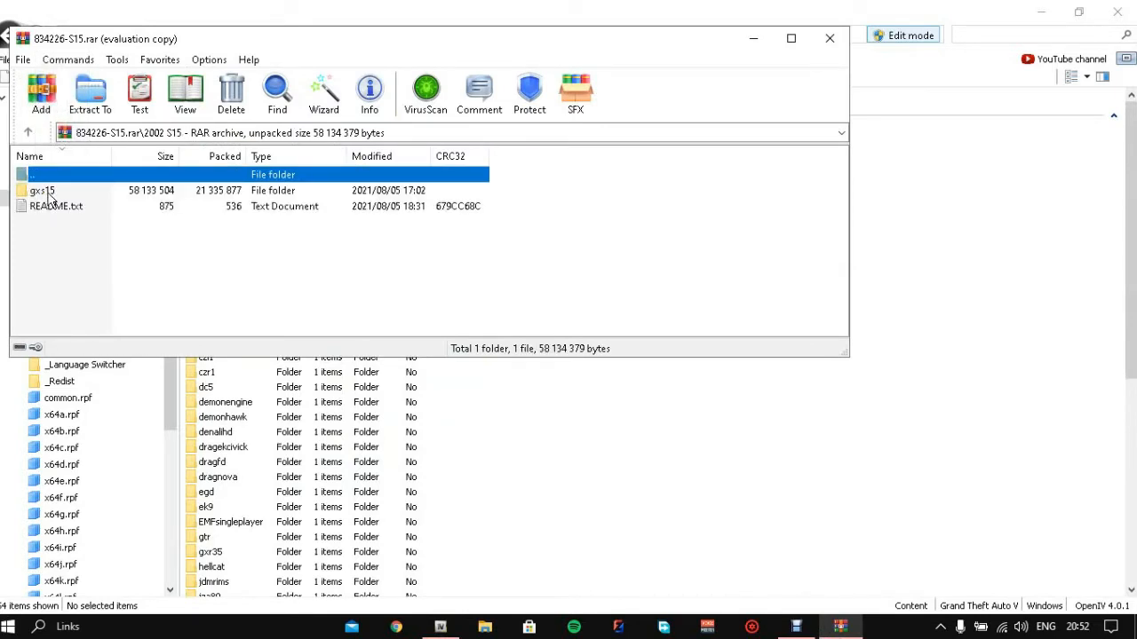
{"action": "double_click", "coordinate": [43, 190]}
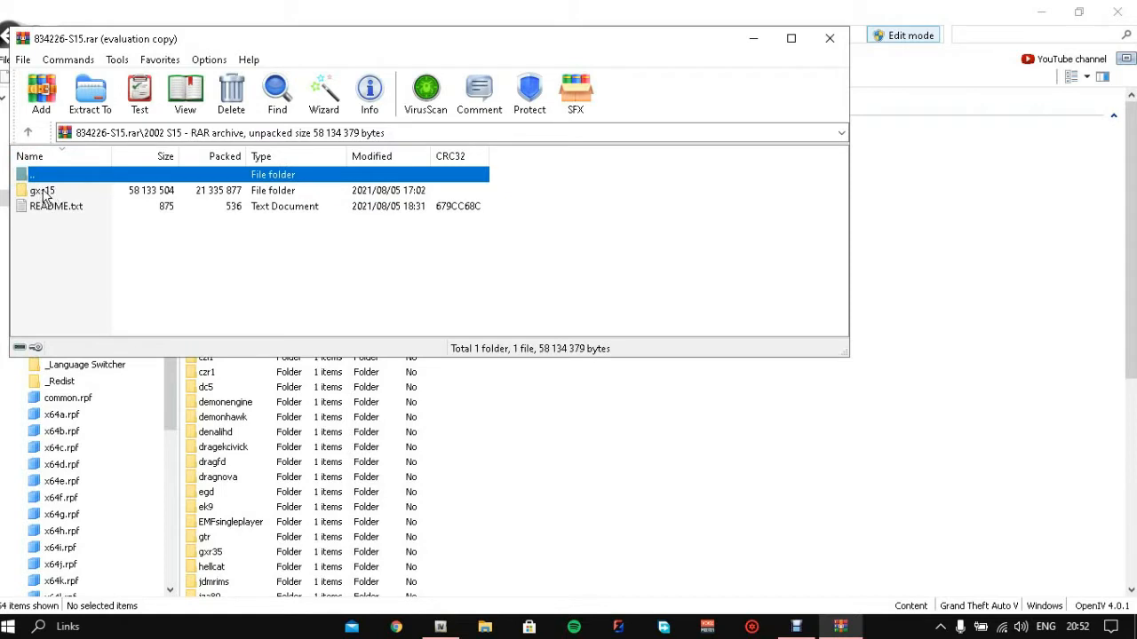
{"action": "double_click", "coordinate": [43, 190]}
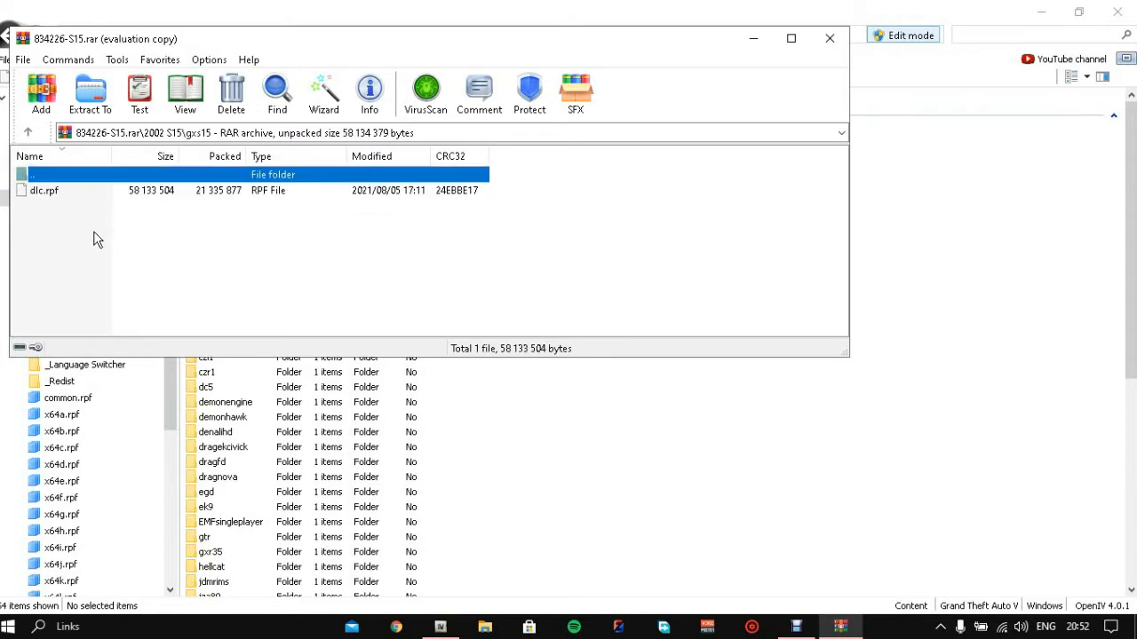
{"action": "mouse_move", "coordinate": [68, 203]}
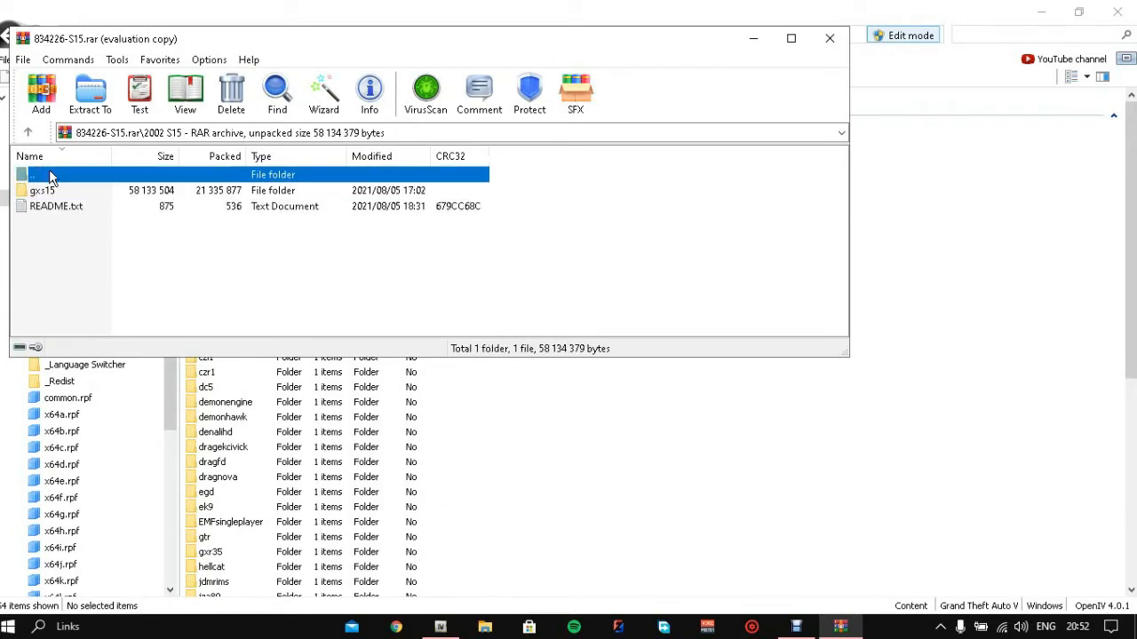
Drag the gsx15 folder out of WinRAR into OpenIV's dlcpacks folder
{"action": "left_click", "coordinate": [42, 190]}
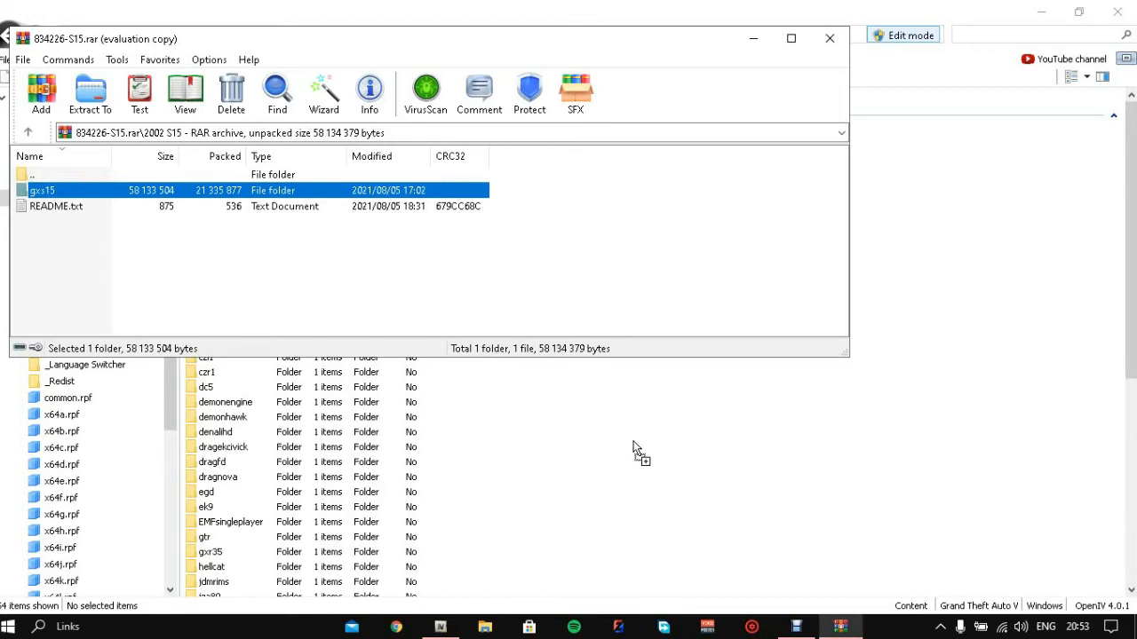
{"action": "mouse_move", "coordinate": [842, 492]}
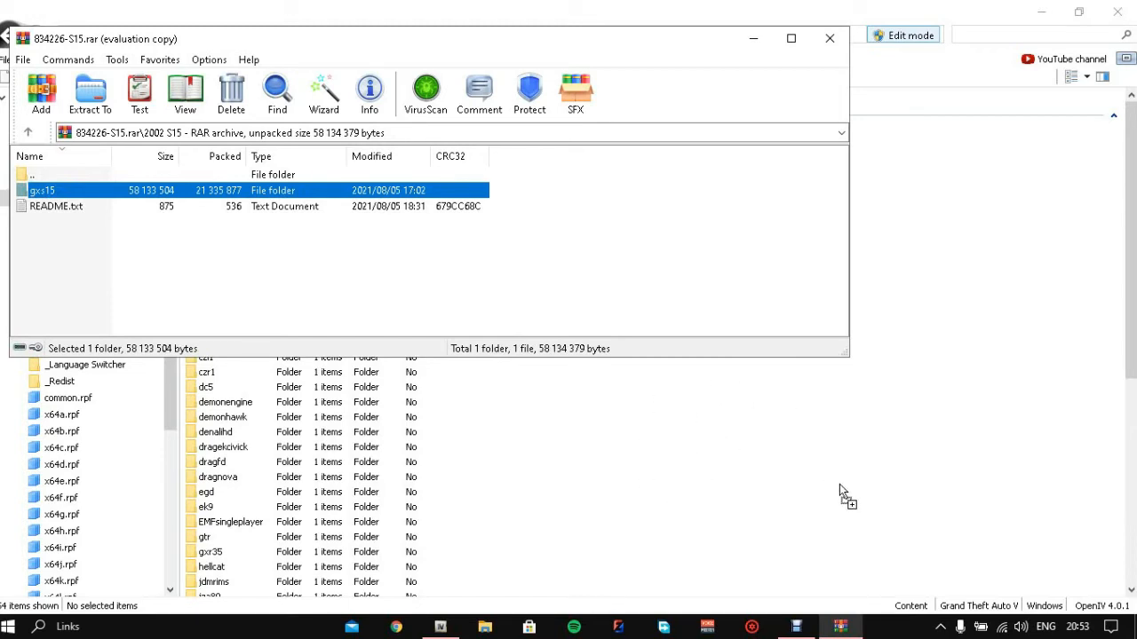
{"action": "mouse_move", "coordinate": [785, 543]}
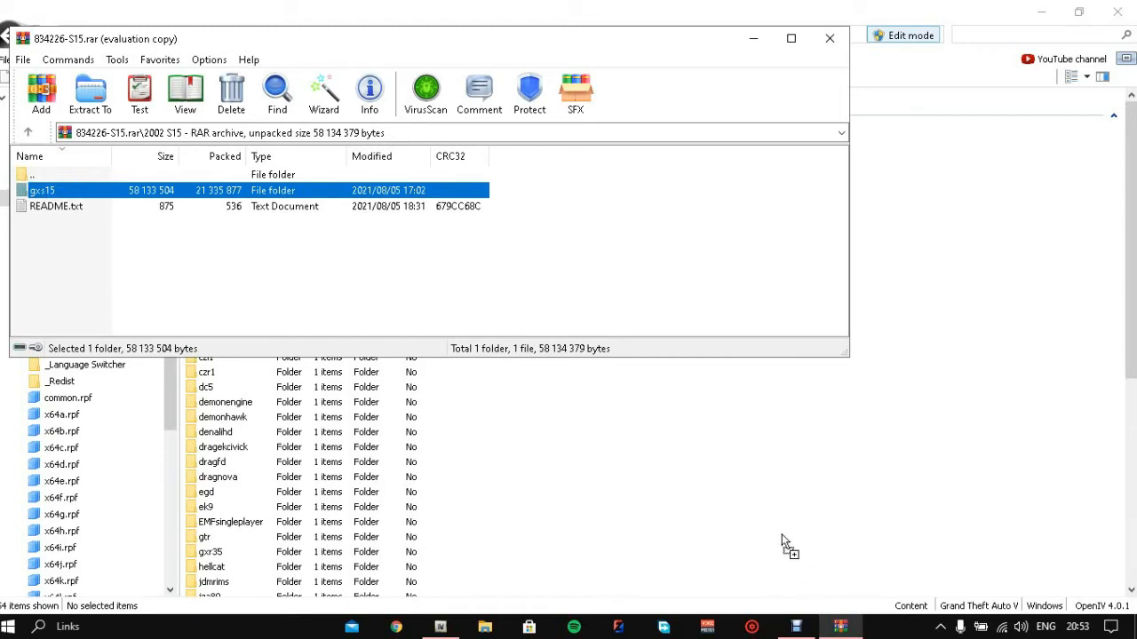
{"action": "left_click", "coordinate": [89, 92]}
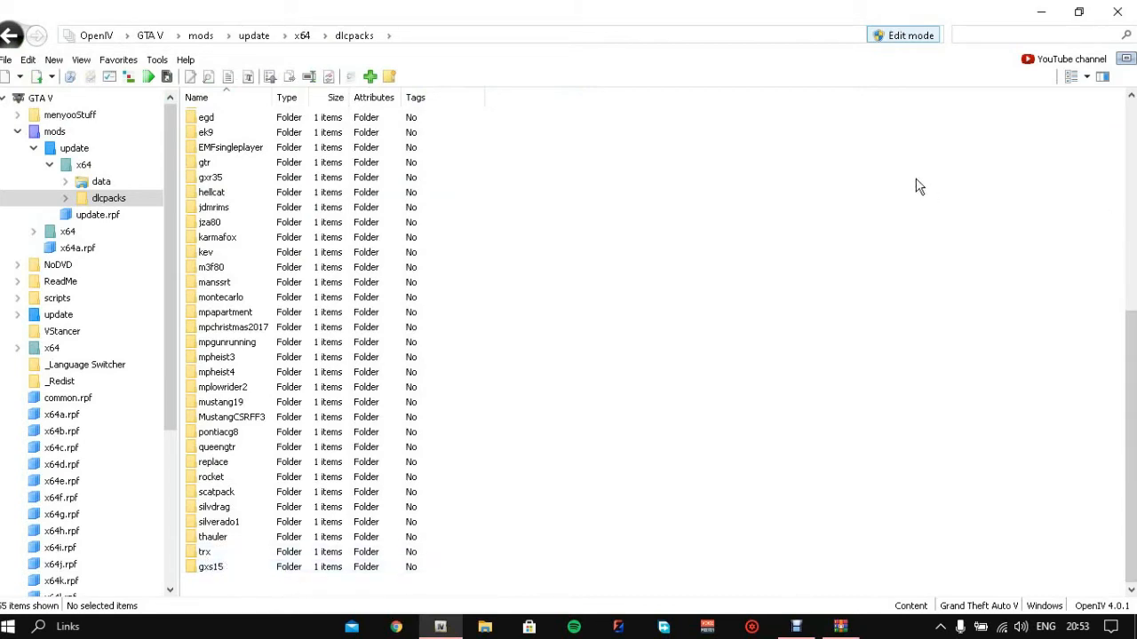
{"action": "mouse_move", "coordinate": [917, 108]}
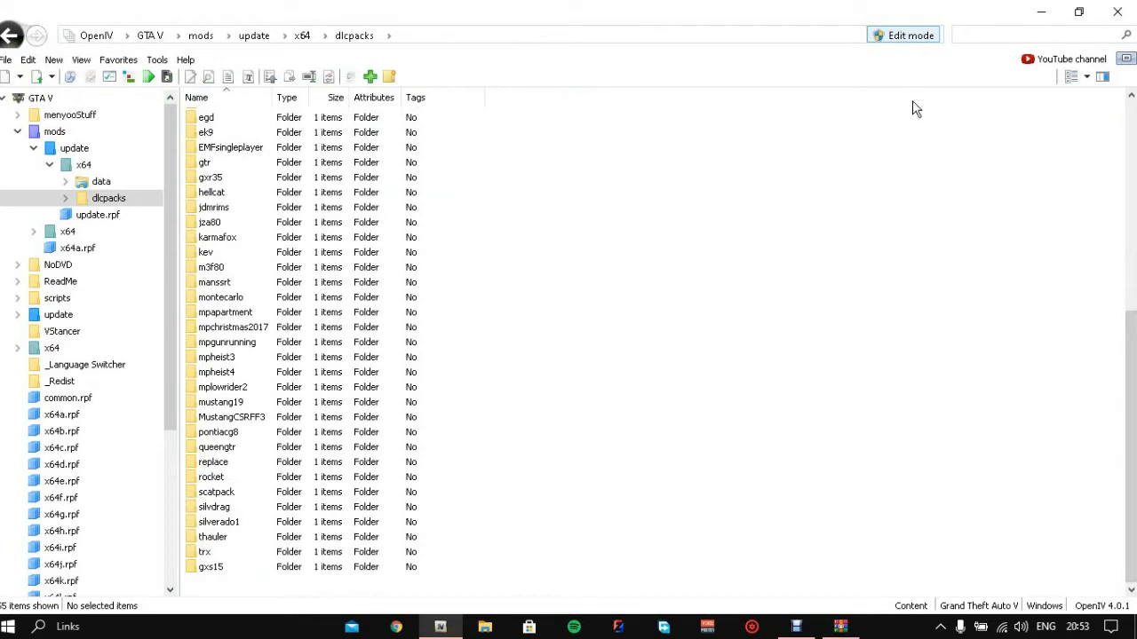
{"action": "mouse_move", "coordinate": [254, 36]}
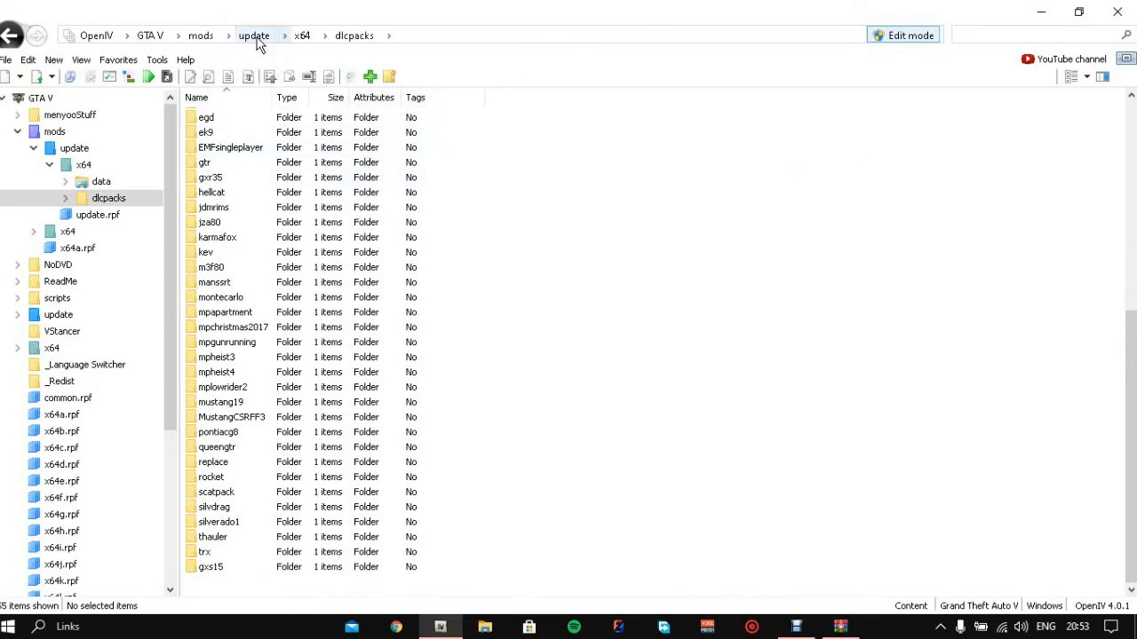
Step back up to the mods/update folder via the address breadcrumb
{"action": "left_click", "coordinate": [254, 36]}
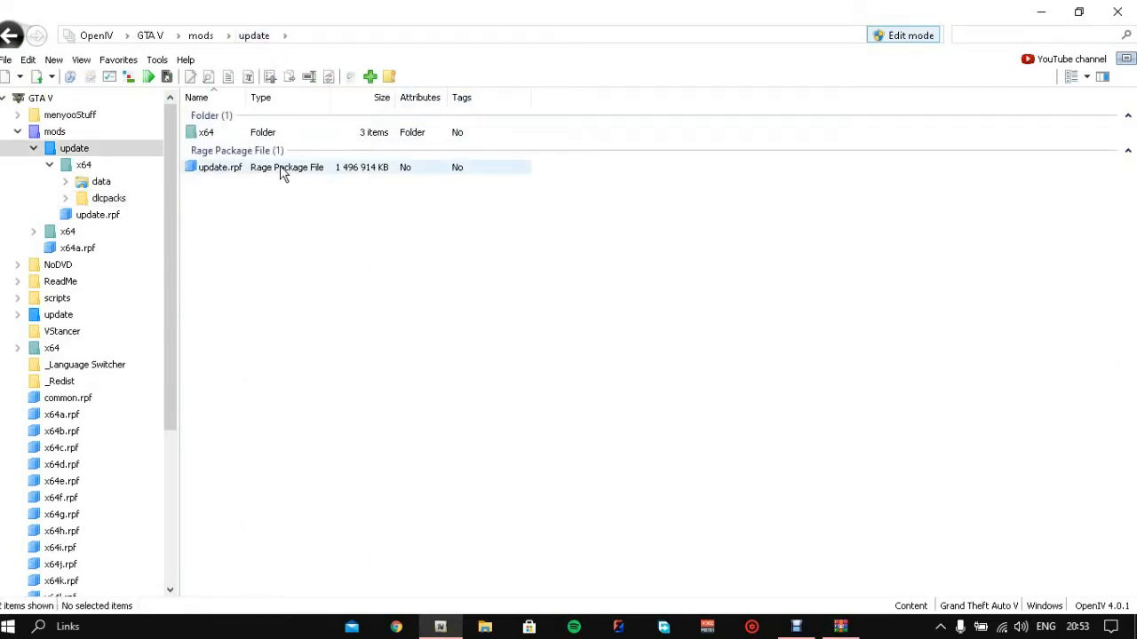
Enter update.rpf and browse into its common/data folder
{"action": "left_click", "coordinate": [220, 167]}
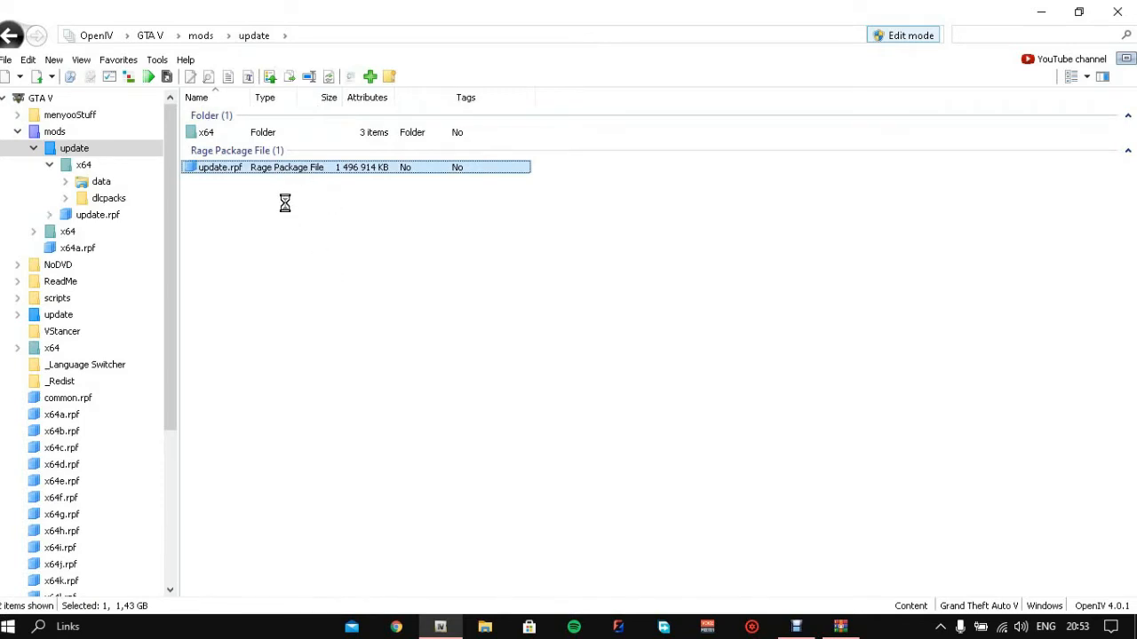
{"action": "double_click", "coordinate": [218, 166]}
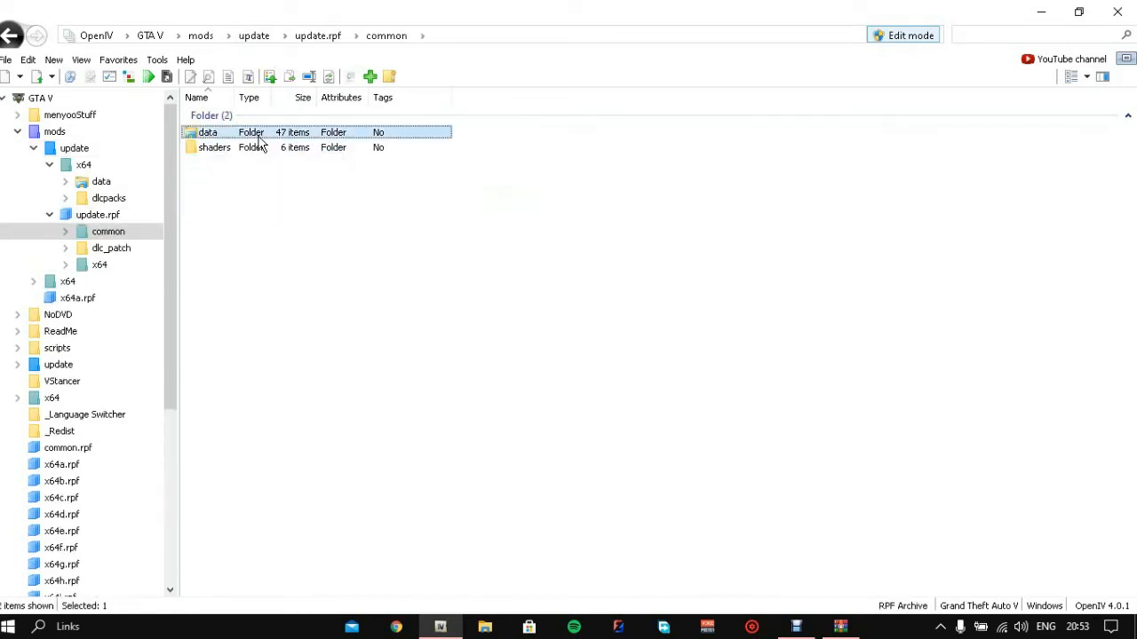
{"action": "double_click", "coordinate": [206, 131]}
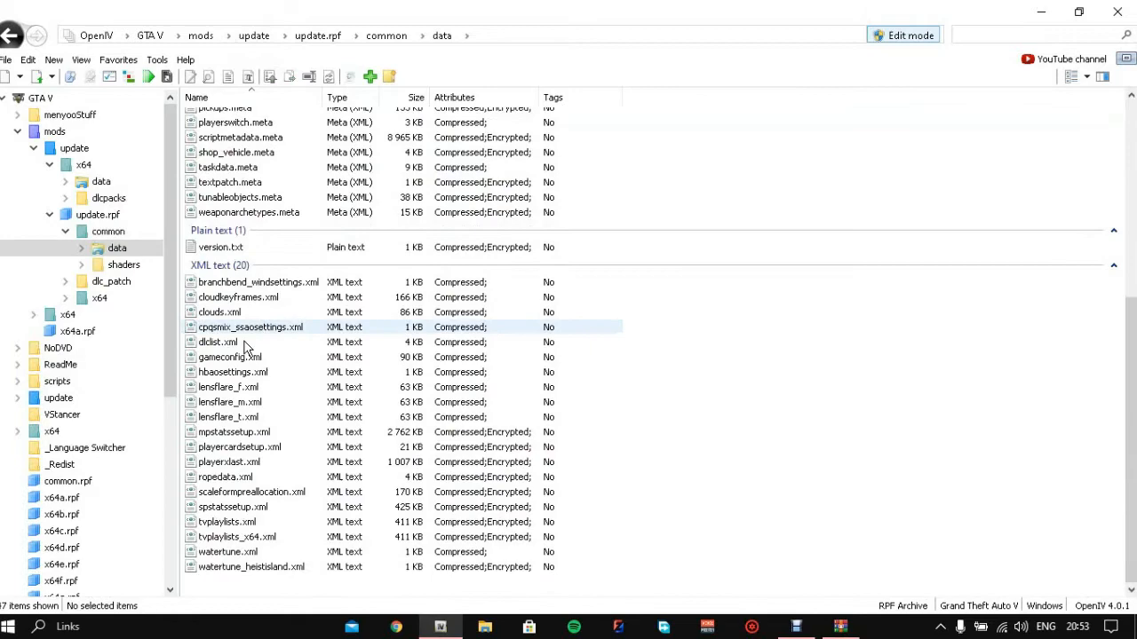
Locate dlclist.xml in the data folder and load it into OpenIV's text editor
{"action": "right_click", "coordinate": [218, 341]}
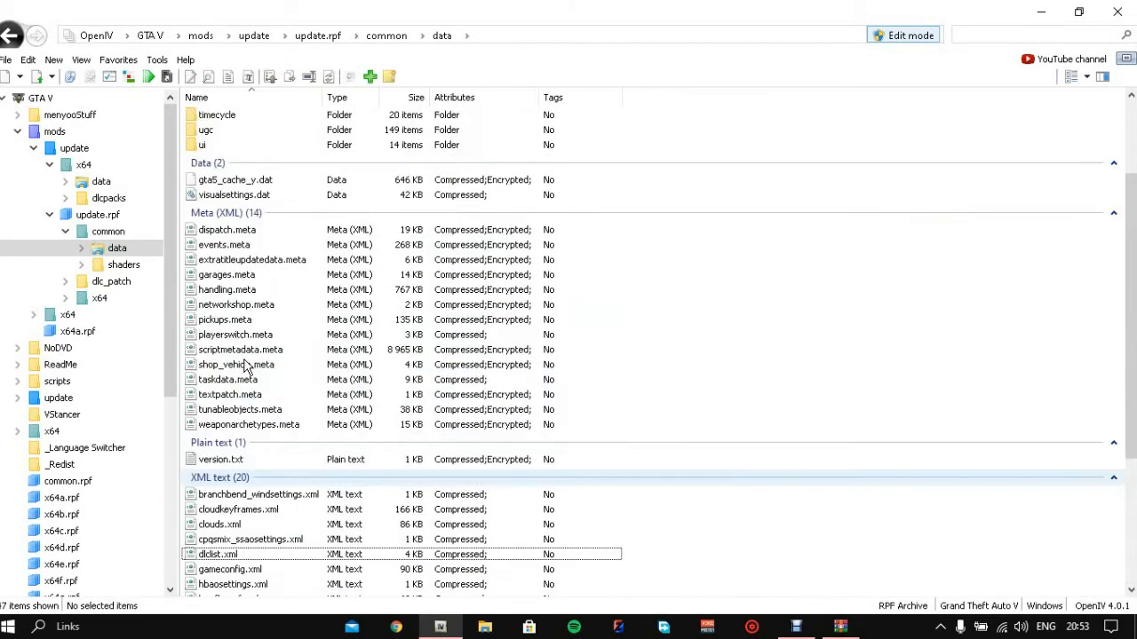
{"action": "scroll", "scroll_direction": "down", "scroll_amount": 3}
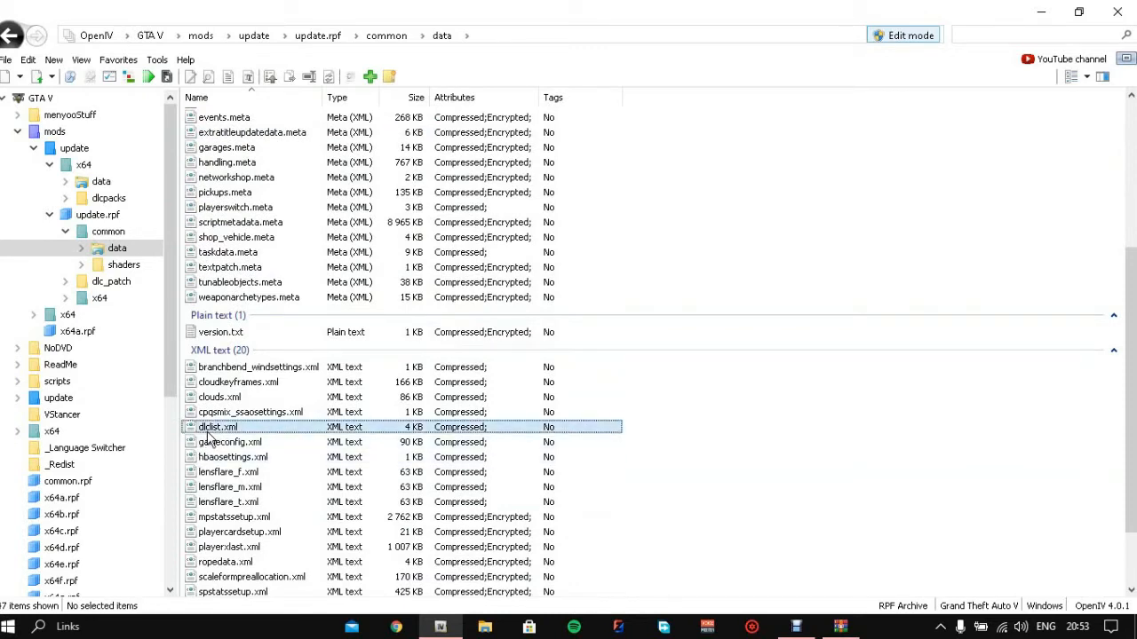
{"action": "left_click", "coordinate": [252, 426]}
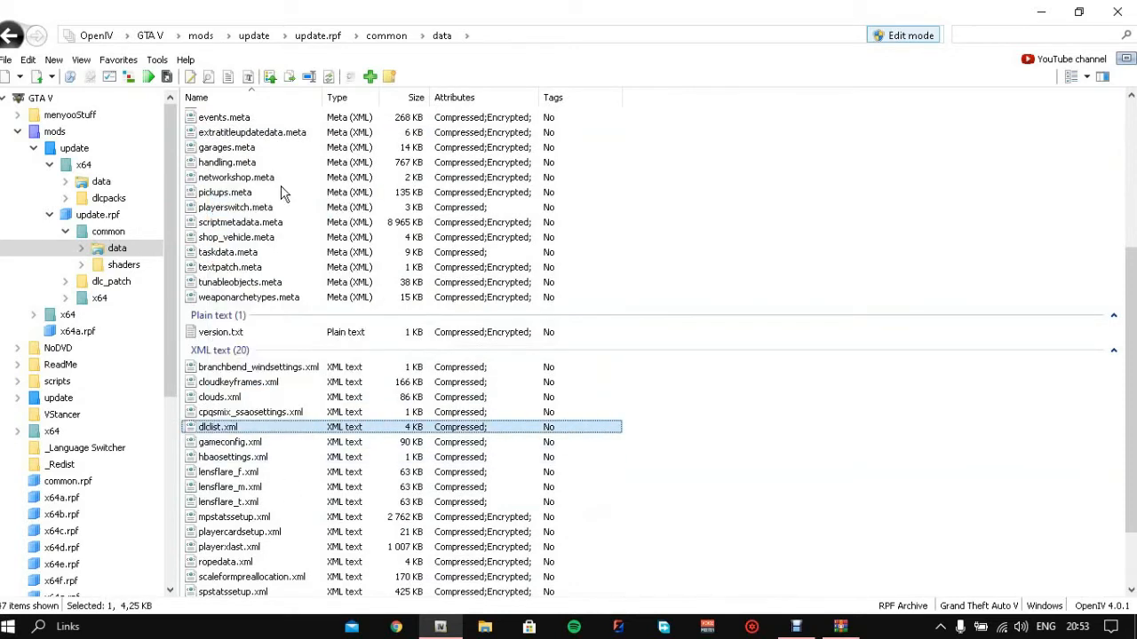
{"action": "double_click", "coordinate": [217, 426]}
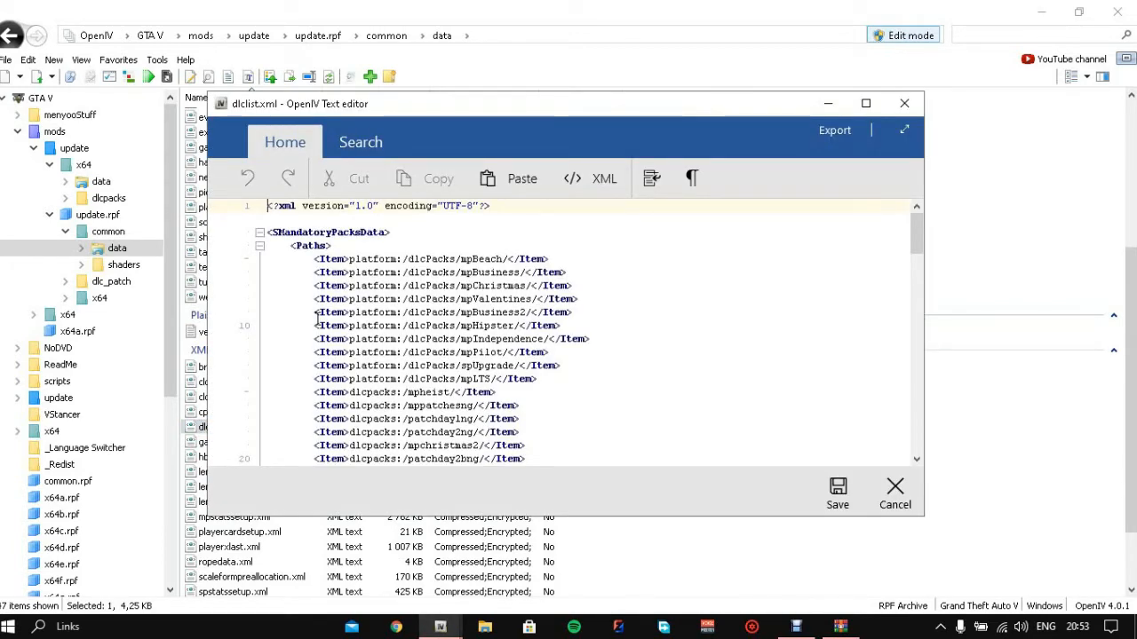
Insert a new <Item>dlcpacks:/mustang19/</Item> line after the last entry in the paths list
{"action": "scroll", "scroll_direction": "down", "scroll_amount": 3}
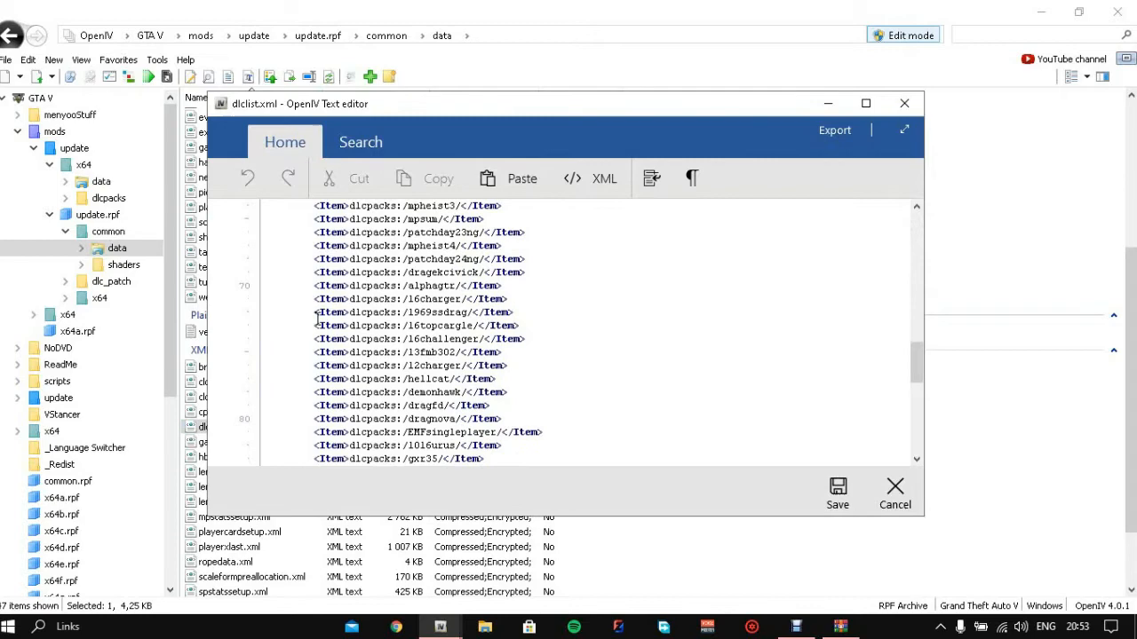
{"action": "scroll", "scroll_direction": "down", "scroll_amount": 3}
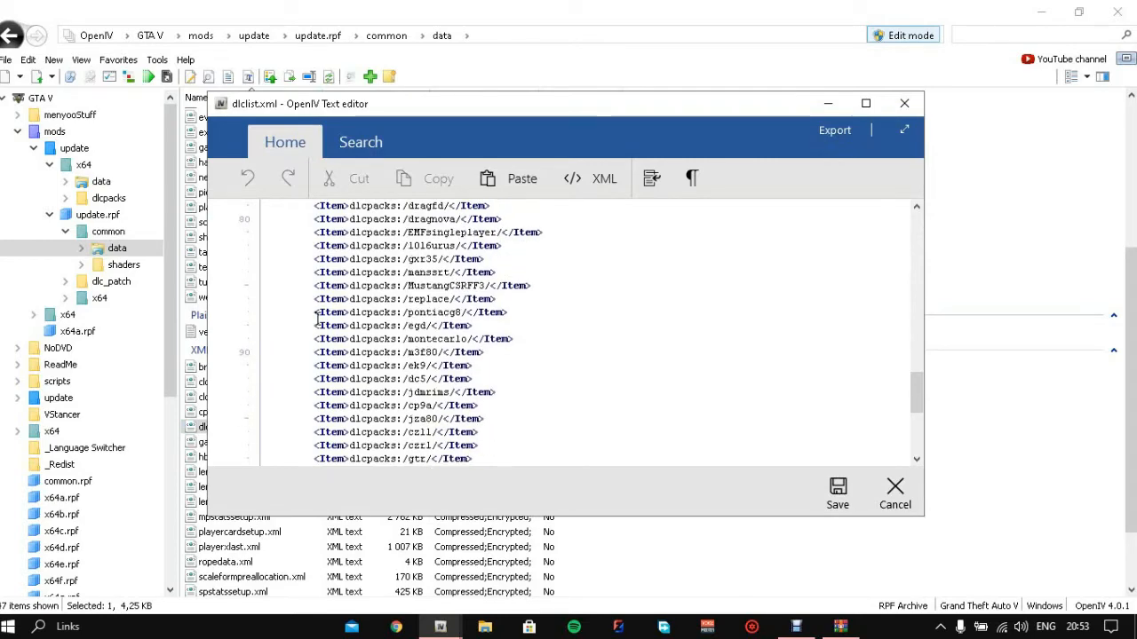
{"action": "scroll", "scroll_direction": "down", "scroll_amount": 3}
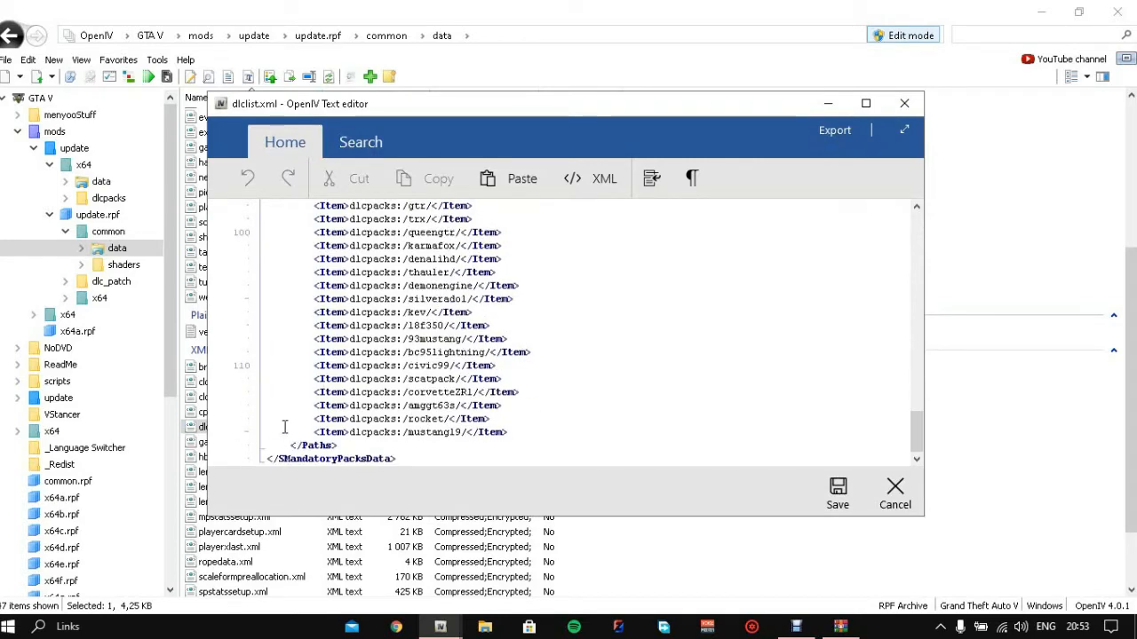
{"action": "left_click", "coordinate": [316, 433]}
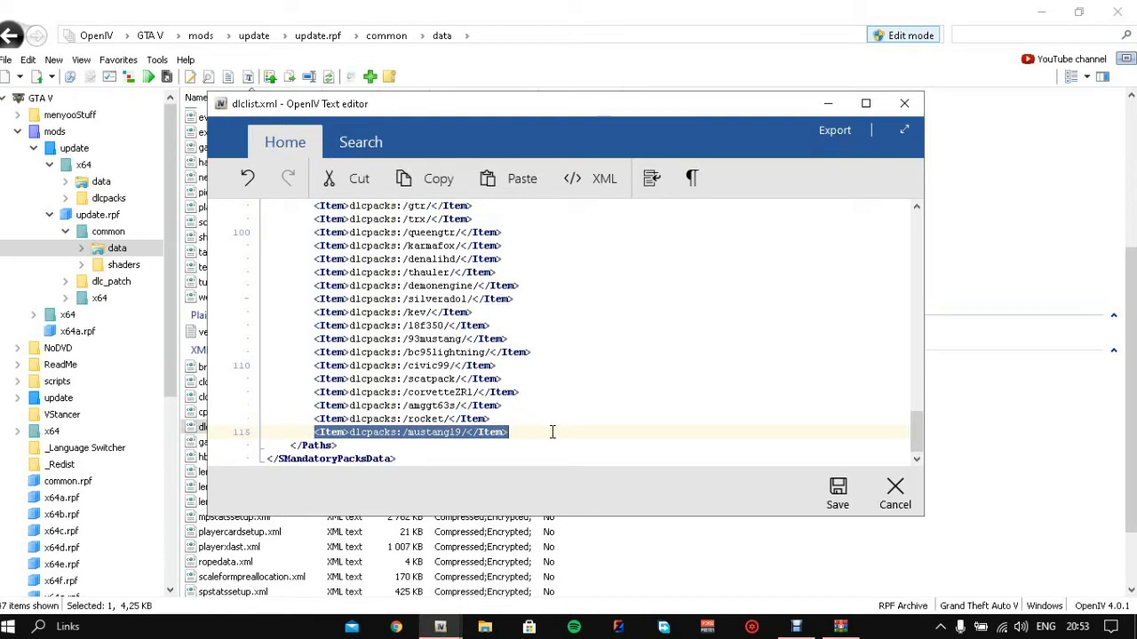
{"action": "mouse_move", "coordinate": [536, 436]}
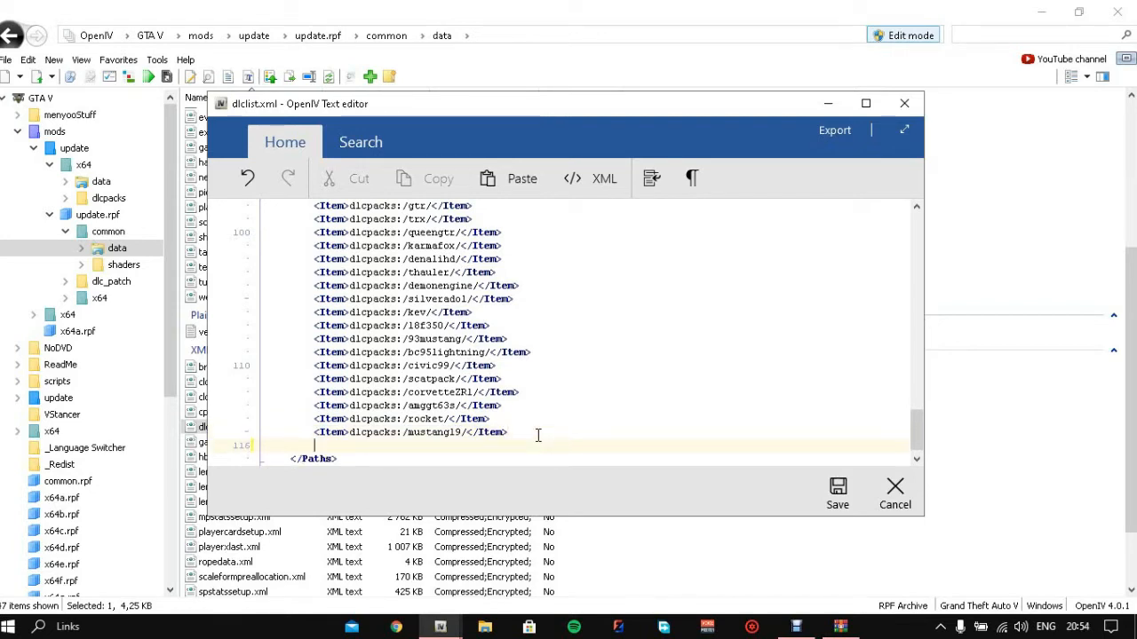
{"action": "type", "text": "<Item>dlcpacks:/mustang19/</Item>"}
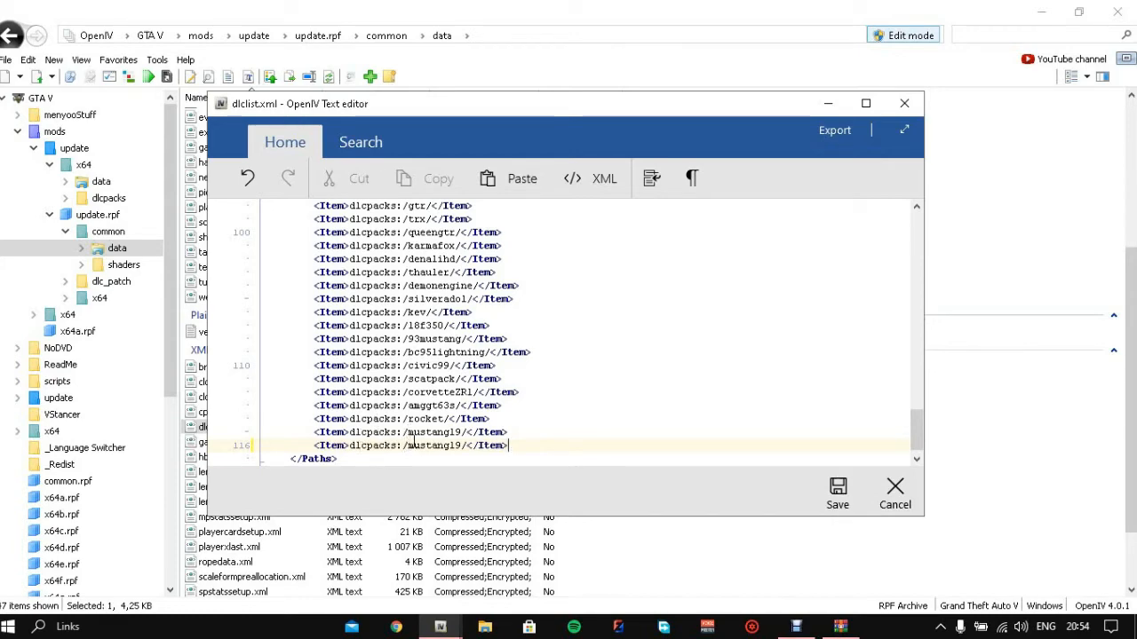
{"action": "mouse_move", "coordinate": [839, 625]}
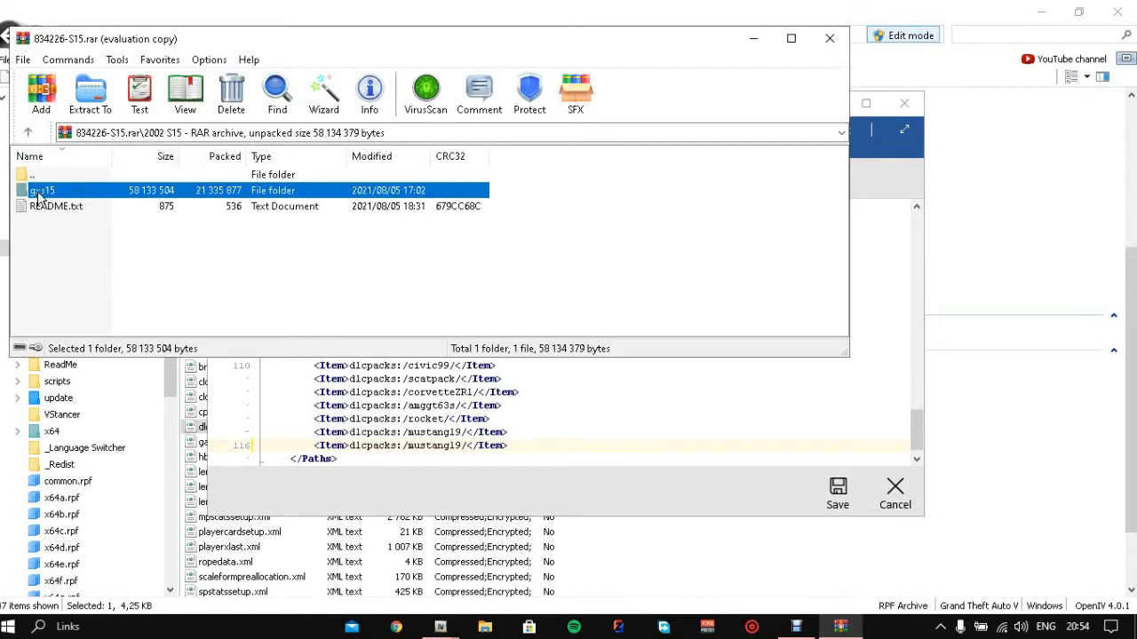
Use WinRAR's Rename on the car folder to take its exact name, gxs15, for the new dlclist entry
{"action": "right_click", "coordinate": [43, 190]}
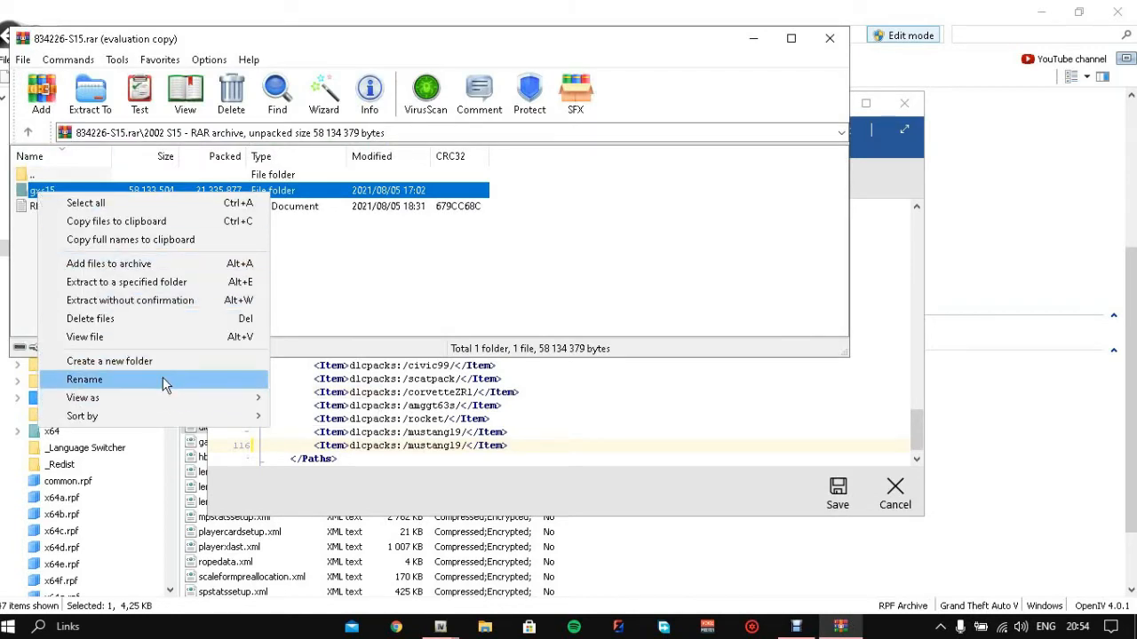
{"action": "left_click", "coordinate": [83, 380]}
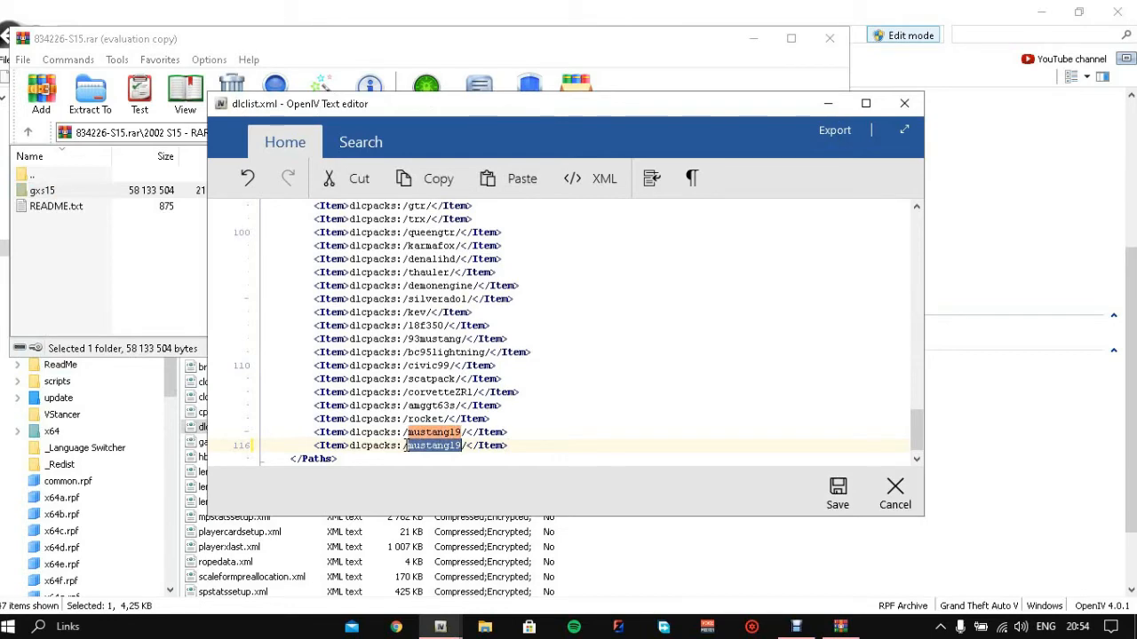
{"action": "type", "text": "gxs15"}
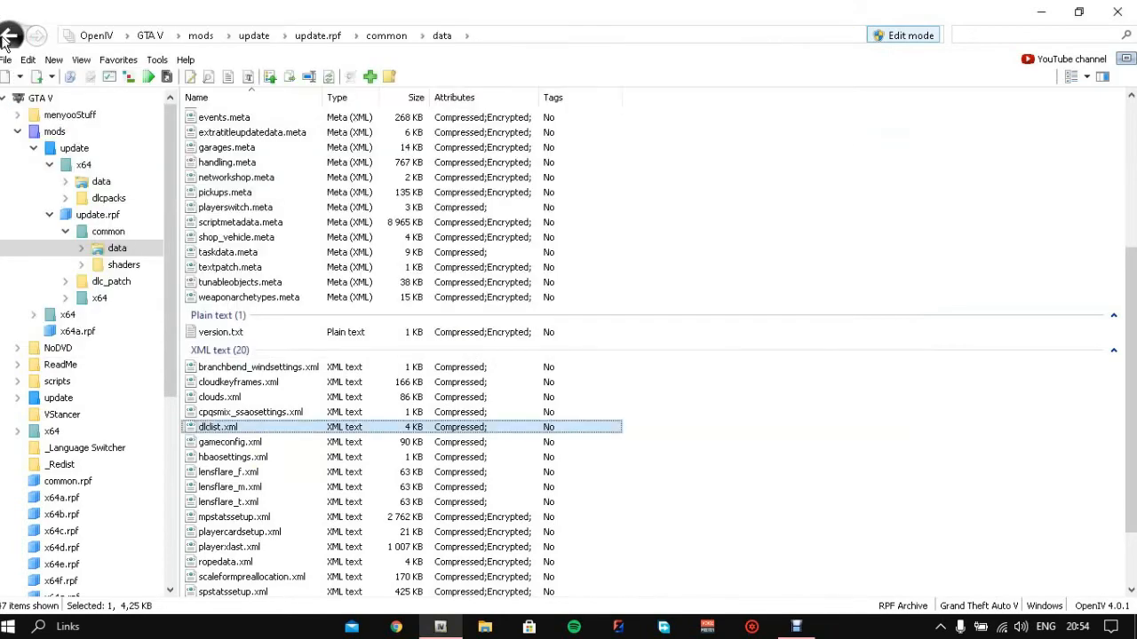
{"action": "mouse_move", "coordinate": [39, 259]}
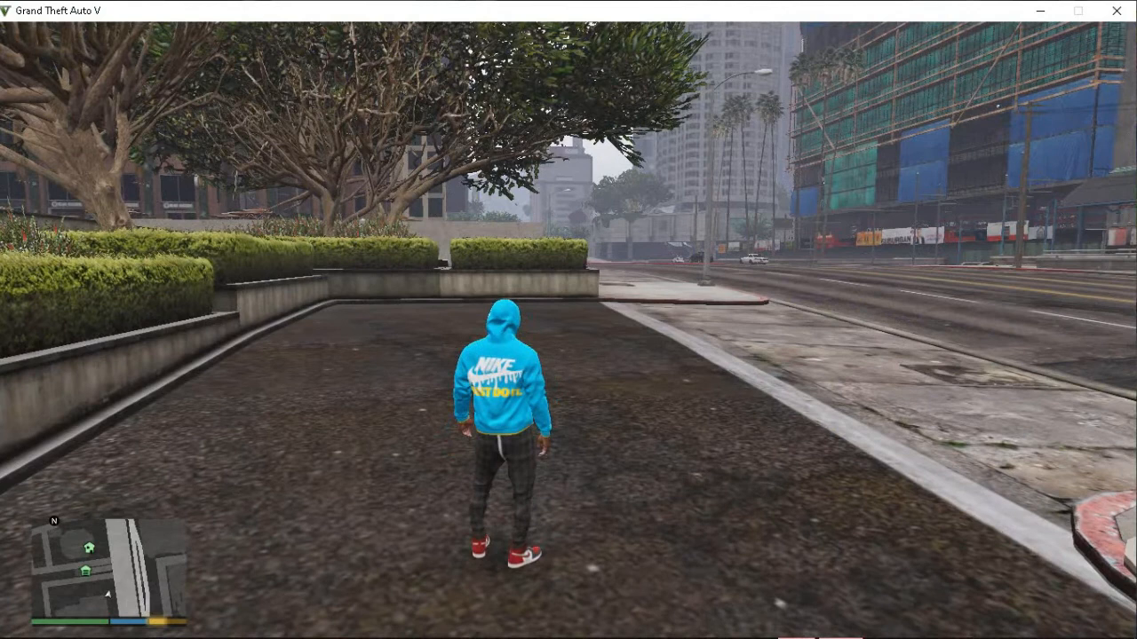
Bring up the trainer's Vehicle Spawn Menu with F4 and browse the Added Vehicles list to the Nissan Silvia S15
{"action": "key", "text": "F4"}
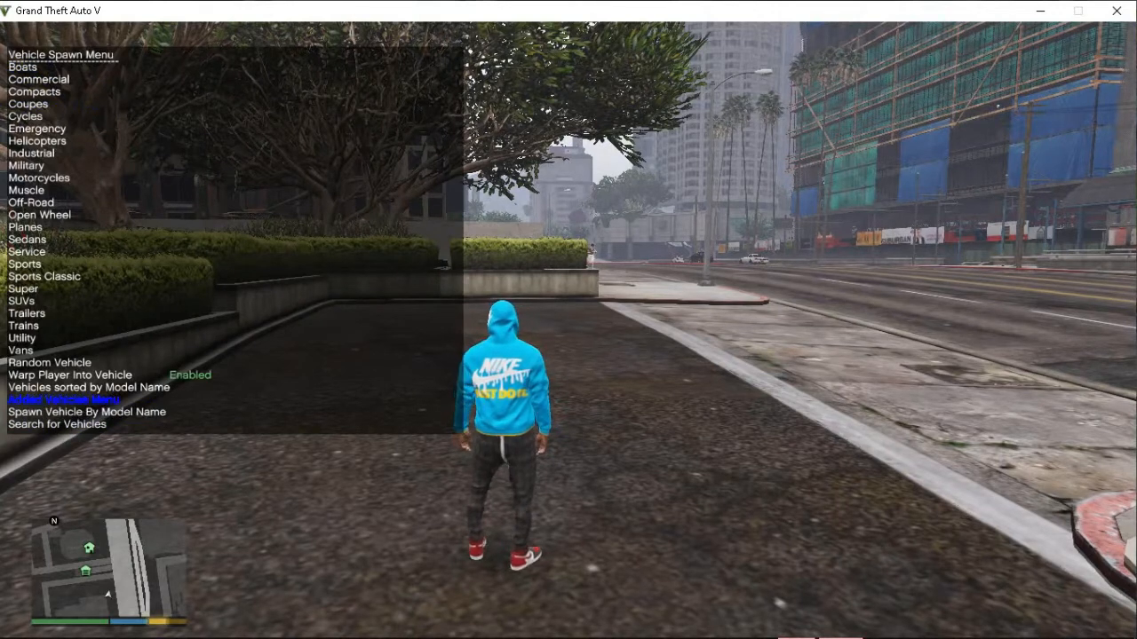
{"action": "left_click", "coordinate": [62, 397]}
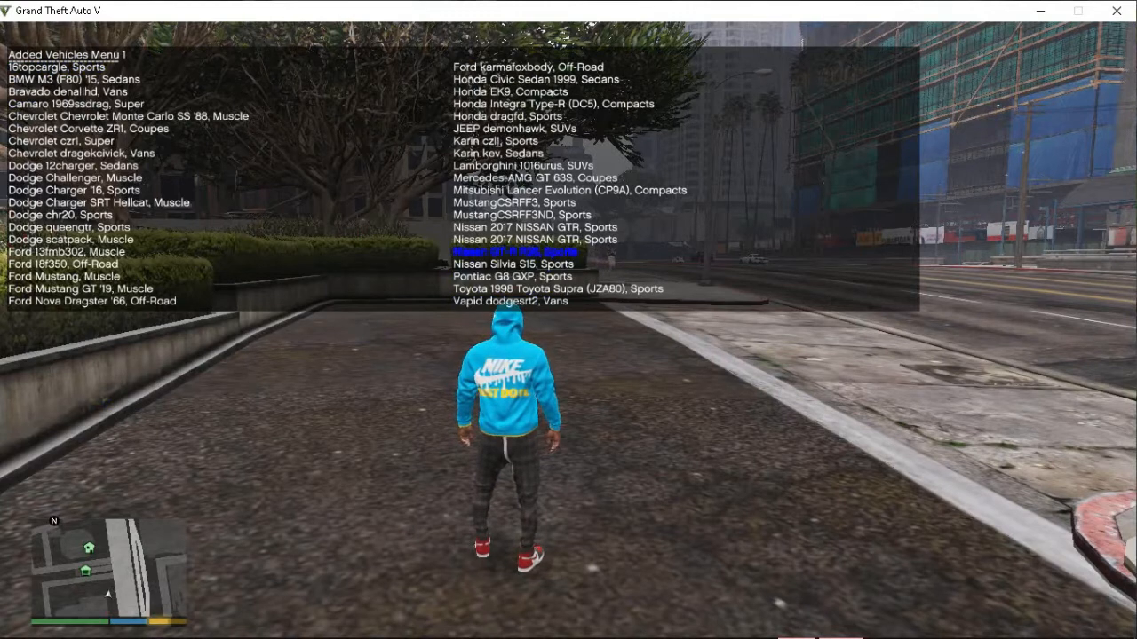
{"action": "scroll", "scroll_direction": "down", "scroll_amount": 3}
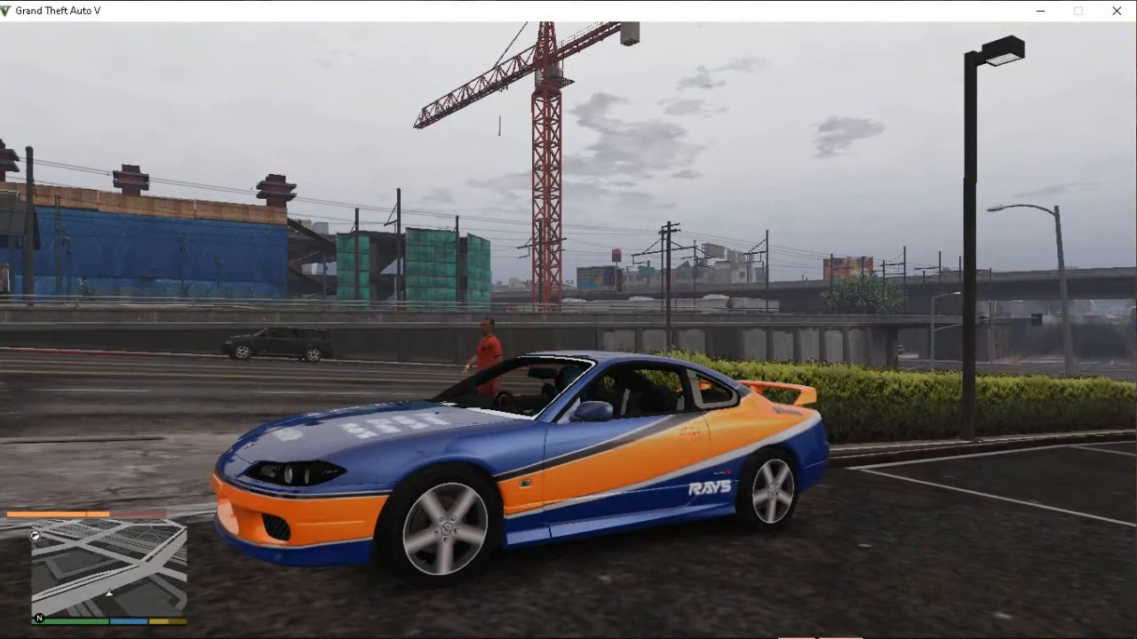
Bring up the Beeker's Garage style vehicle spawner list with the F4 hotkey
{"action": "key", "text": "F4"}
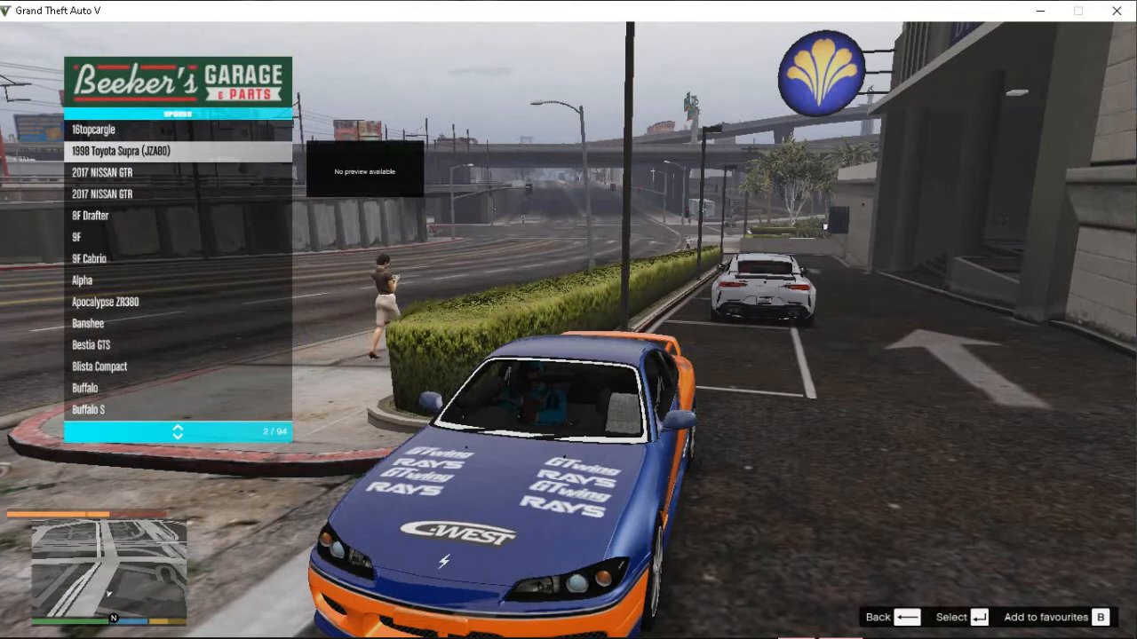
Scroll down the garage vehicle list to the Silvia S15 entry to spawn a second one
{"action": "scroll", "scroll_direction": "down", "scroll_amount": 3}
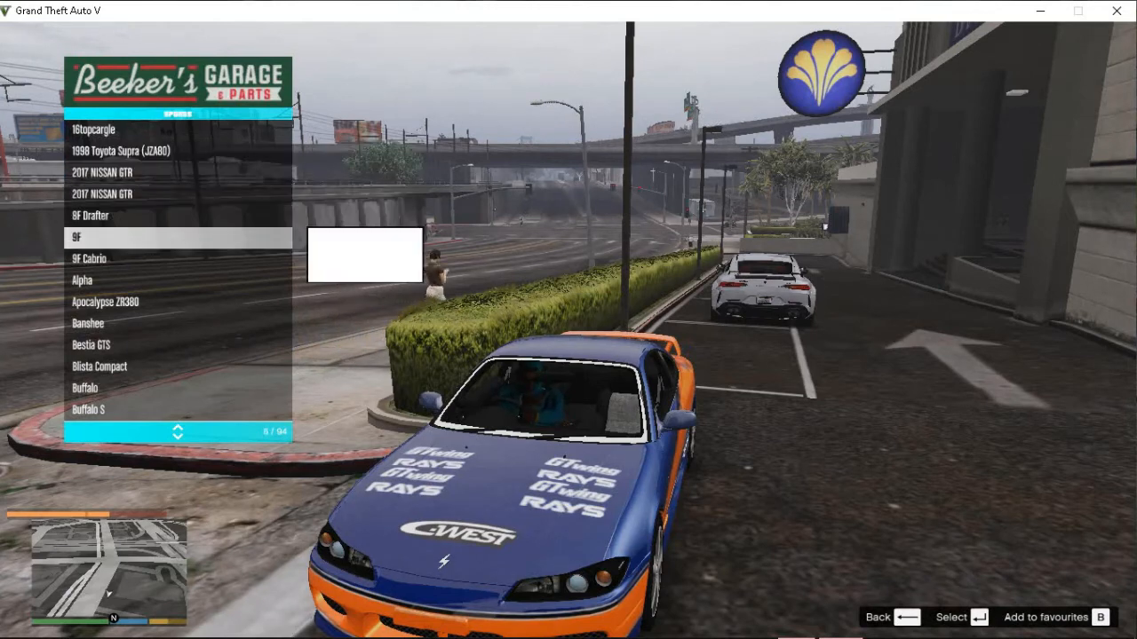
{"action": "scroll", "scroll_direction": "down", "scroll_amount": 3}
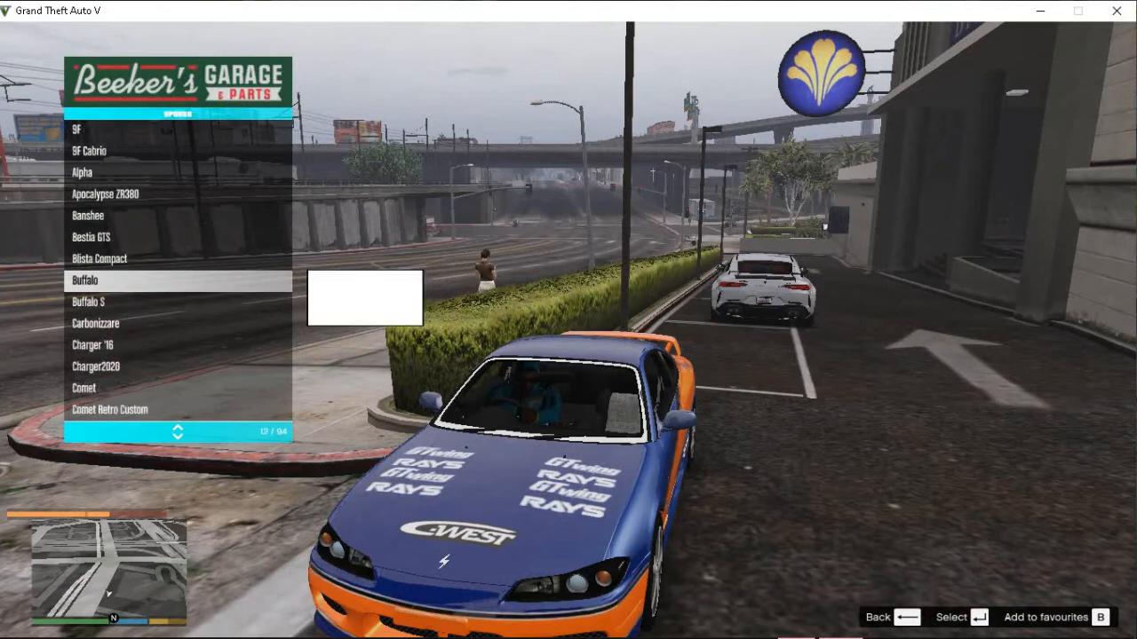
{"action": "scroll", "scroll_direction": "down", "scroll_amount": 3}
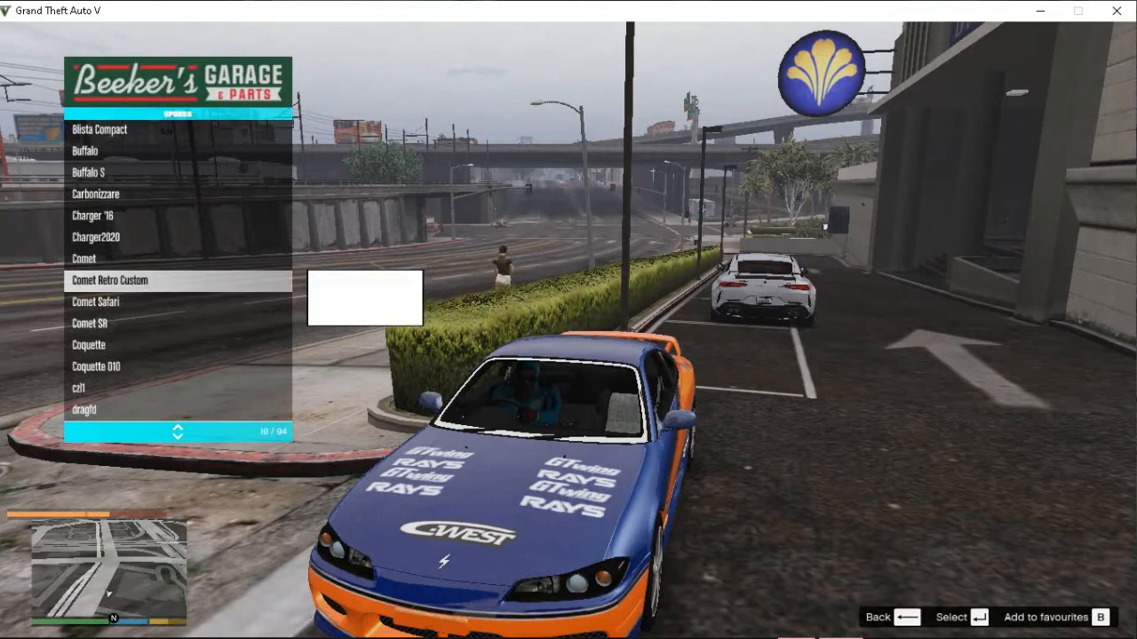
{"action": "scroll", "scroll_direction": "down", "scroll_amount": 3}
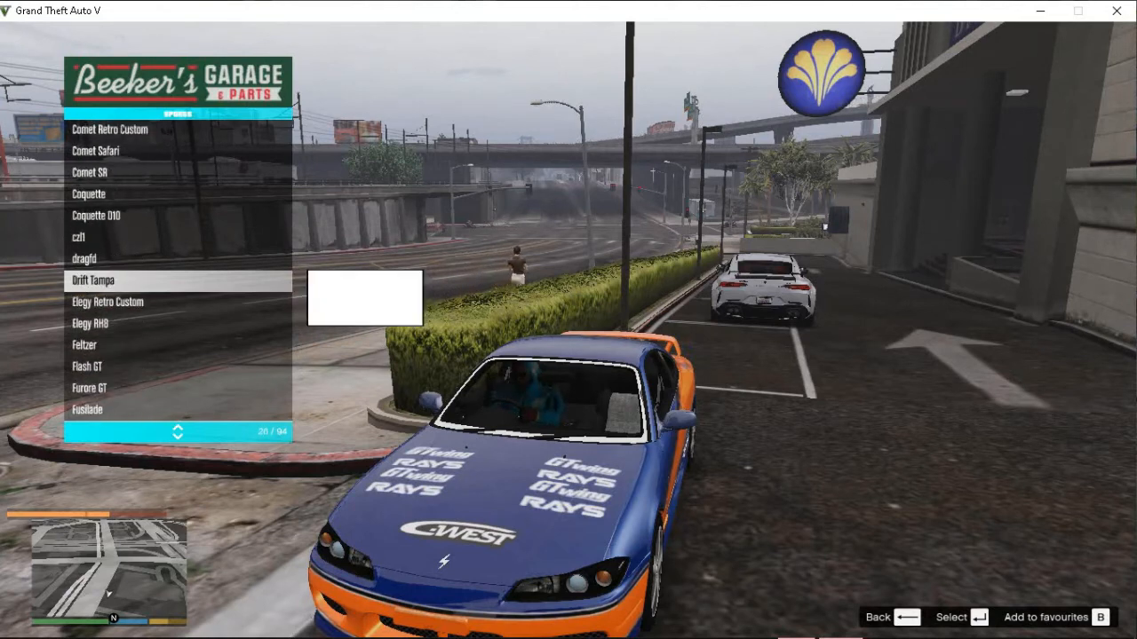
{"action": "scroll", "scroll_direction": "down", "scroll_amount": 3}
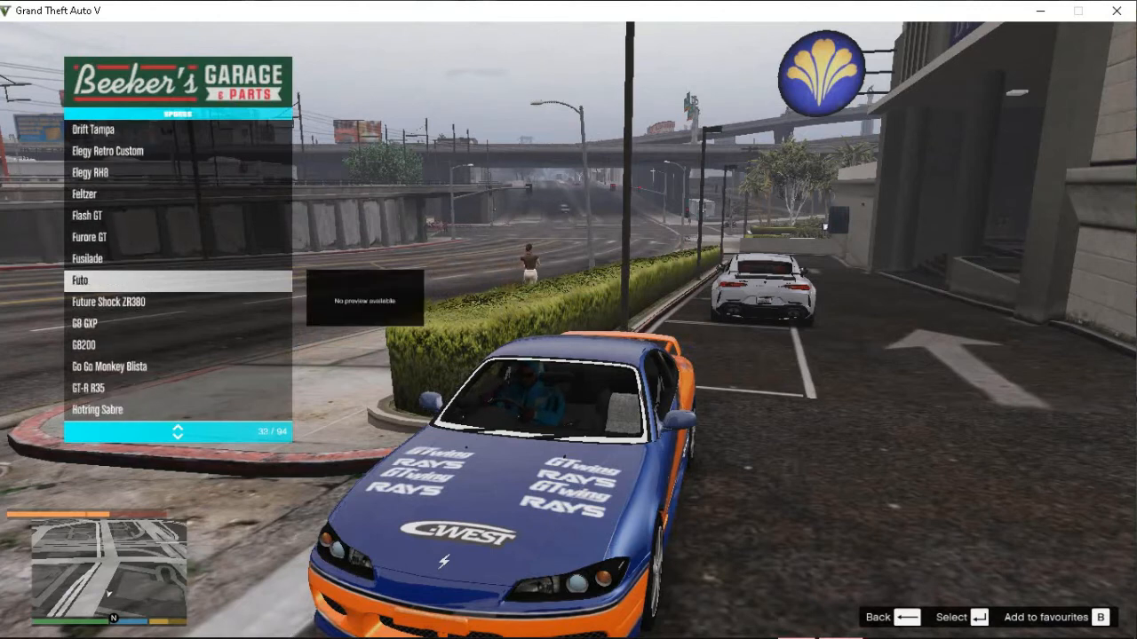
{"action": "scroll", "scroll_direction": "down", "scroll_amount": 3}
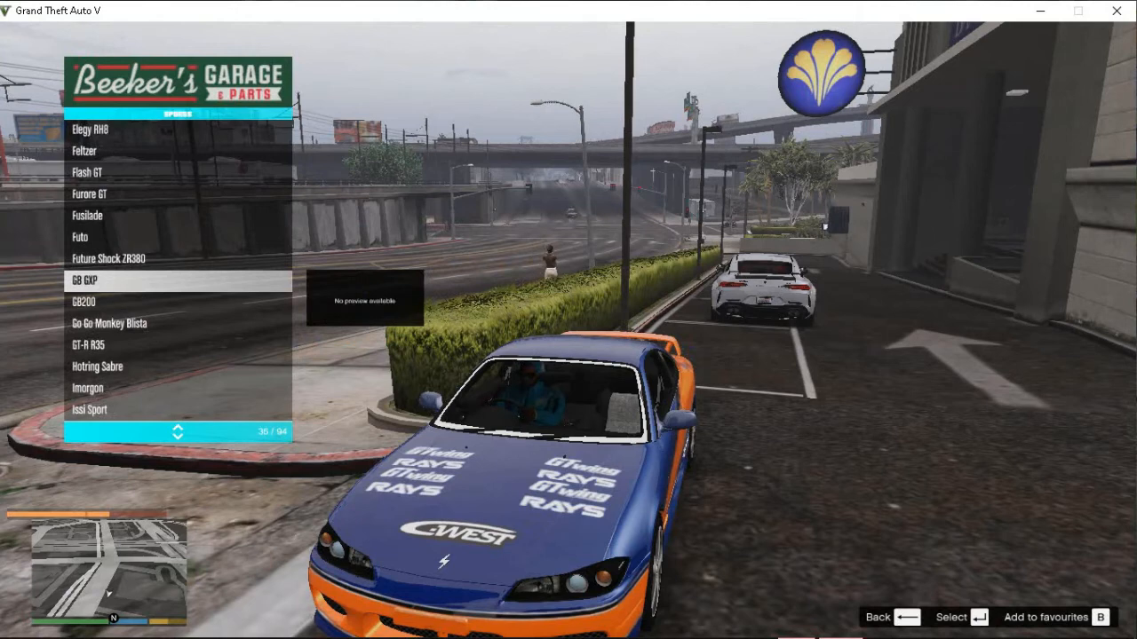
{"action": "scroll", "scroll_direction": "down", "scroll_amount": 3}
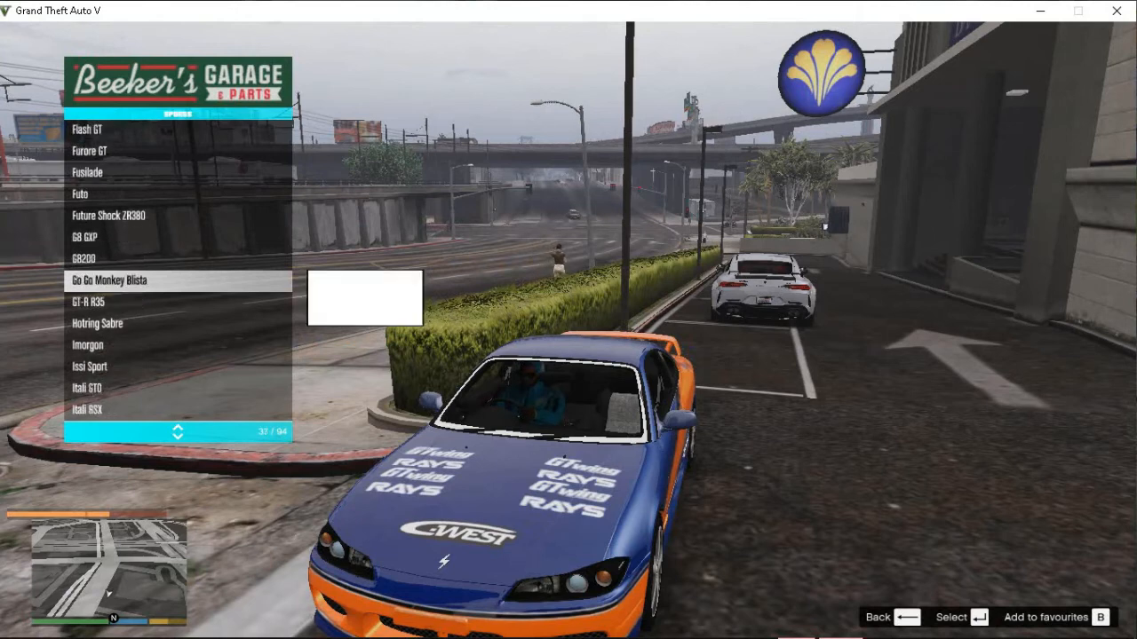
{"action": "scroll", "scroll_direction": "down", "scroll_amount": 3}
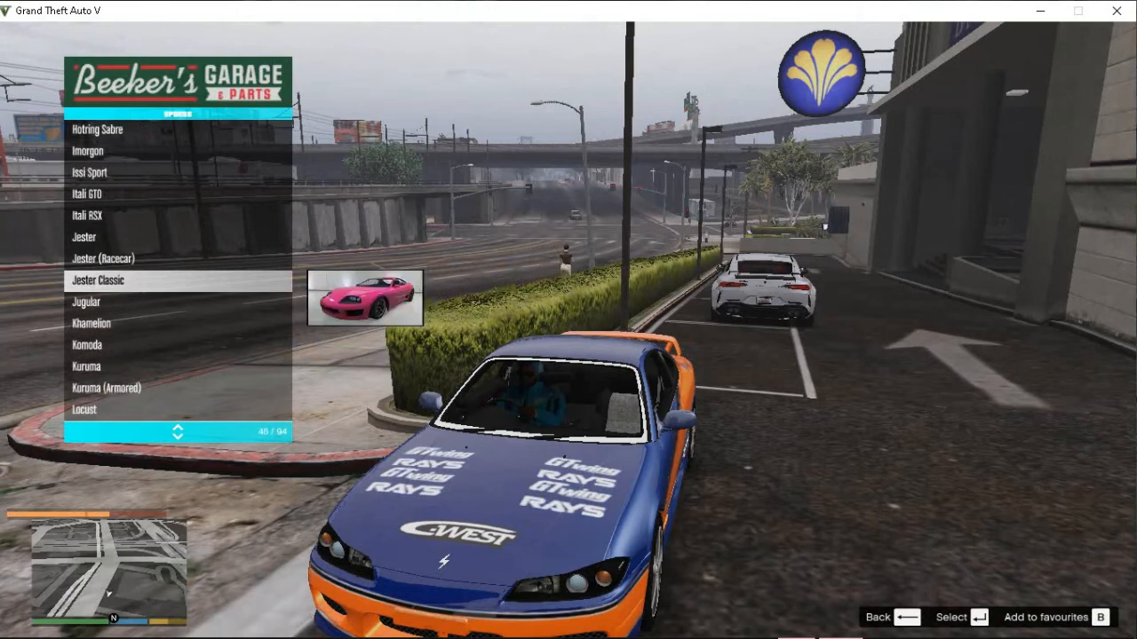
{"action": "scroll", "scroll_direction": "down", "scroll_amount": 3}
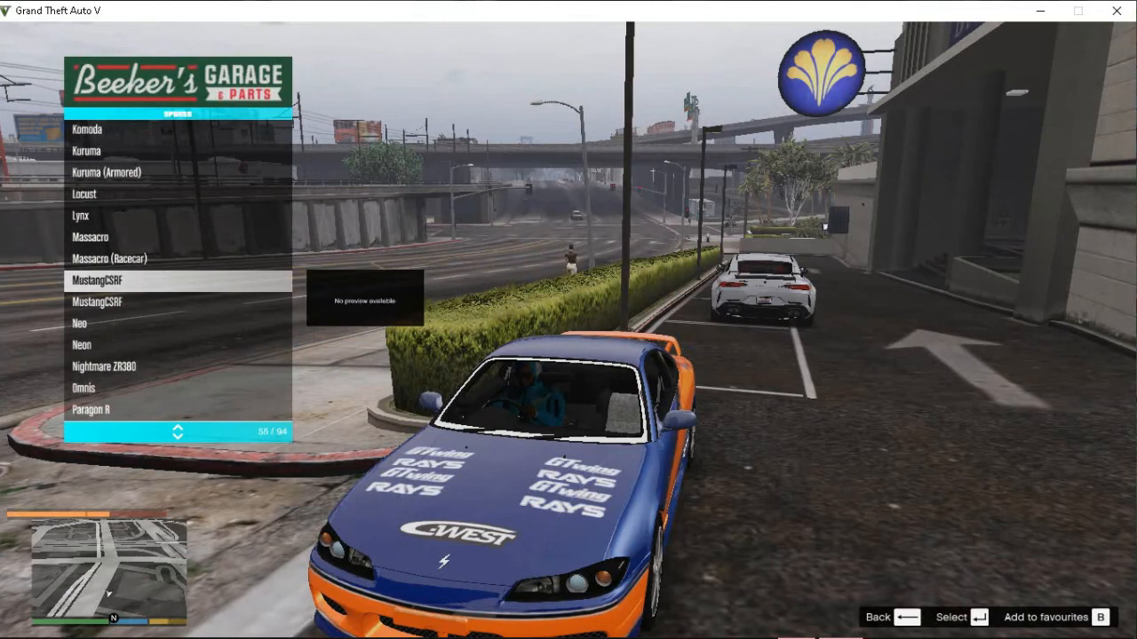
{"action": "scroll", "scroll_direction": "down", "scroll_amount": 3}
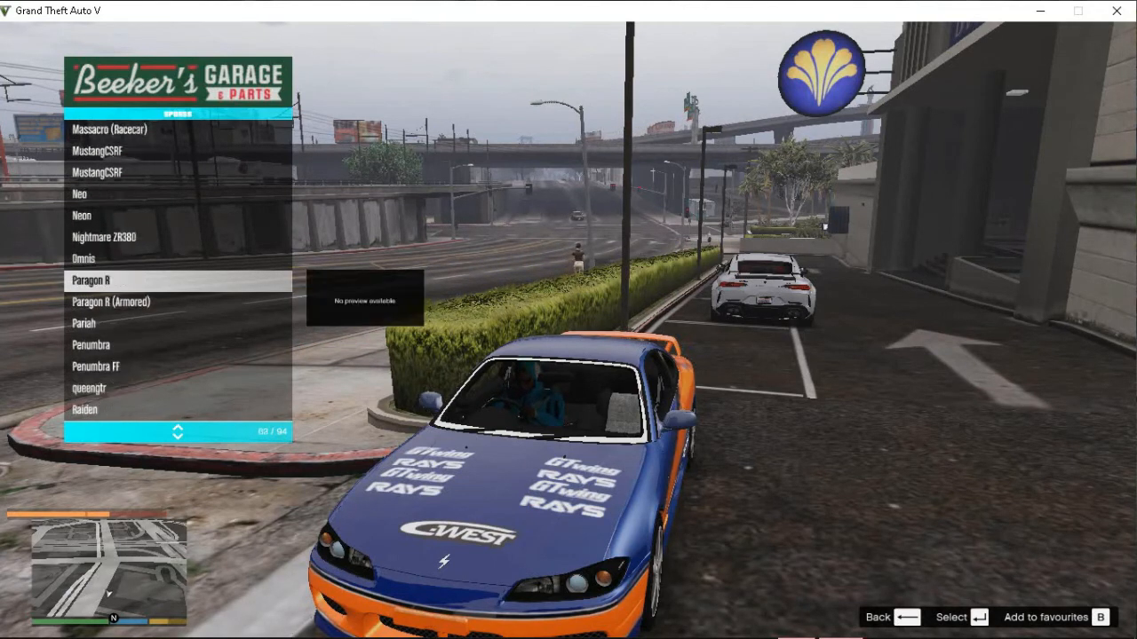
{"action": "scroll", "scroll_direction": "down", "scroll_amount": 3}
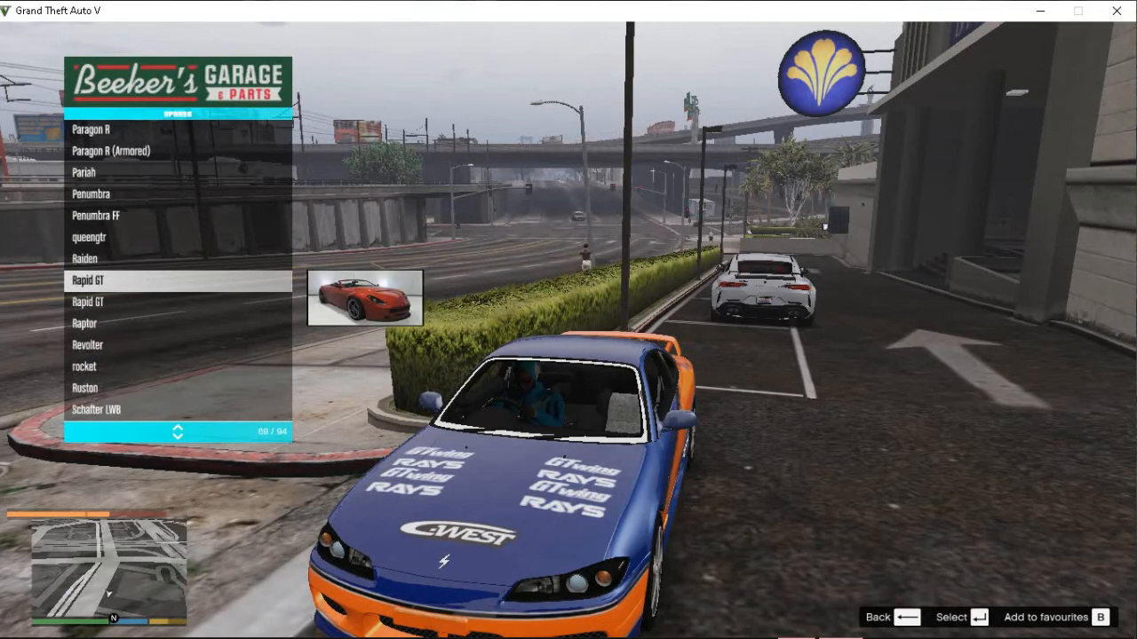
{"action": "scroll", "scroll_direction": "down", "scroll_amount": 3}
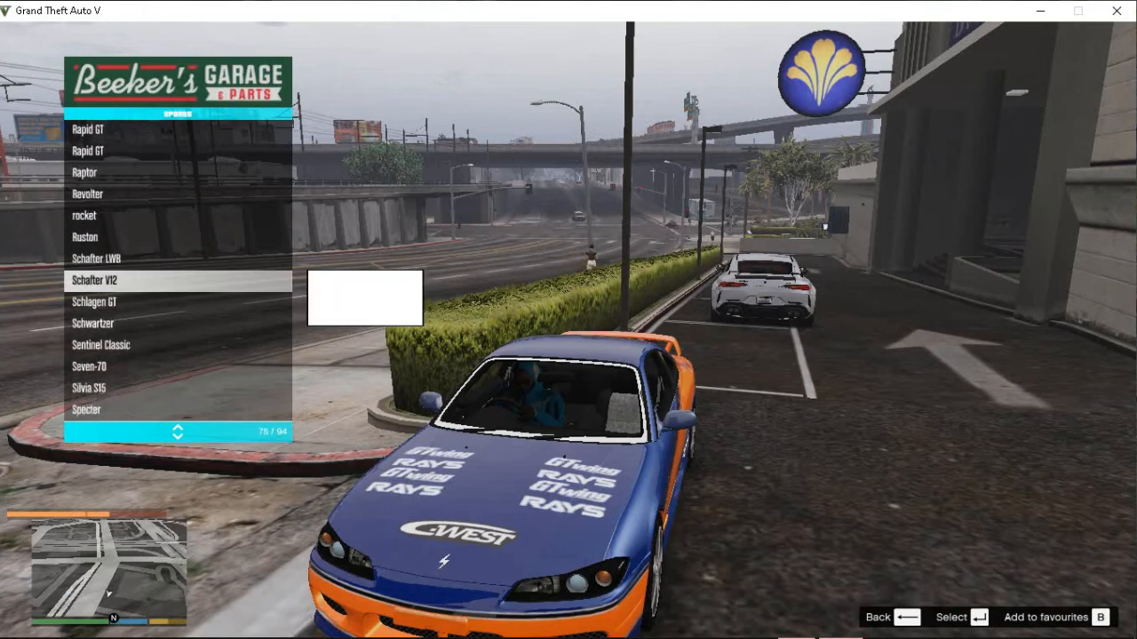
{"action": "scroll", "scroll_direction": "down", "scroll_amount": 3}
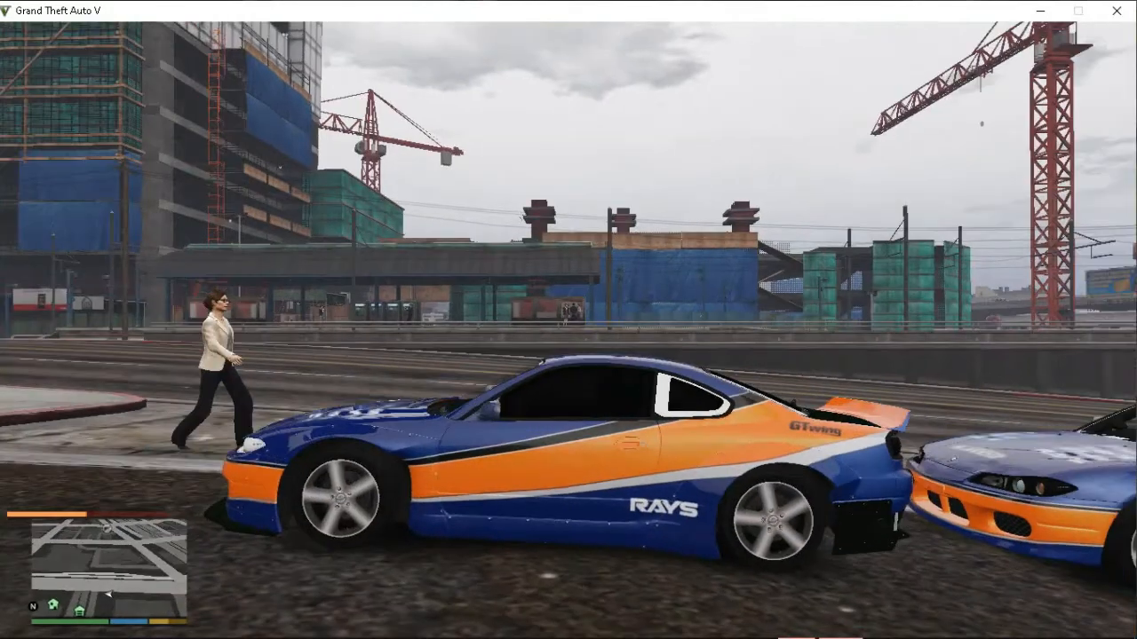
{"action": "mouse_move", "coordinate": [568, 319]}
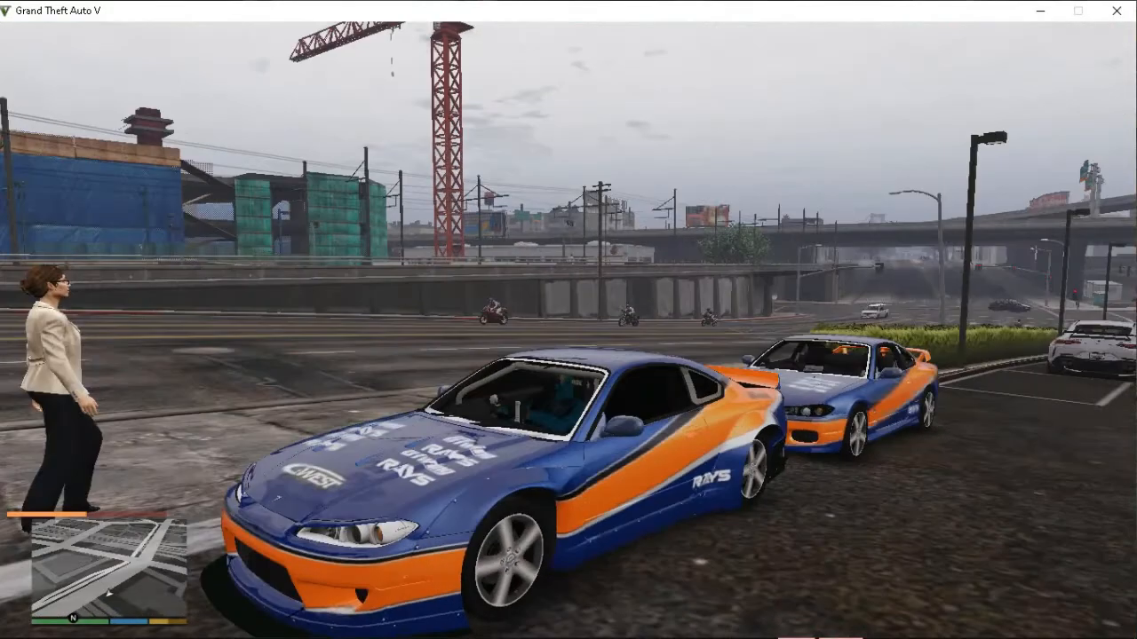